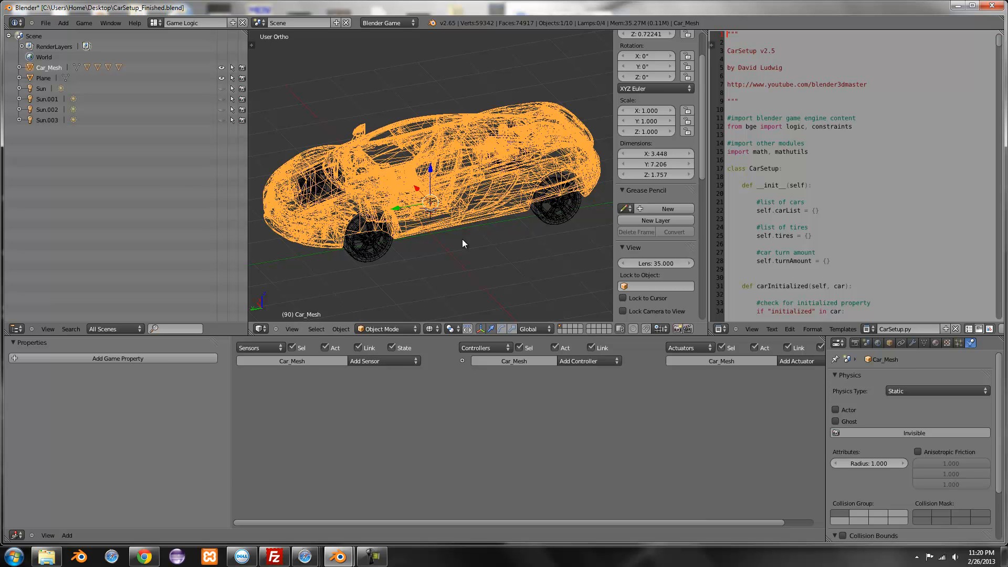
{"action": "mouse_move", "coordinate": [459, 244]}
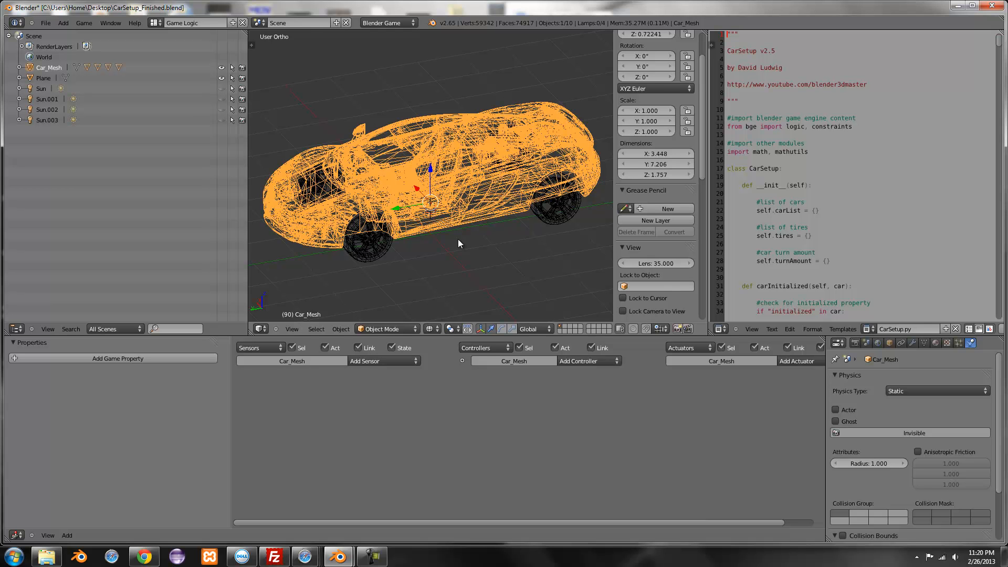
{"action": "mouse_move", "coordinate": [104, 231]}
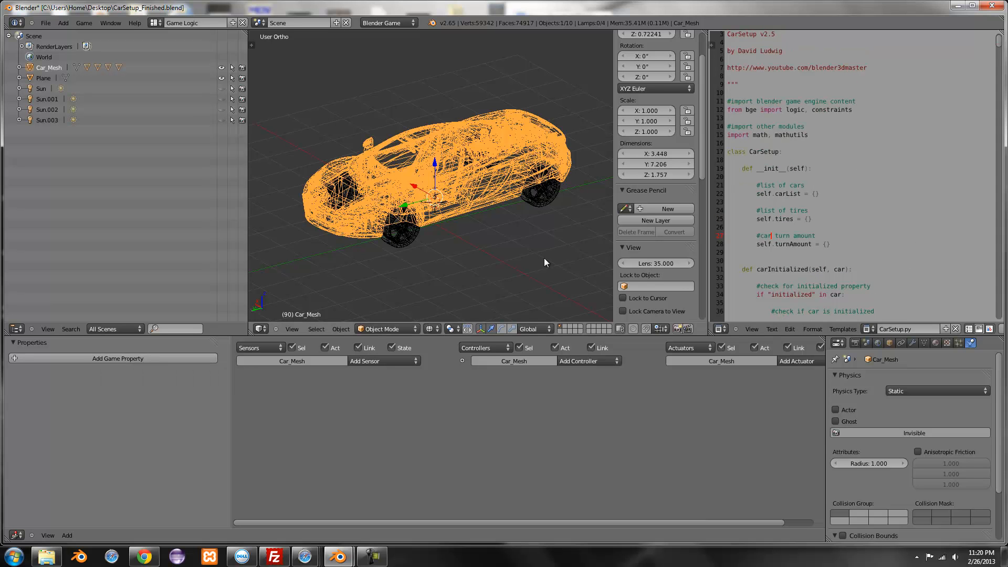
{"action": "mouse_move", "coordinate": [473, 248]}
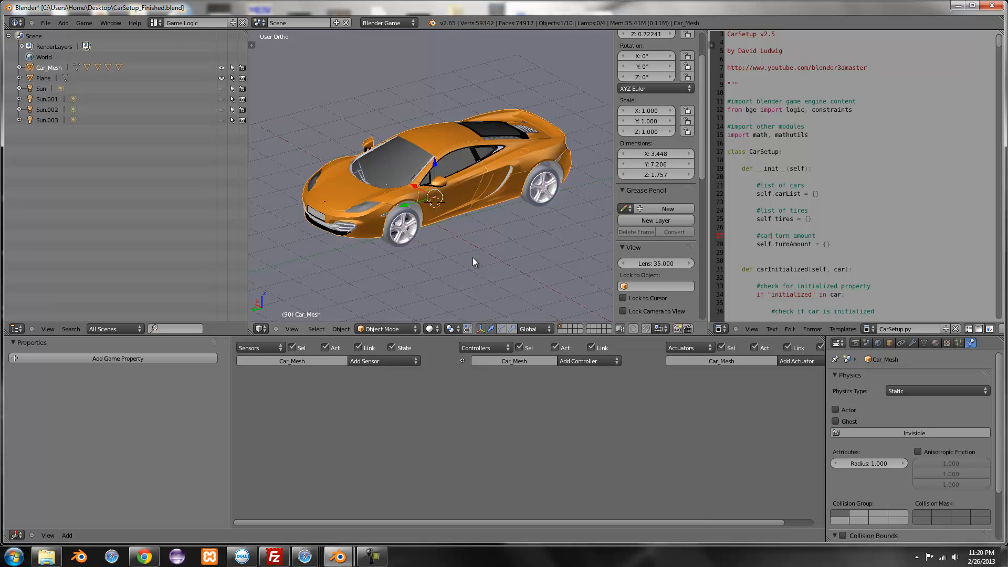
{"action": "mouse_move", "coordinate": [572, 207]}
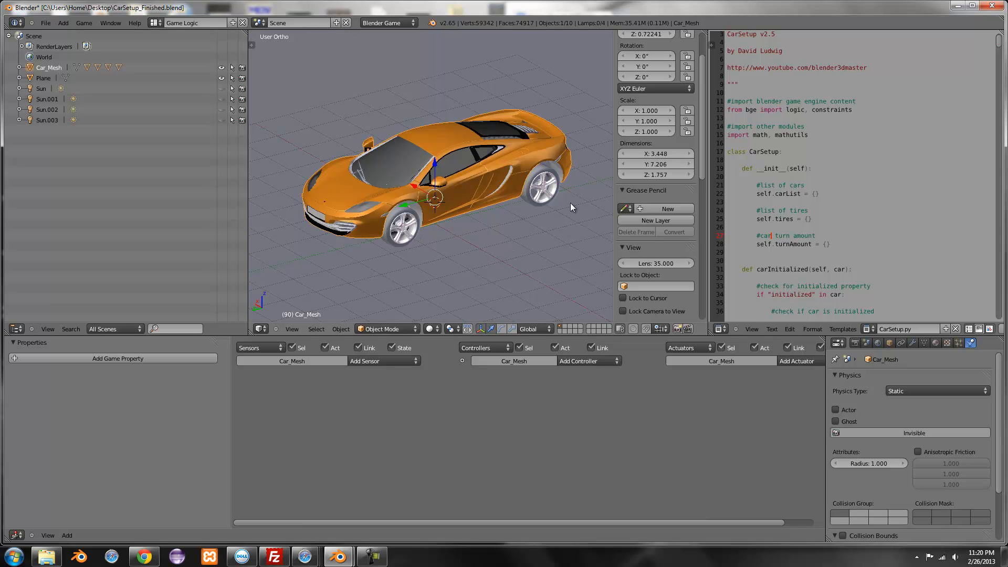
Step: Orbit the view above and behind the car to bring the rear tire TireRD into focus
{"action": "left_click_drag", "start_coordinate": [572, 207], "coordinate": [582, 268]}
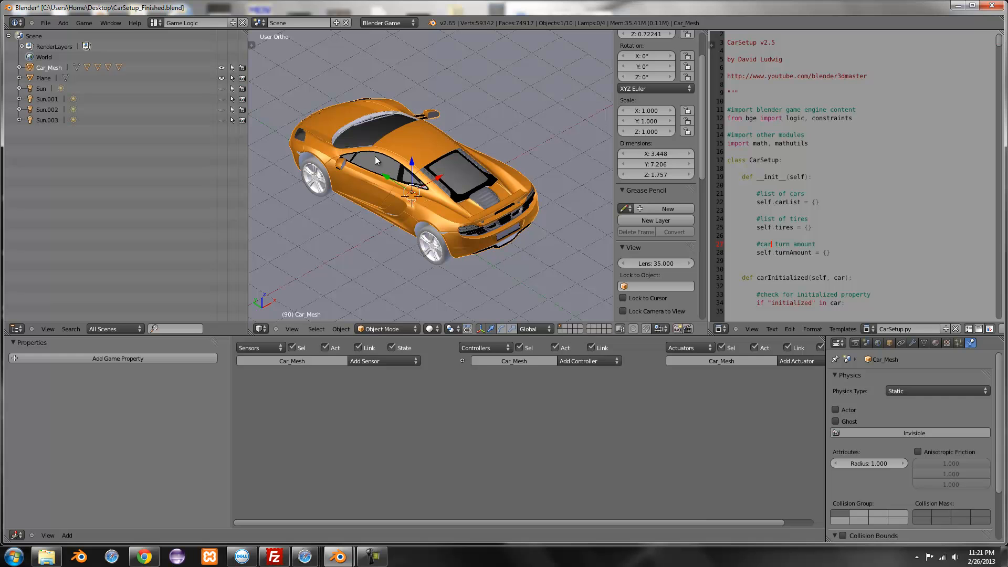
{"action": "mouse_move", "coordinate": [361, 142]}
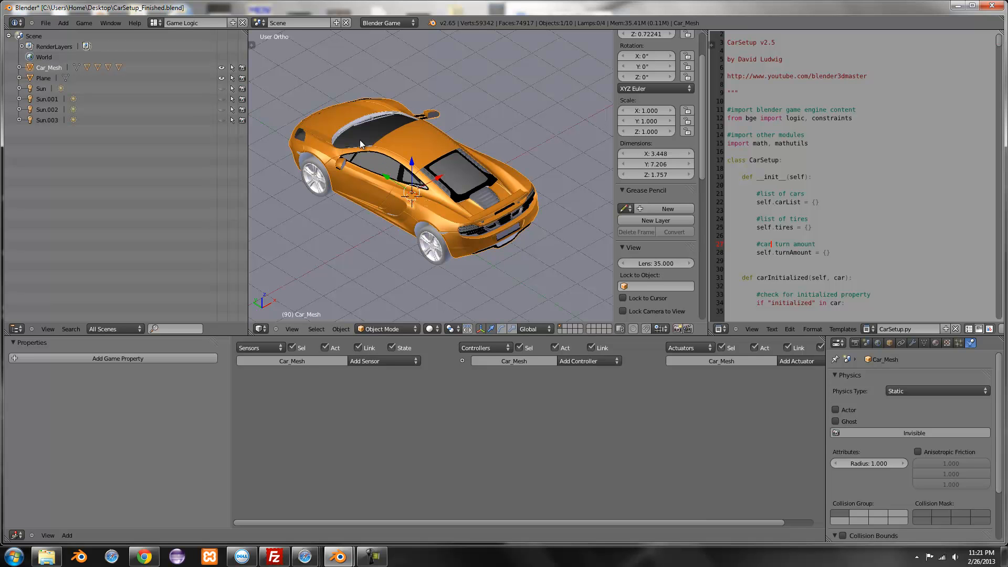
{"action": "mouse_move", "coordinate": [340, 141]}
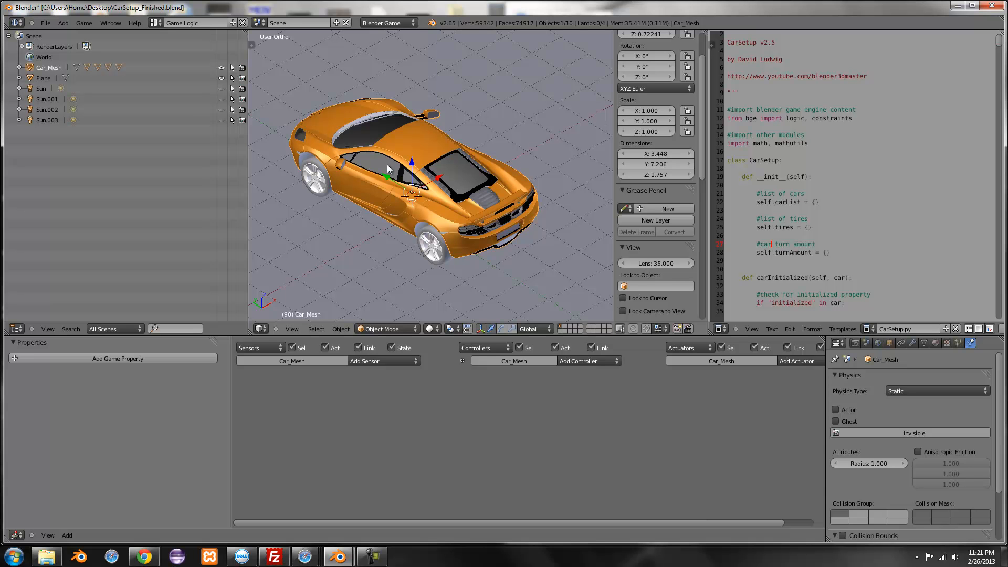
{"action": "mouse_move", "coordinate": [450, 187]}
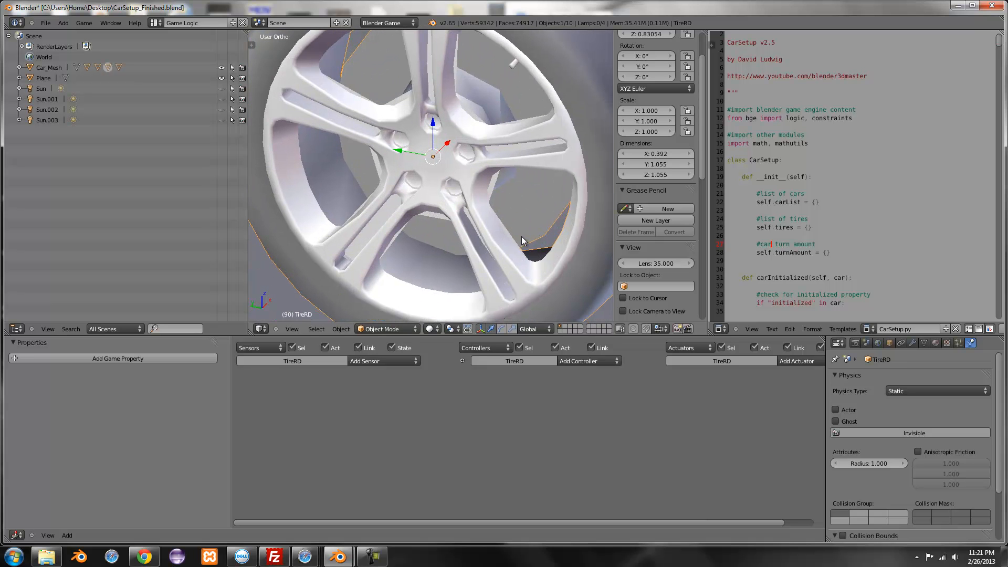
Step: Test-spin TireRD on its axle, then move its origin to the wheel hub centre
{"action": "left_click_drag", "start_coordinate": [521, 241], "coordinate": [504, 188]}
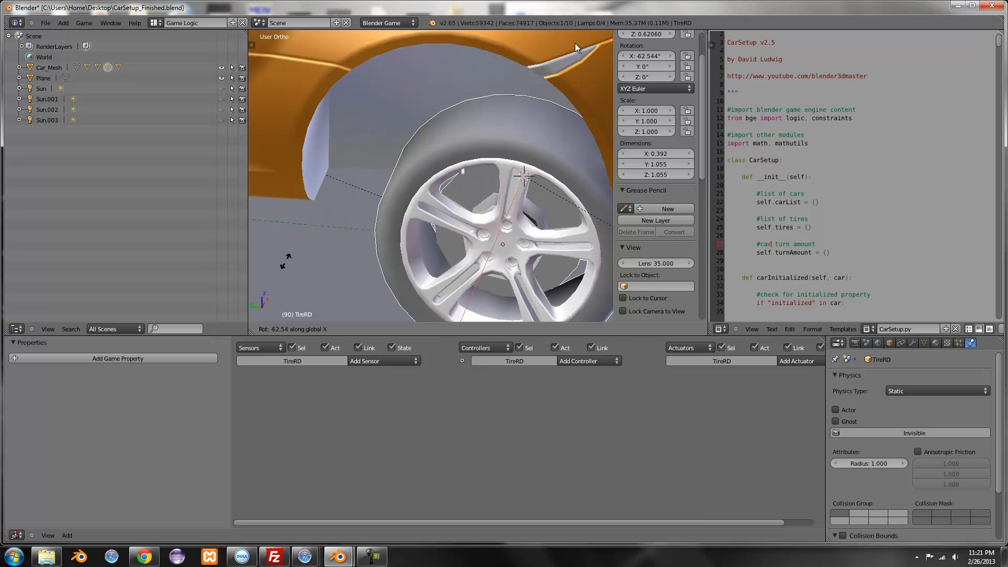
{"action": "left_click_drag", "start_coordinate": [546, 161], "coordinate": [322, 206]}
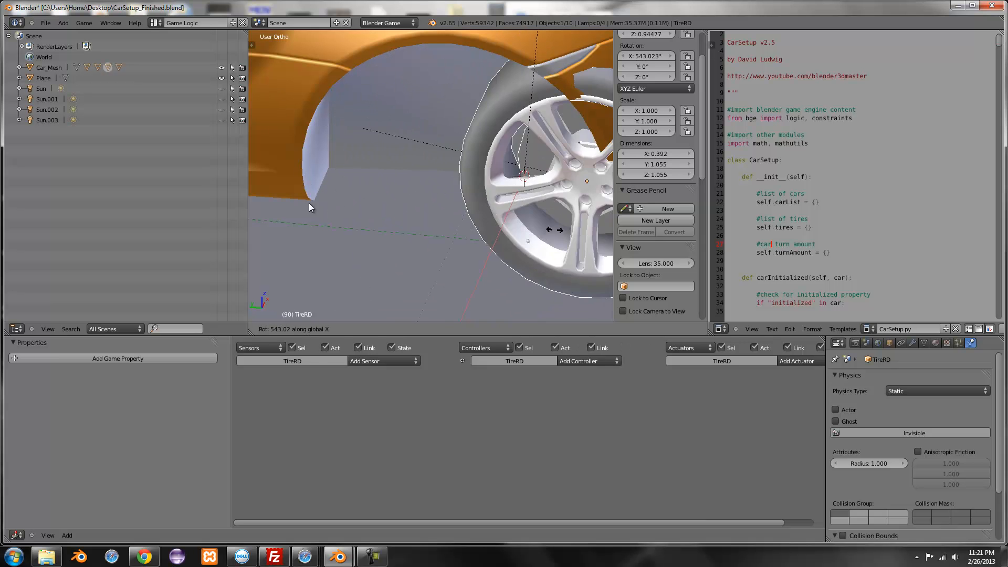
{"action": "key", "text": "Tab"}
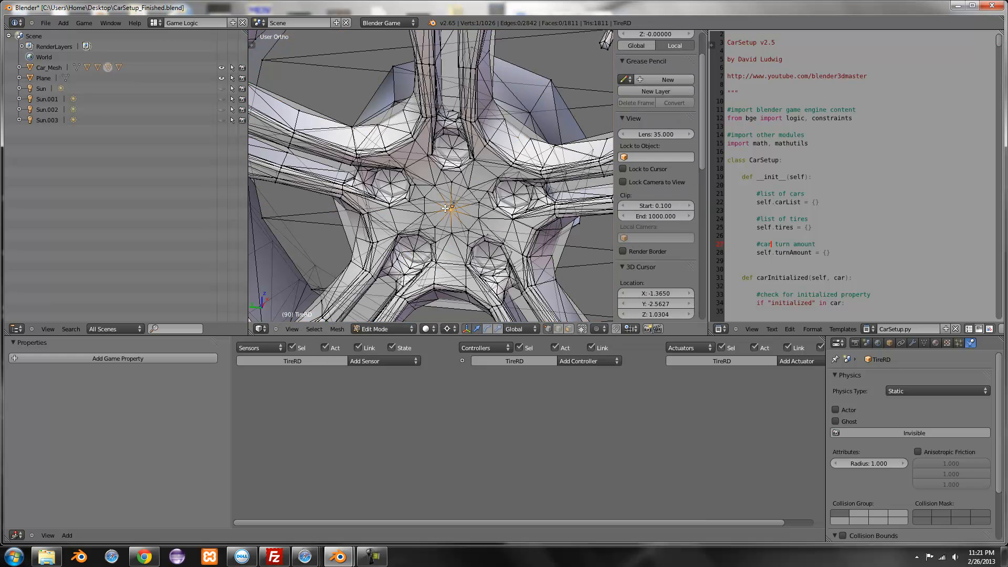
{"action": "scroll", "scroll_direction": "down", "scroll_amount": 3}
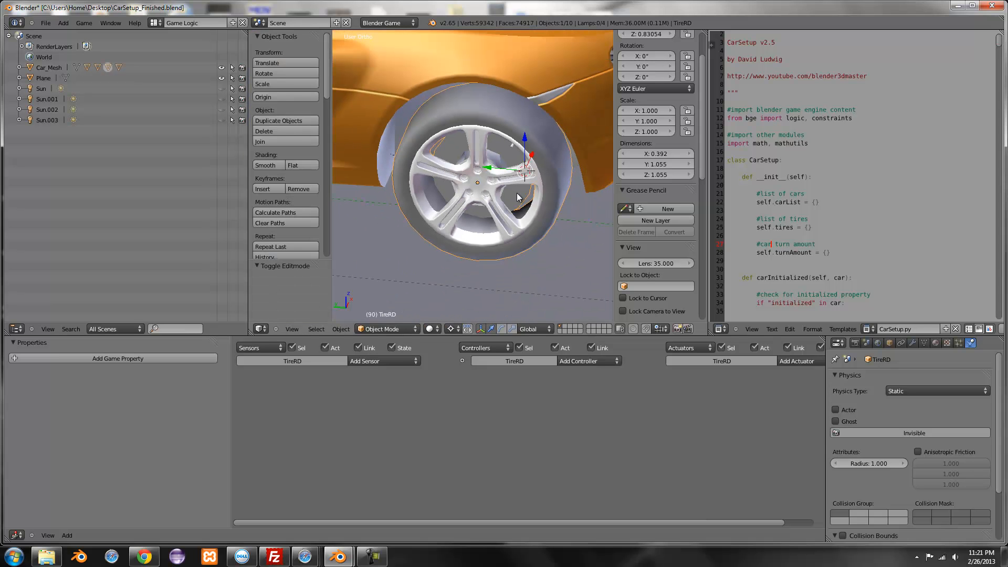
{"action": "left_click", "coordinate": [274, 97]}
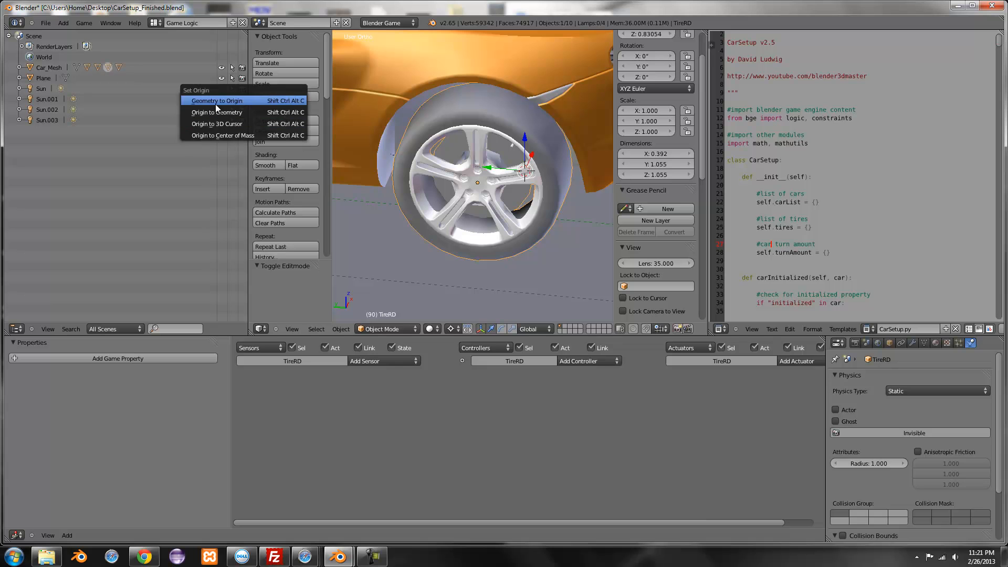
{"action": "left_click", "coordinate": [217, 100]}
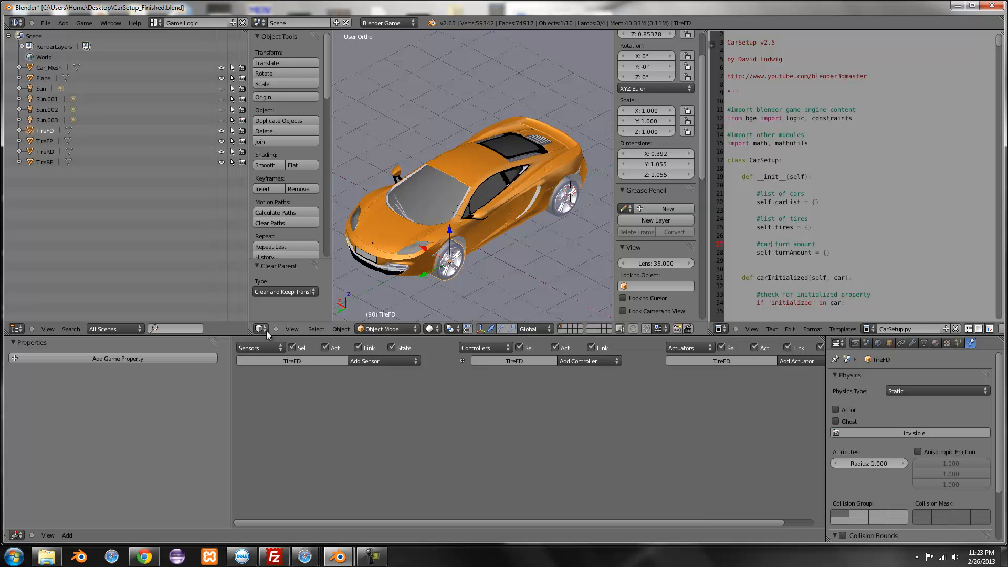
{"action": "mouse_move", "coordinate": [469, 317]}
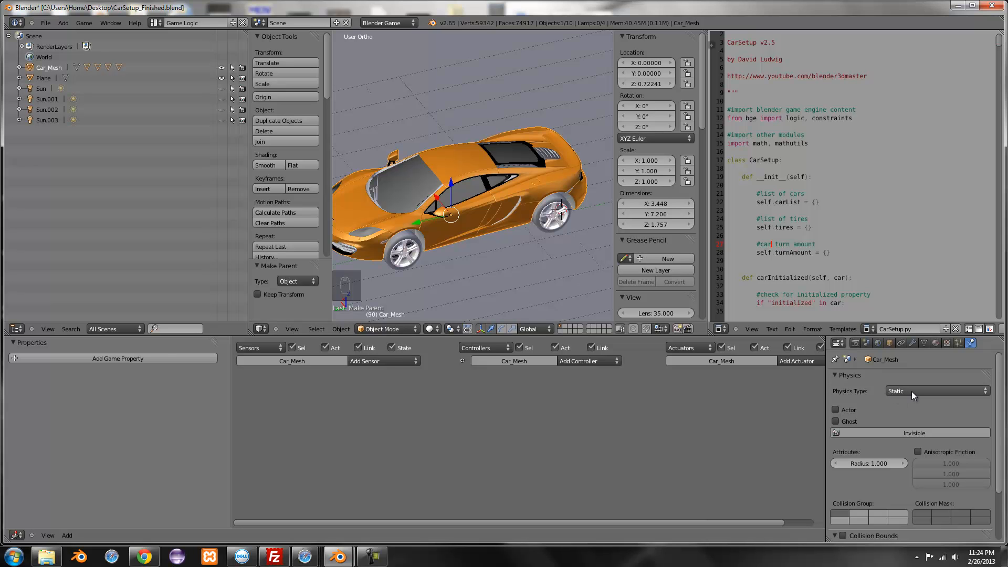
Step: Use the Blender Game engine and make Car_Mesh a Rigid Body with Collision Bounds enabled
{"action": "left_click", "coordinate": [388, 22]}
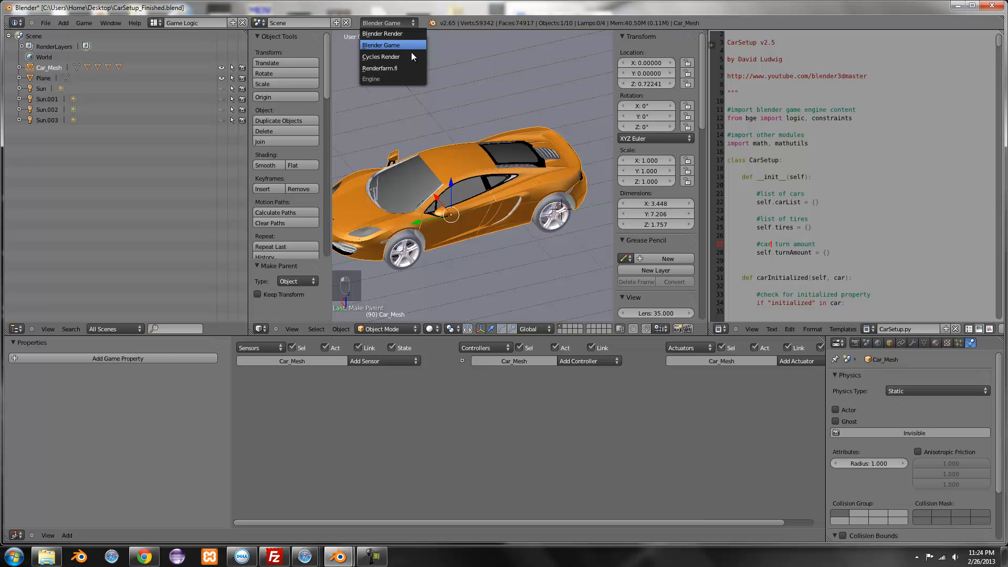
{"action": "left_click", "coordinate": [381, 44]}
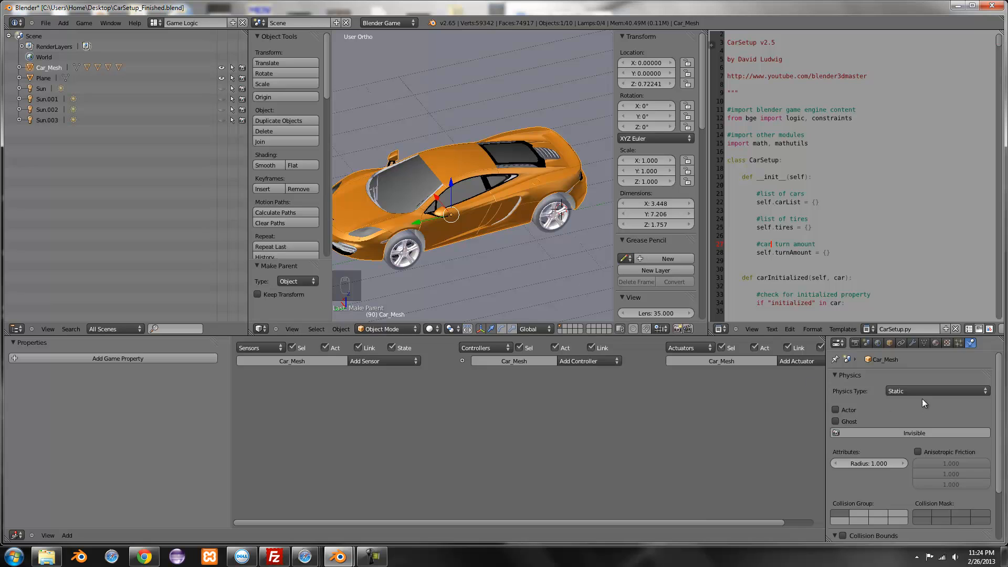
{"action": "left_click", "coordinate": [936, 391]}
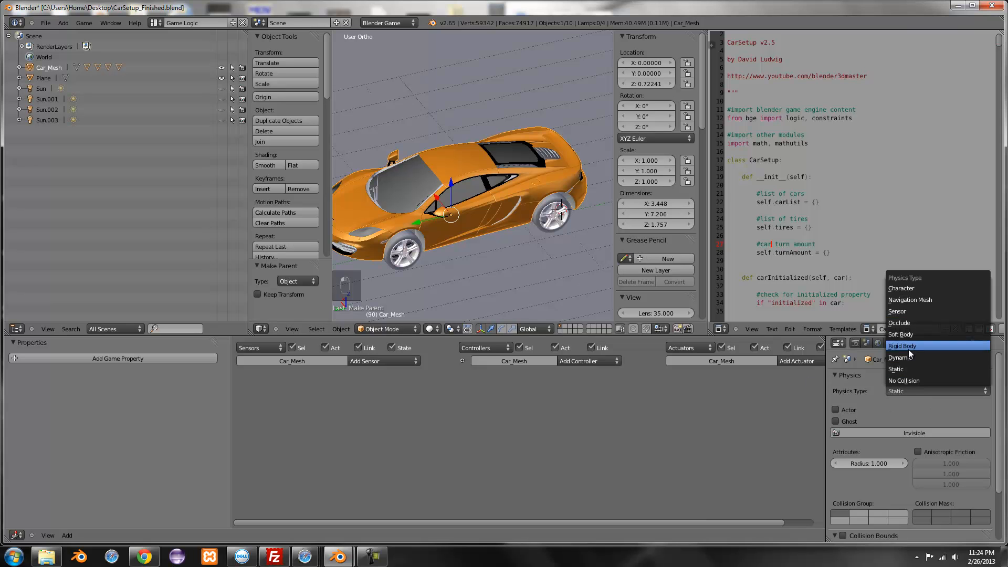
{"action": "left_click", "coordinate": [900, 357]}
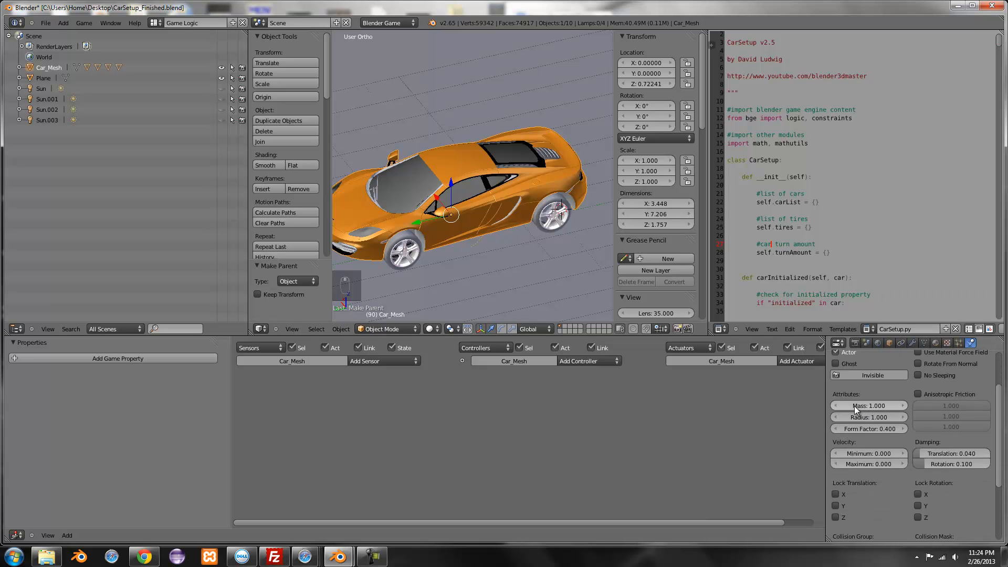
{"action": "left_click", "coordinate": [869, 405]}
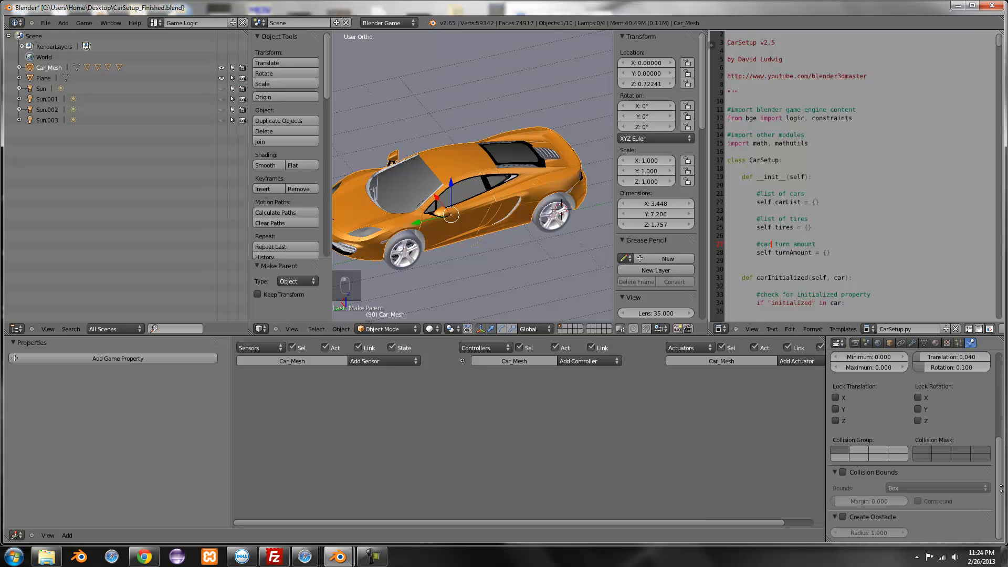
{"action": "left_click", "coordinate": [936, 487]}
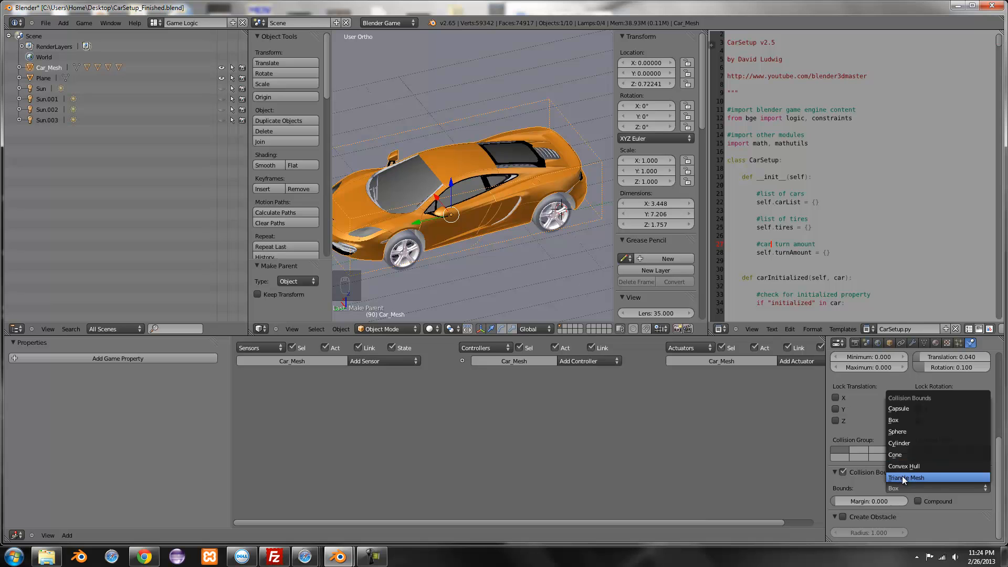
{"action": "mouse_move", "coordinate": [934, 481]}
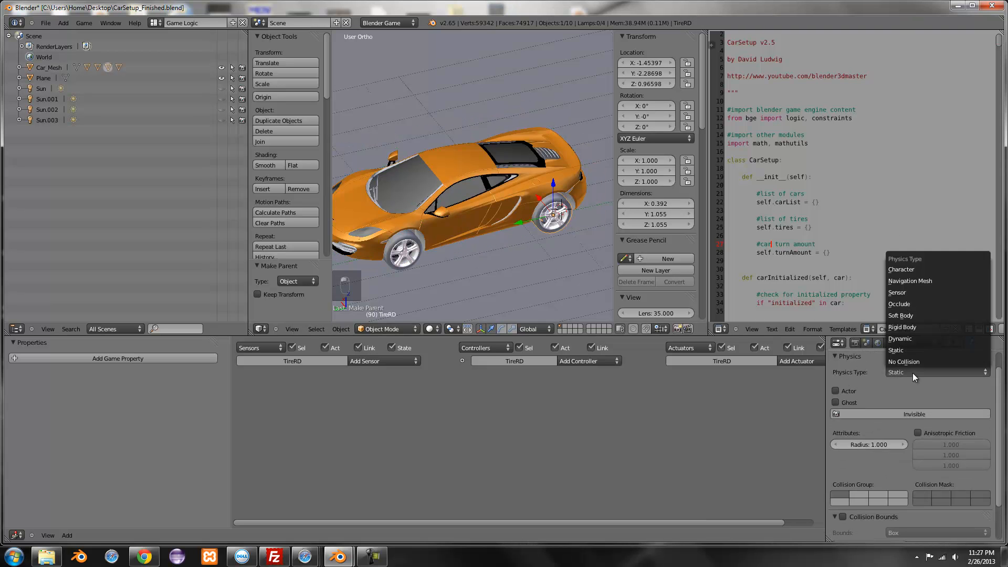
Step: Set TireRP's physics type to No Collision and orbit around the car
{"action": "left_click", "coordinate": [895, 350]}
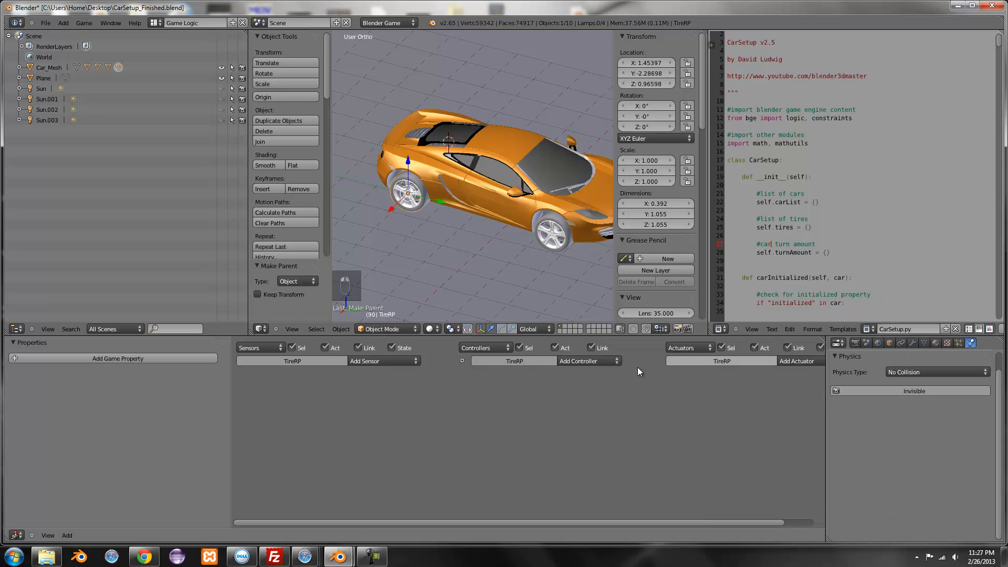
{"action": "mouse_move", "coordinate": [978, 392]}
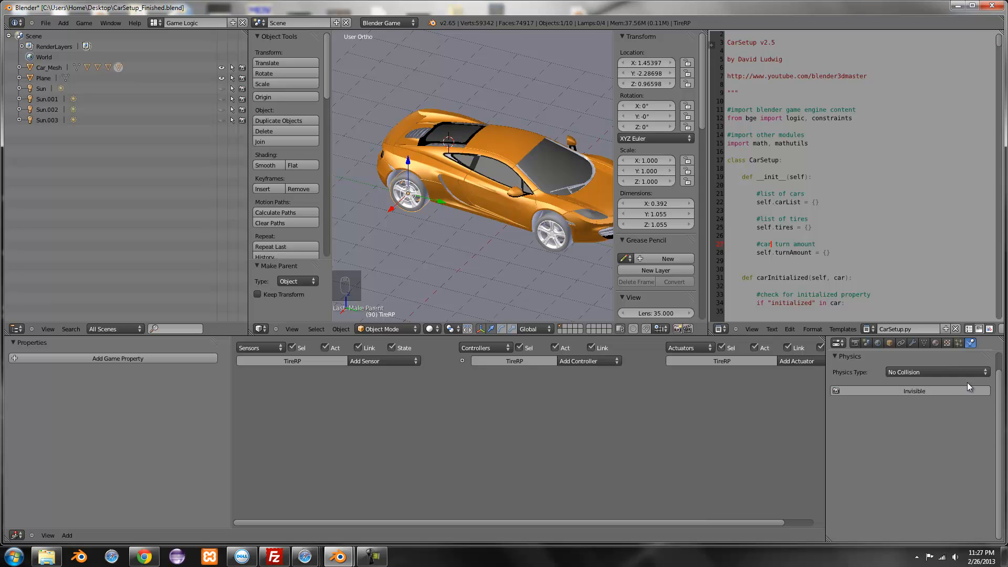
{"action": "mouse_move", "coordinate": [955, 390]}
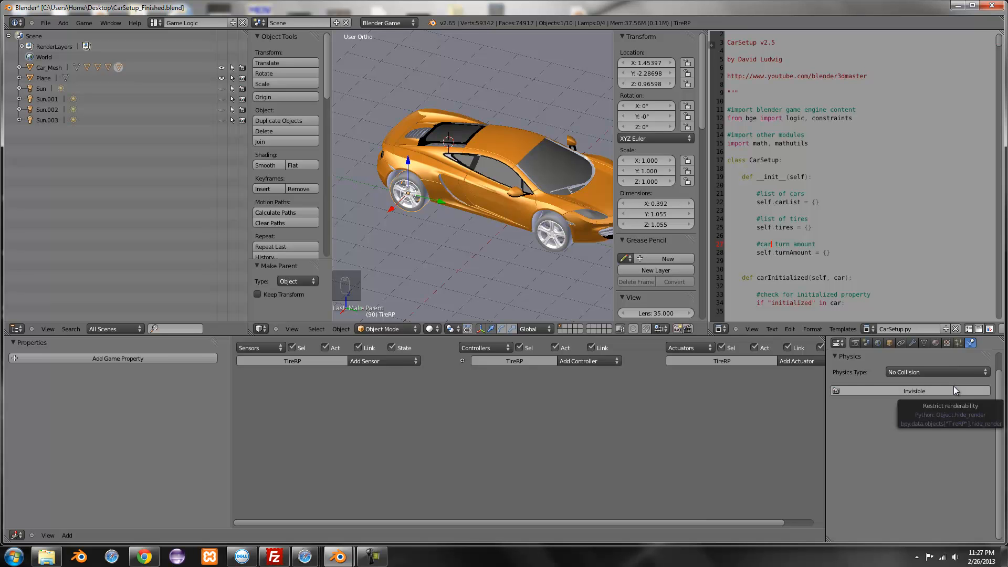
{"action": "mouse_move", "coordinate": [950, 390]}
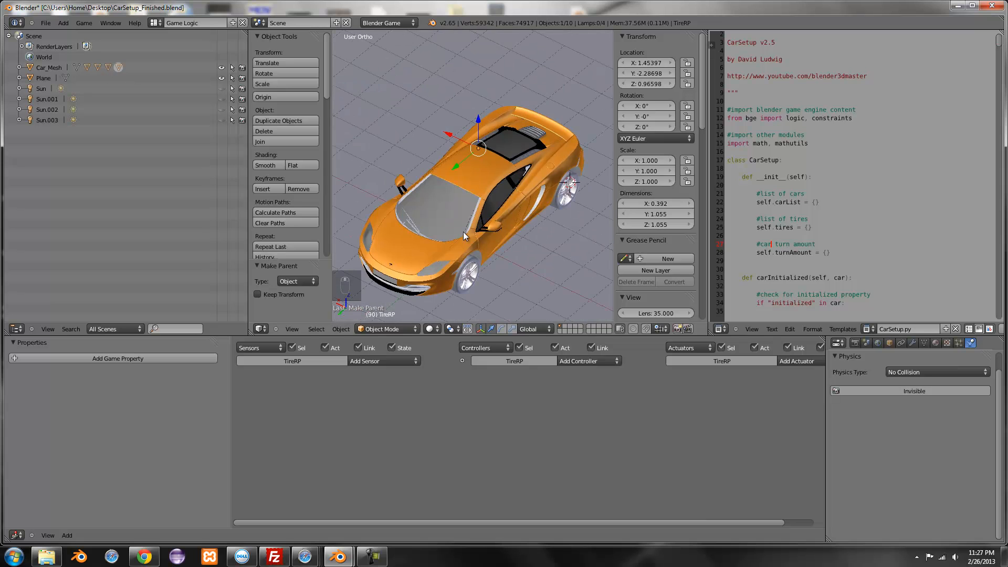
{"action": "left_click_drag", "start_coordinate": [463, 235], "coordinate": [444, 280]}
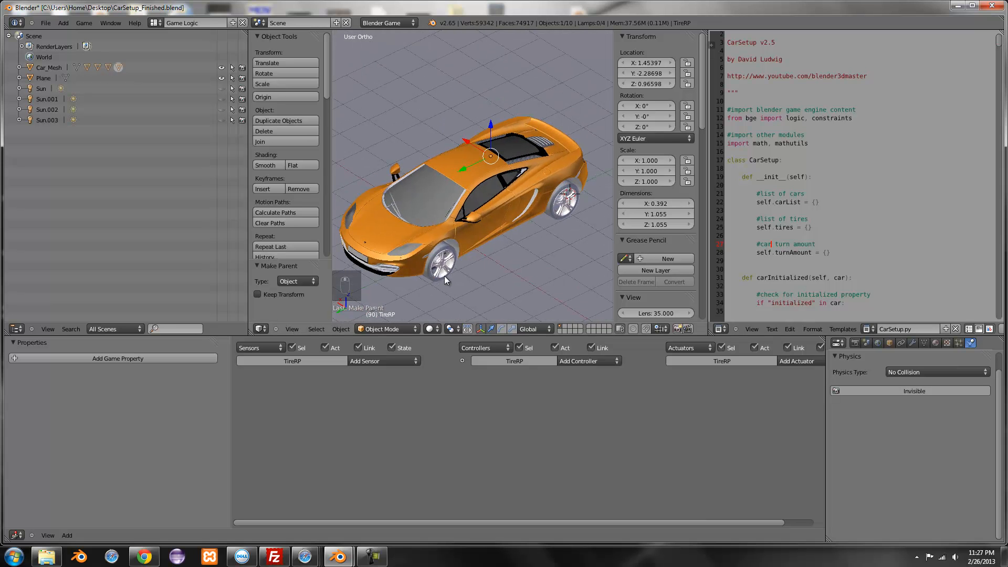
{"action": "mouse_move", "coordinate": [450, 245]}
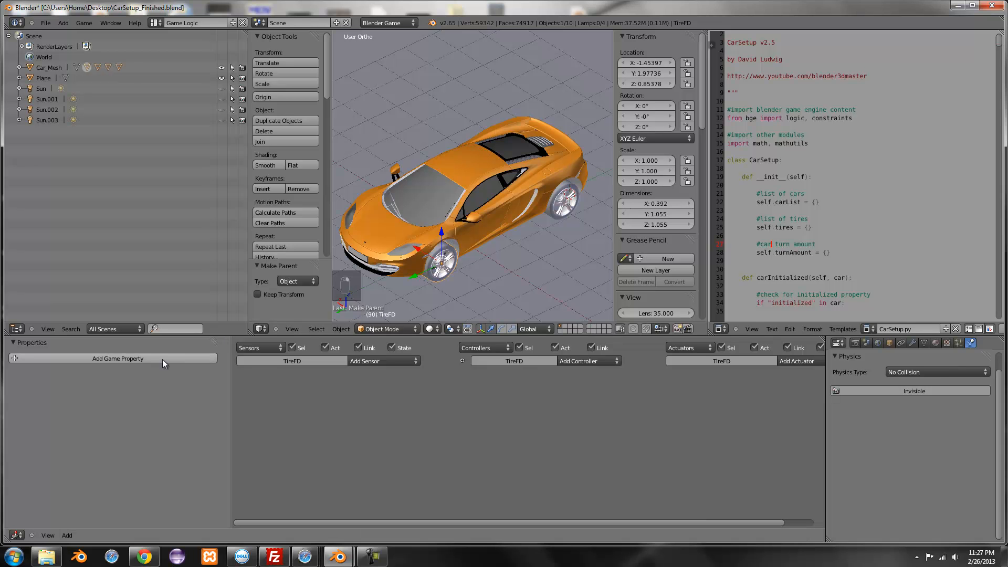
Step: Add a game property named Tire to the tires, including TireRP, with String type
{"action": "left_click", "coordinate": [118, 357]}
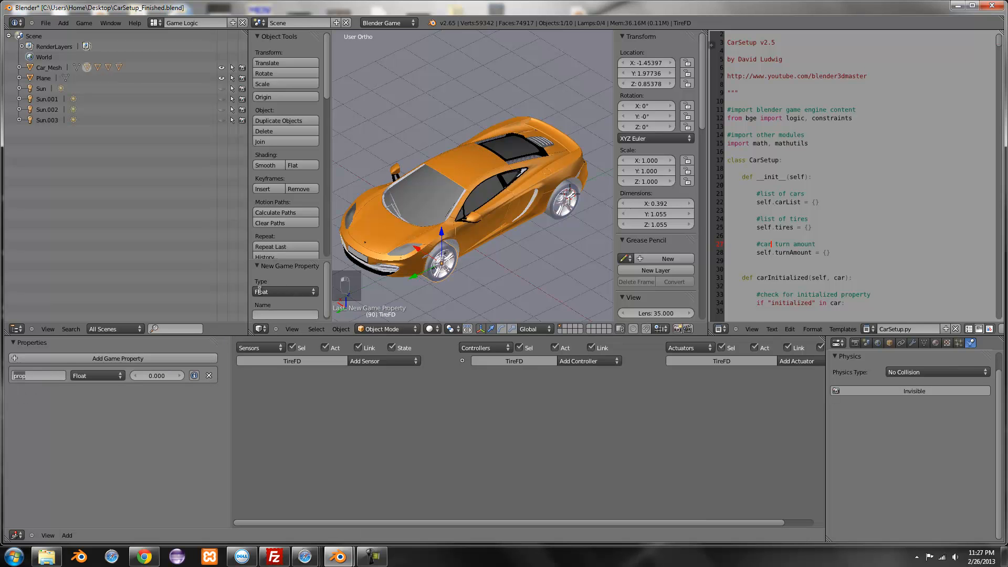
{"action": "type", "text": "Tire"}
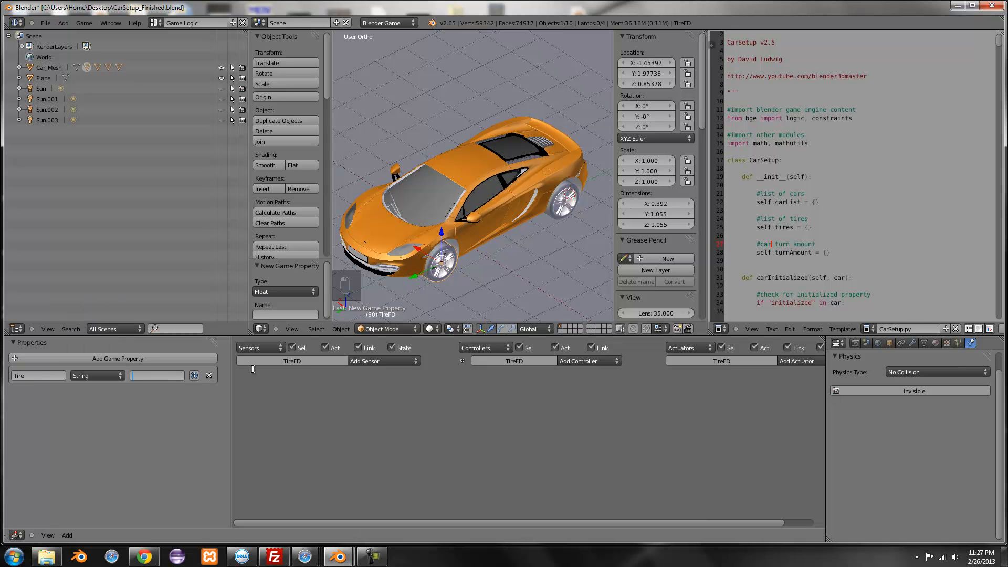
{"action": "mouse_move", "coordinate": [429, 269]}
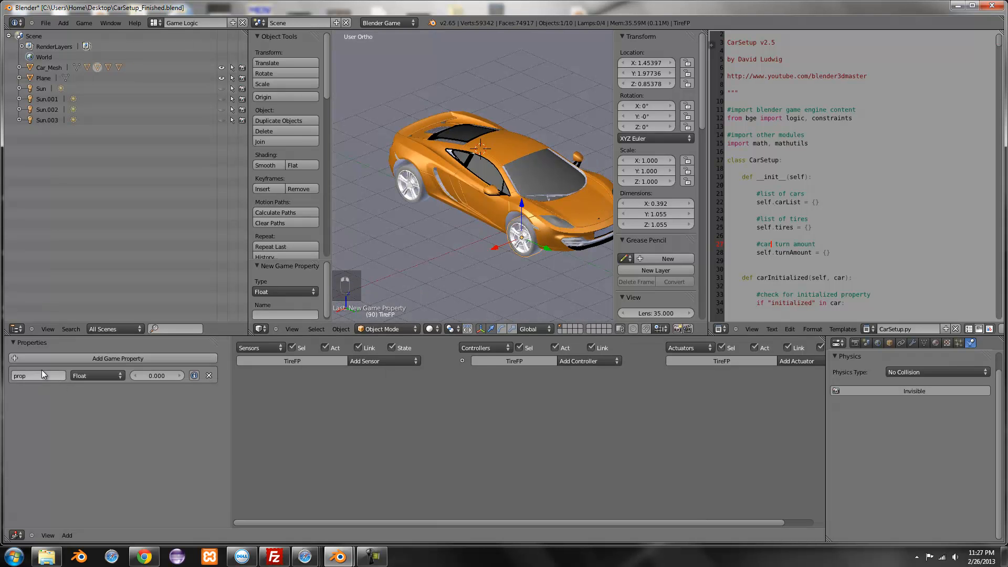
{"action": "type", "text": "Tire"}
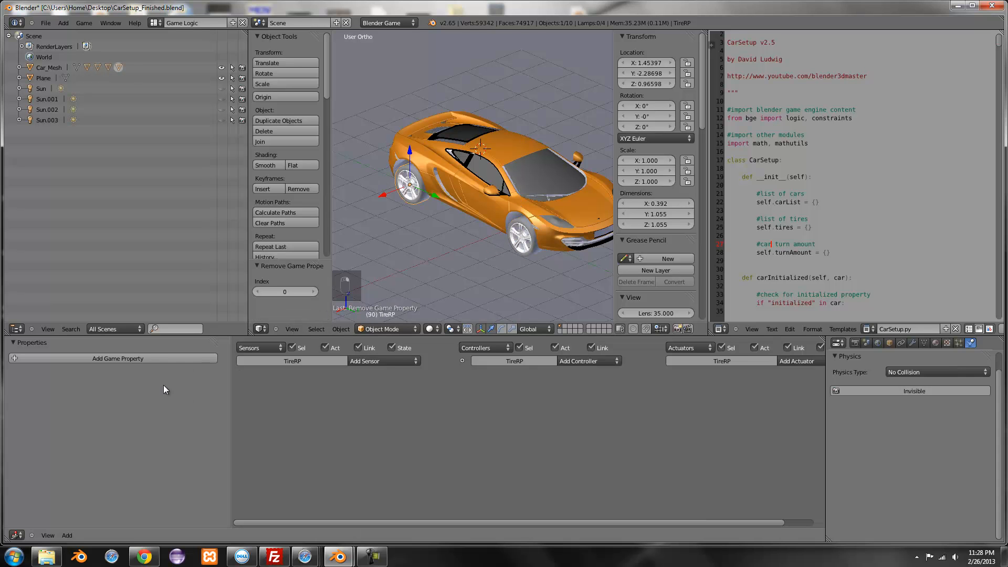
{"action": "left_click", "coordinate": [117, 358]}
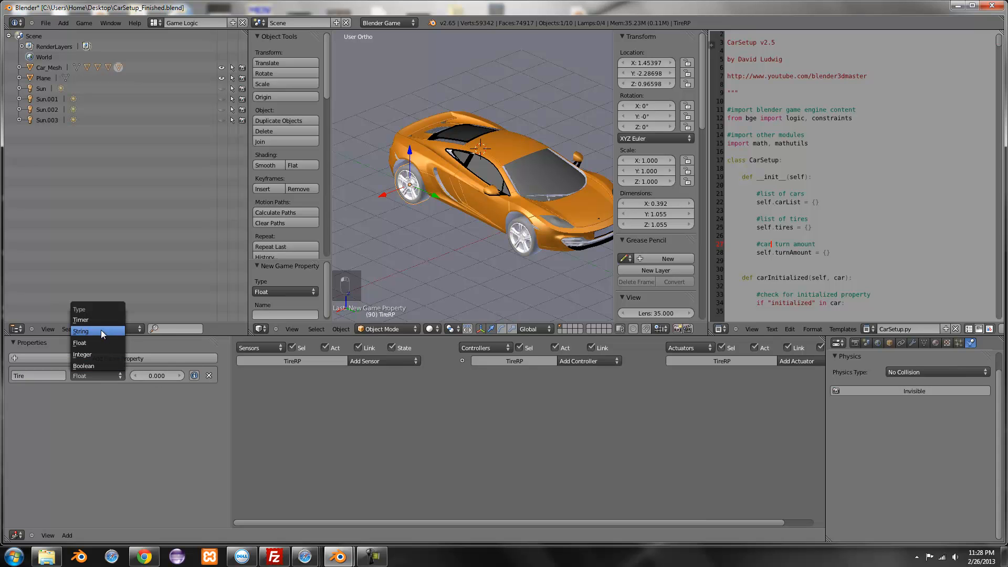
{"action": "left_click", "coordinate": [81, 331]}
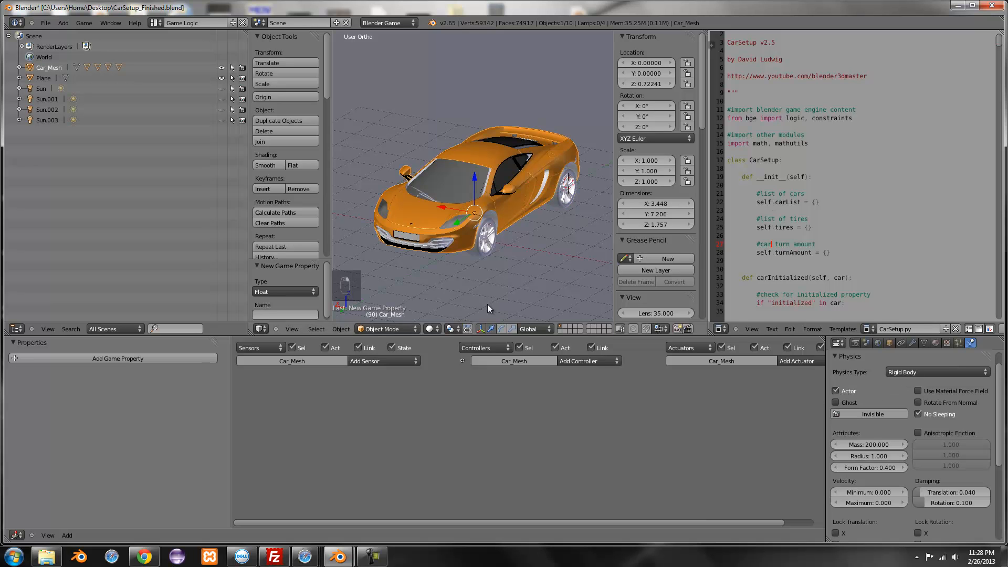
Step: Add an Always sensor to Car_Mesh and collapse its details
{"action": "left_click", "coordinate": [379, 361]}
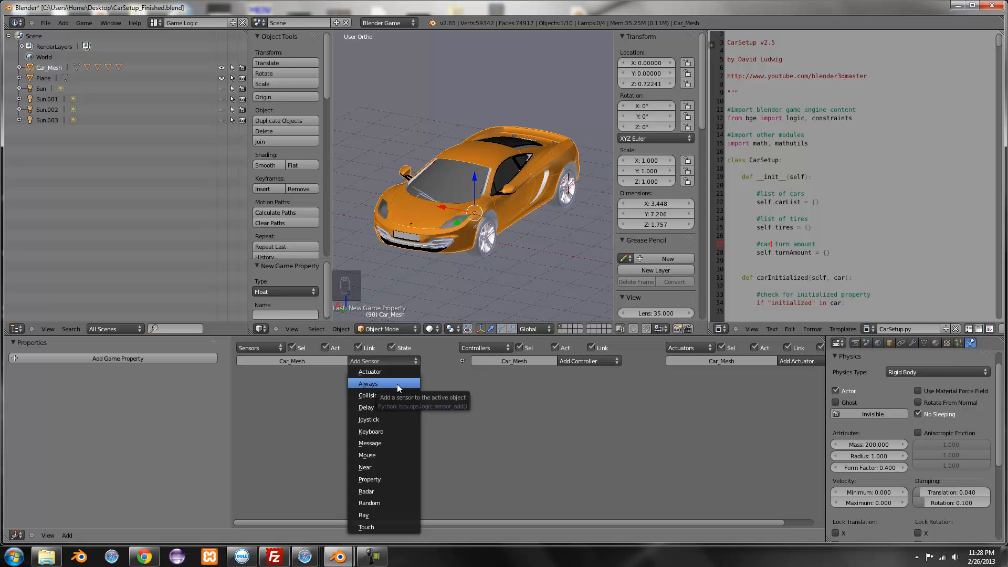
{"action": "left_click", "coordinate": [368, 383]}
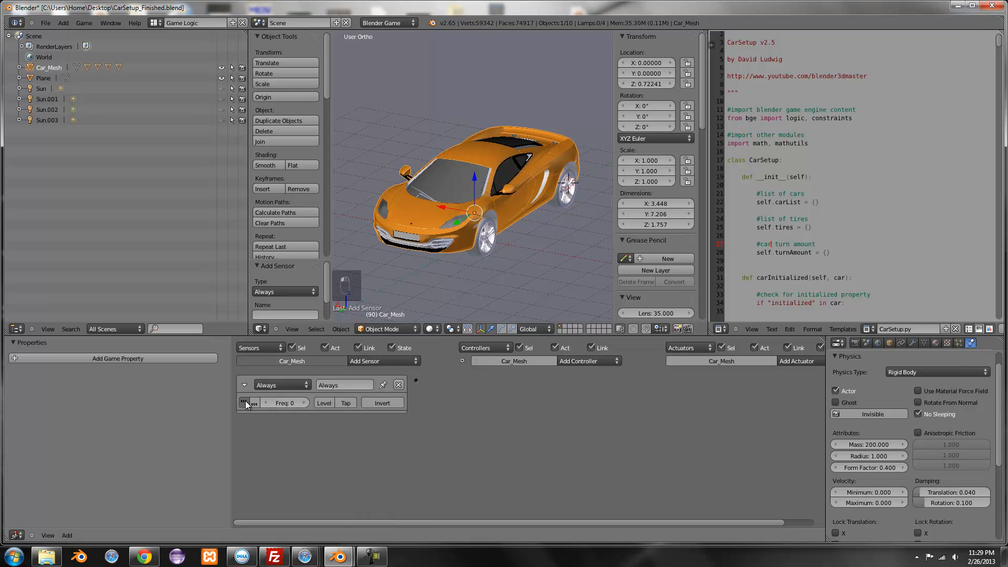
{"action": "left_click", "coordinate": [244, 384]}
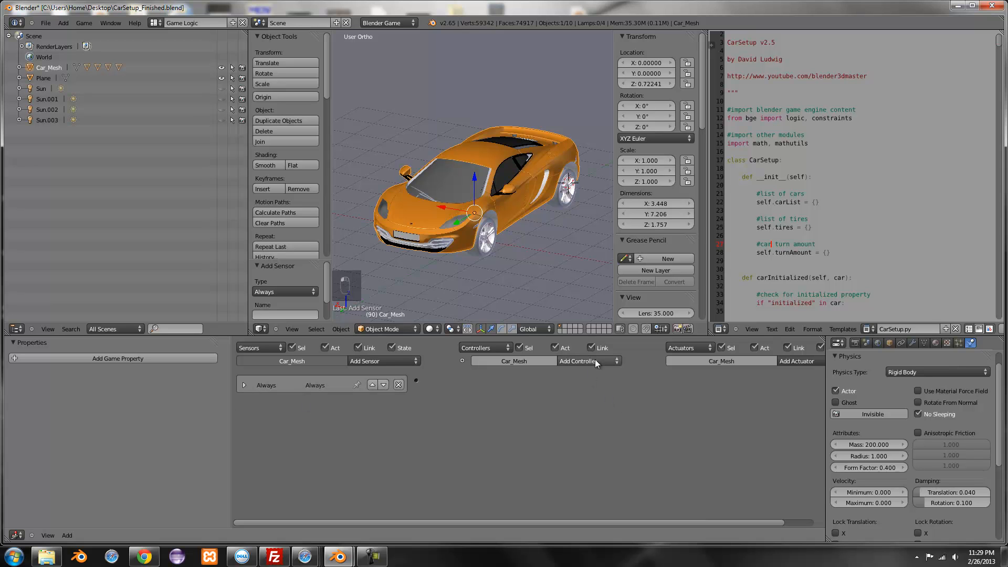
Step: Add a Python module controller running CarSetup.main
{"action": "left_click", "coordinate": [579, 361]}
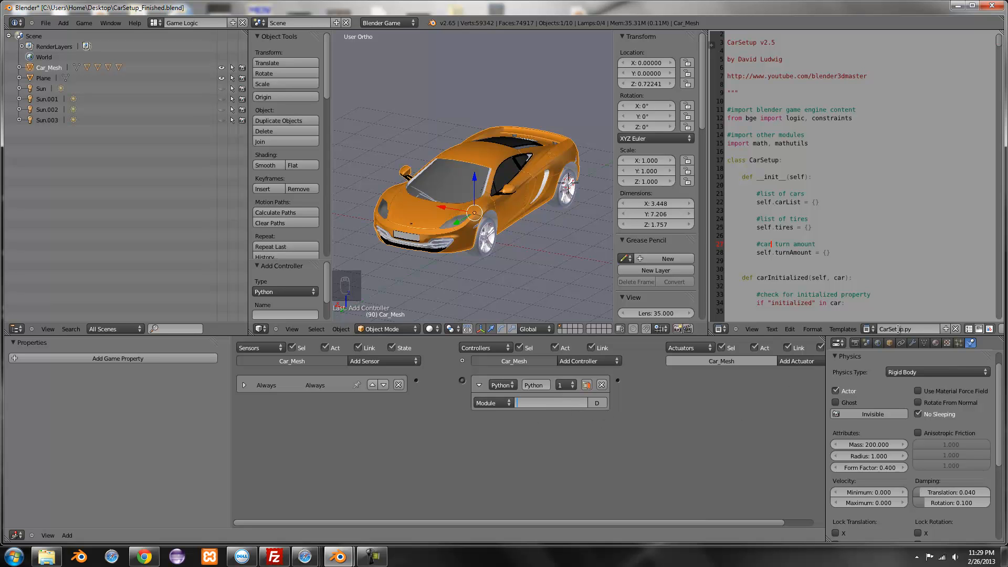
{"action": "type", "text": "CarSet"}
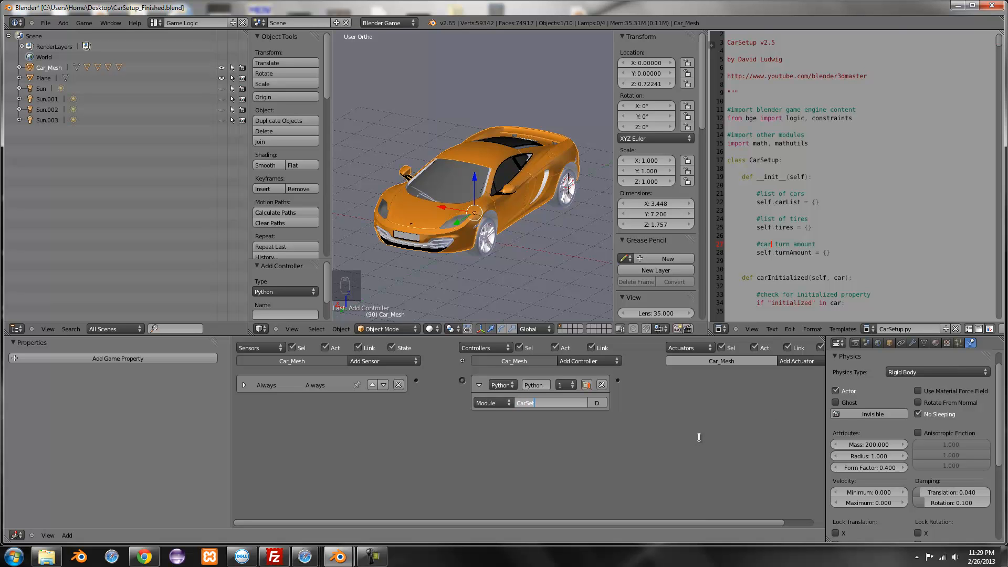
{"action": "type", "text": "up."}
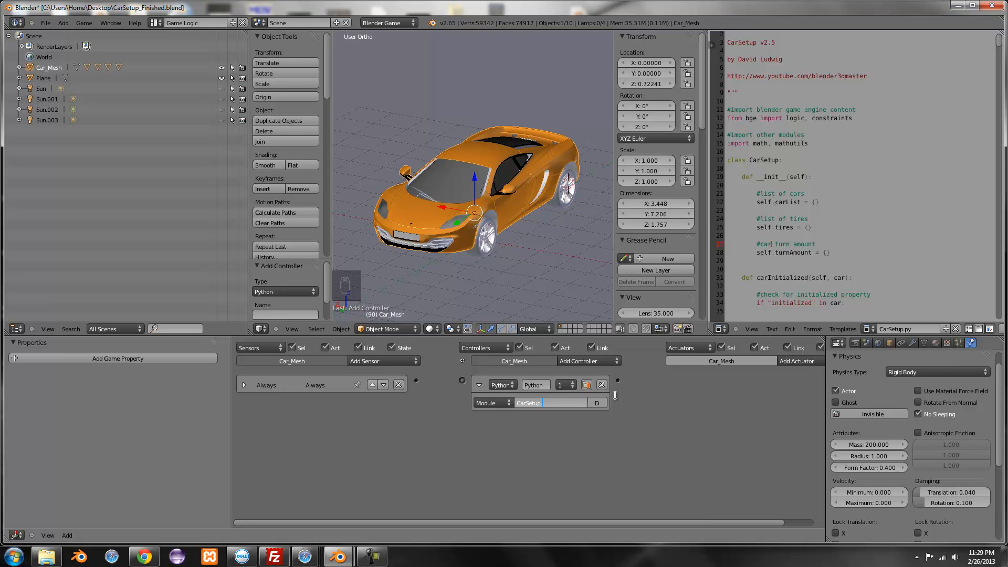
{"action": "type", "text": ".main"}
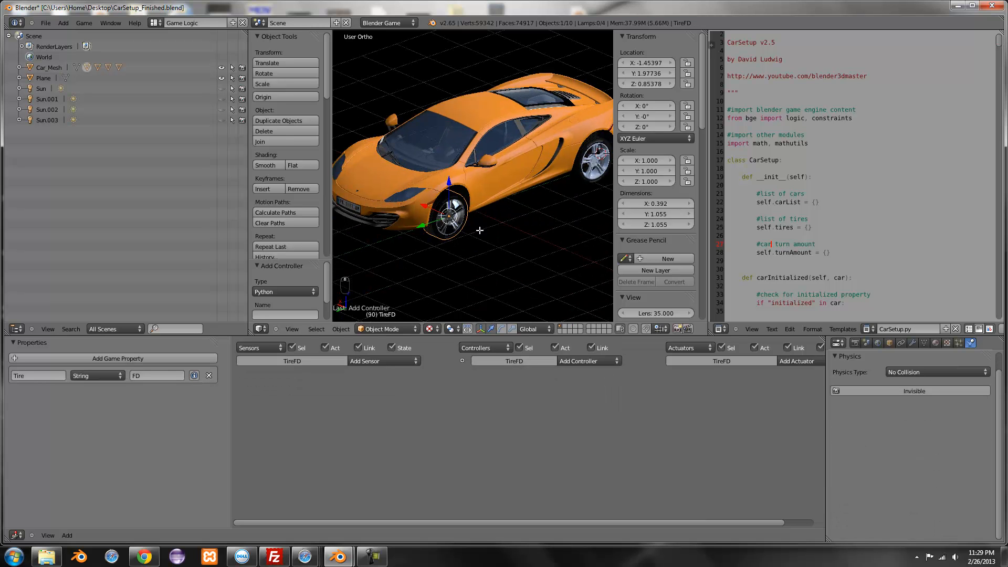
{"action": "key", "text": "Tab"}
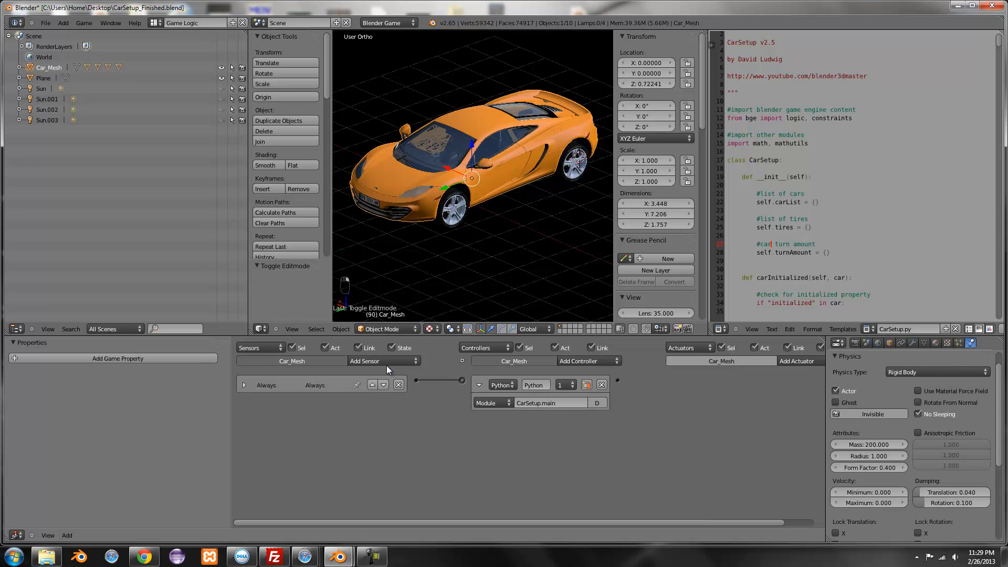
{"action": "mouse_move", "coordinate": [443, 237]}
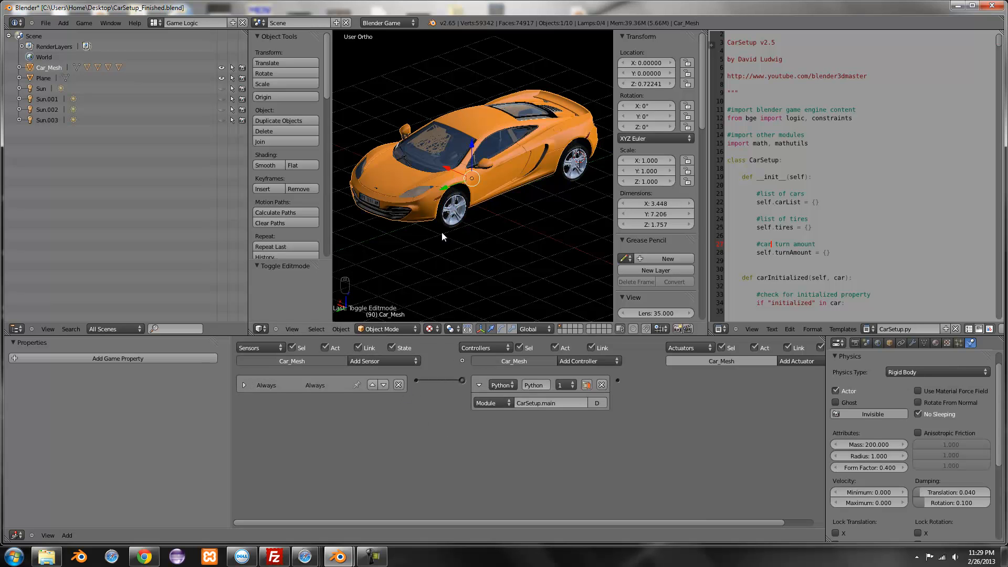
{"action": "mouse_move", "coordinate": [363, 491]}
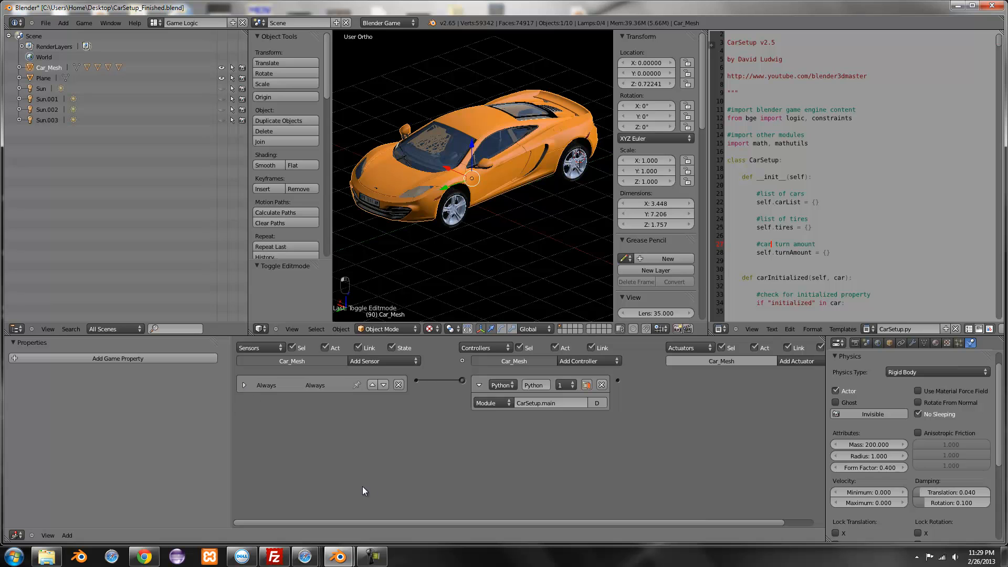
{"action": "mouse_move", "coordinate": [516, 415]}
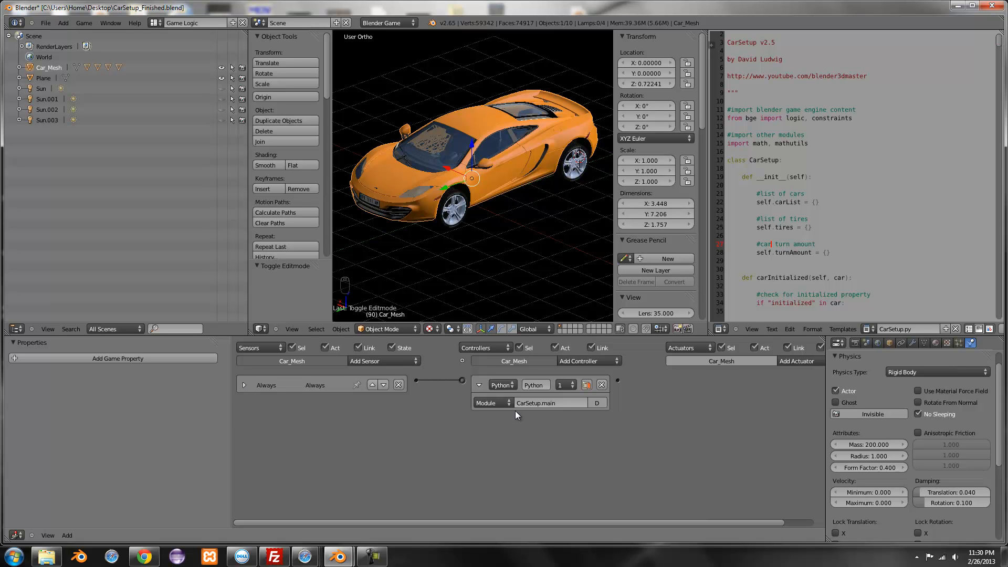
{"action": "mouse_move", "coordinate": [334, 405]}
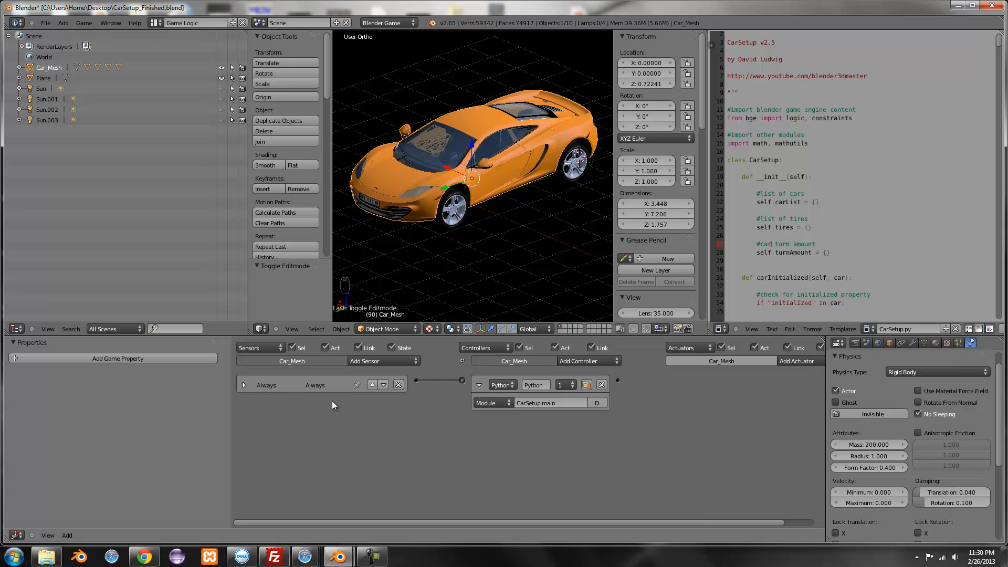
{"action": "mouse_move", "coordinate": [672, 395]}
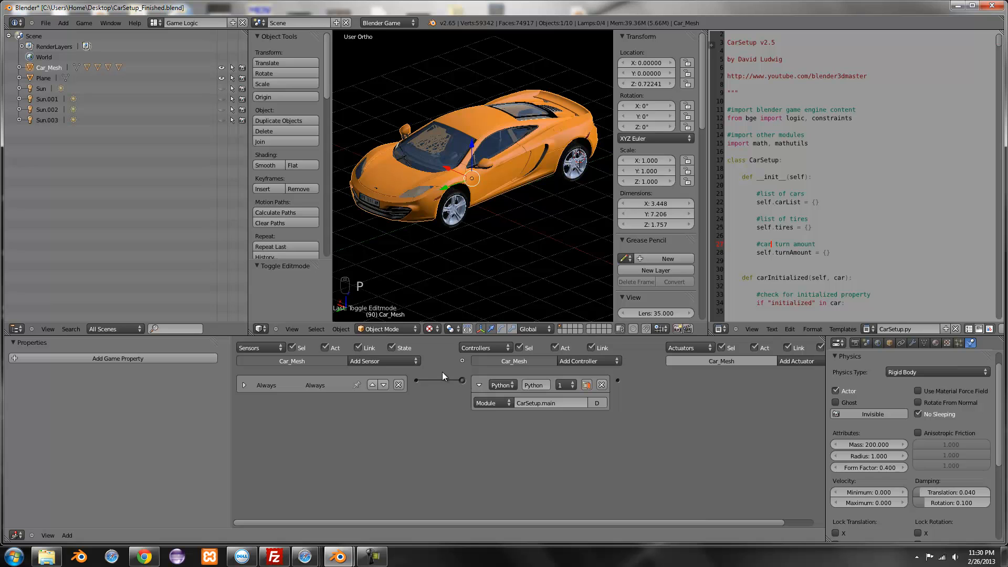
Step: Add Gas, Reverse and Brake keyboard sensors with their trigger keys
{"action": "left_click", "coordinate": [384, 361]}
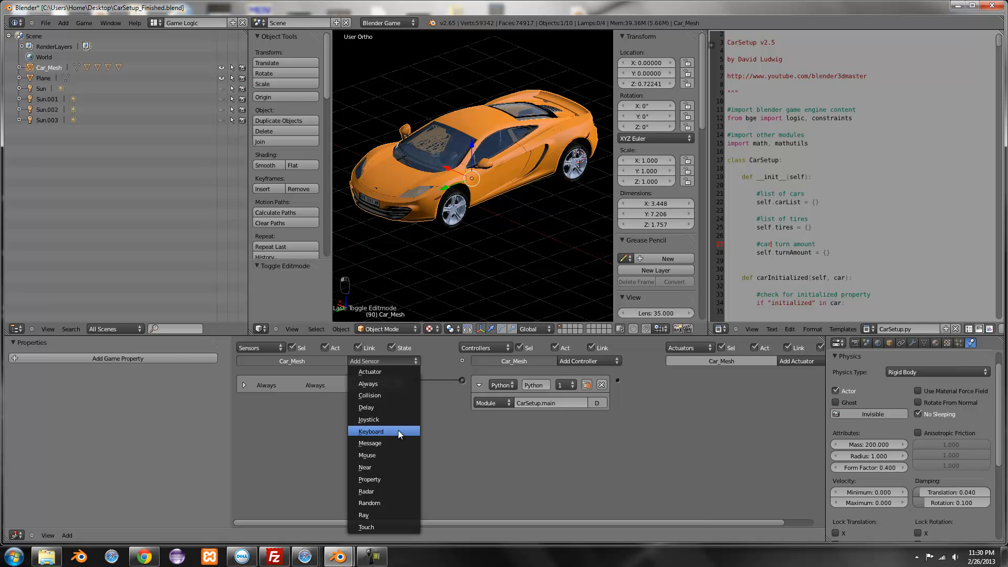
{"action": "mouse_move", "coordinate": [399, 423]}
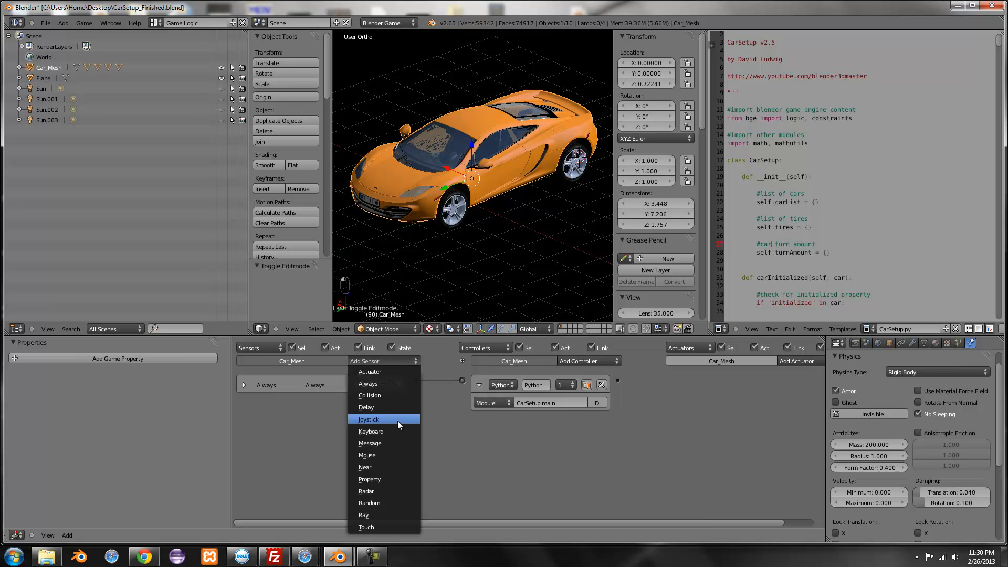
{"action": "left_click", "coordinate": [370, 431]}
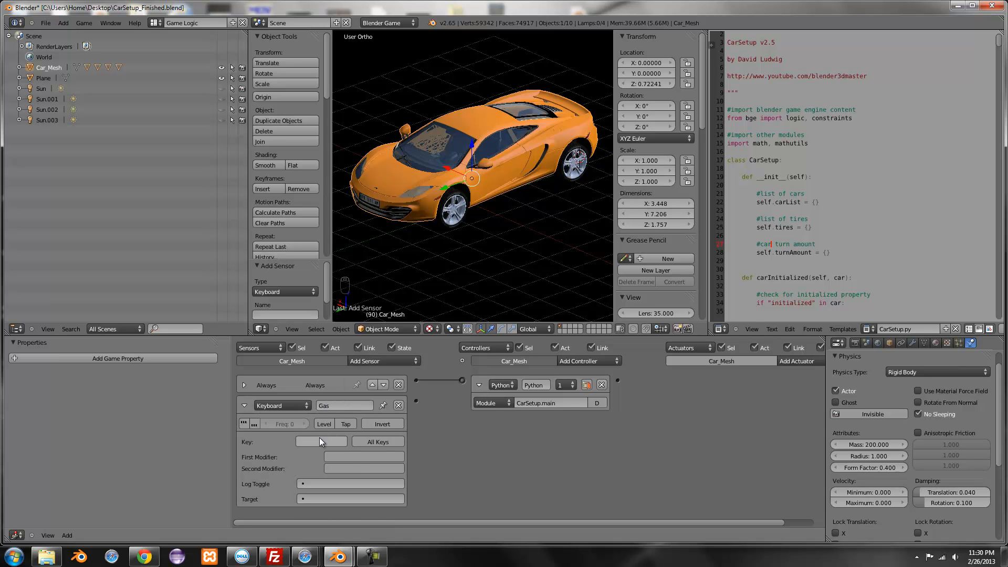
{"action": "left_click", "coordinate": [321, 441]}
{"action": "type", "text": "Reverse"}
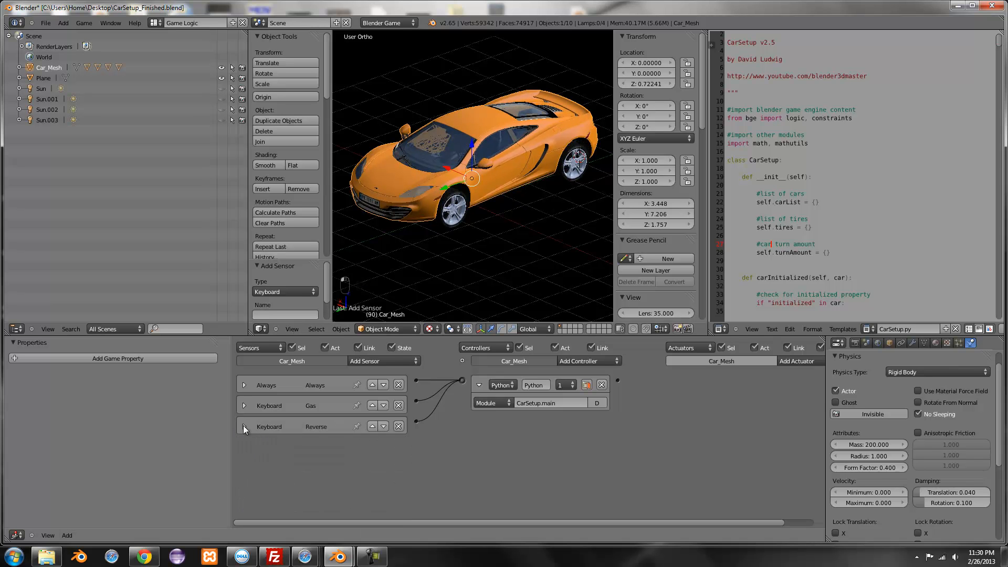
{"action": "left_click", "coordinate": [383, 361]}
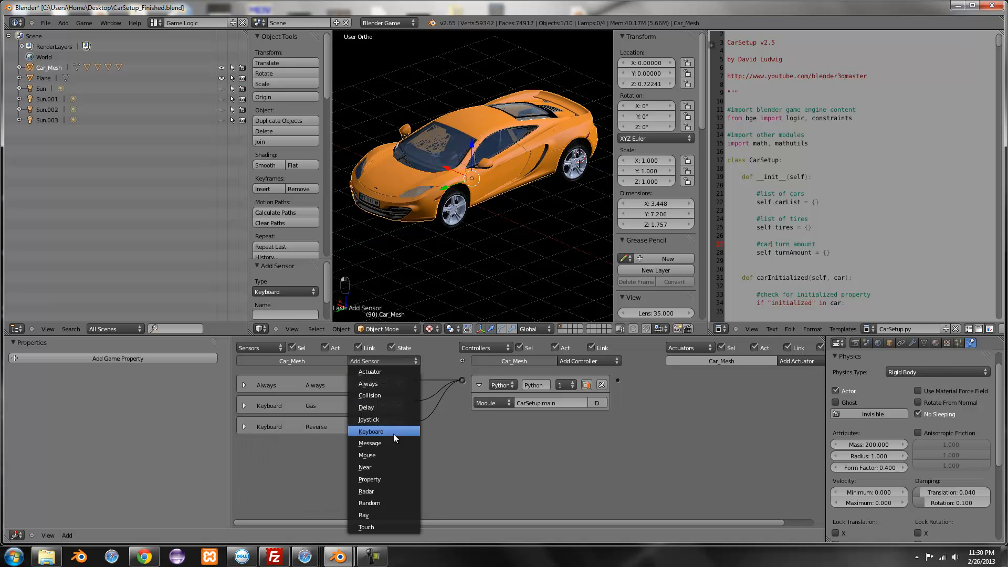
{"action": "left_click", "coordinate": [370, 431]}
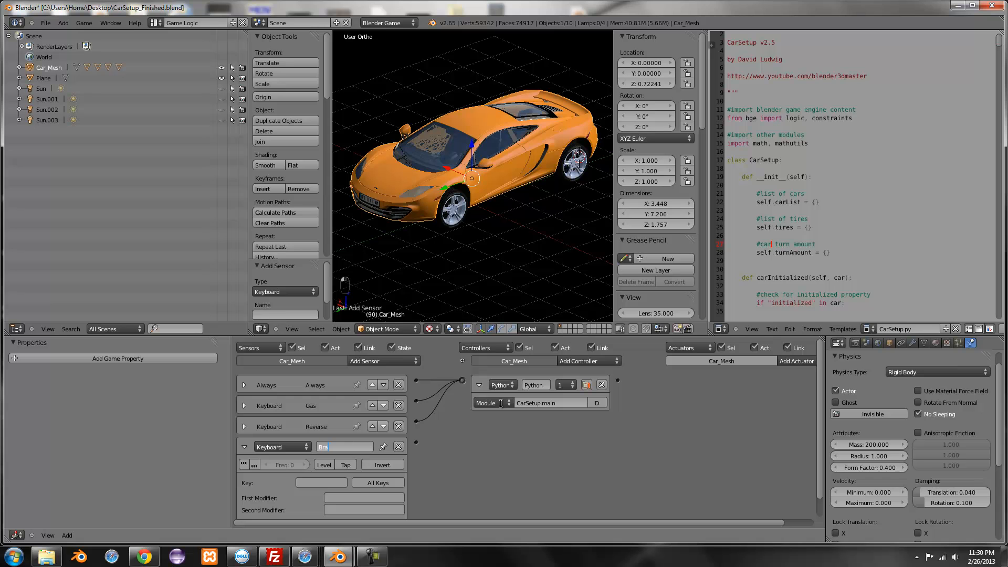
{"action": "type", "text": "Brake"}
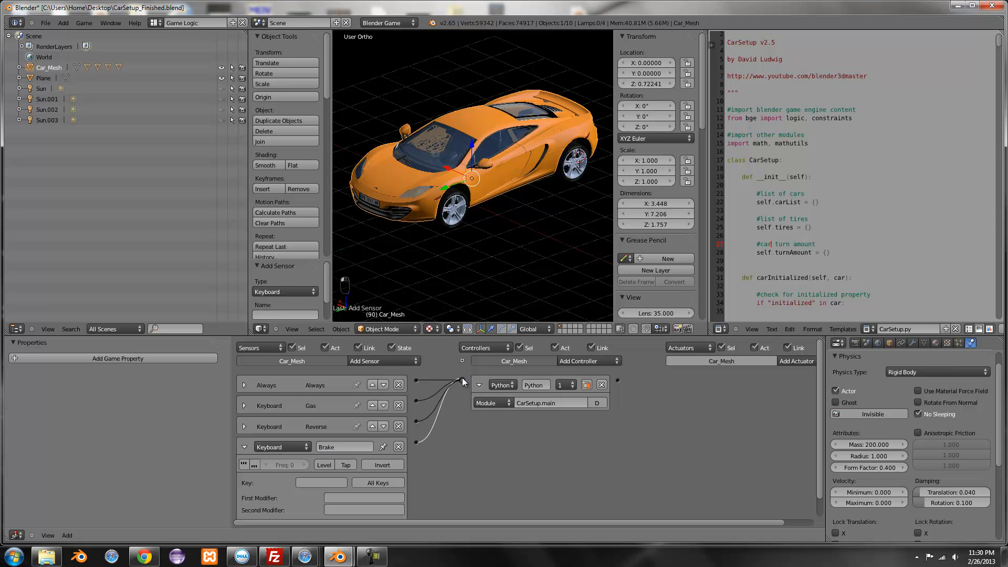
{"action": "left_click", "coordinate": [321, 482]}
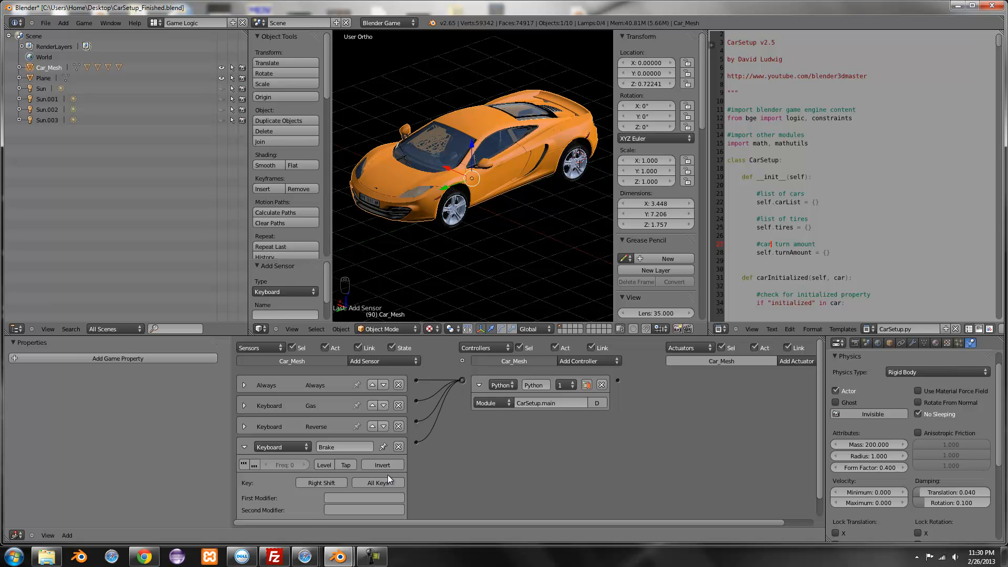
{"action": "left_click", "coordinate": [244, 446]}
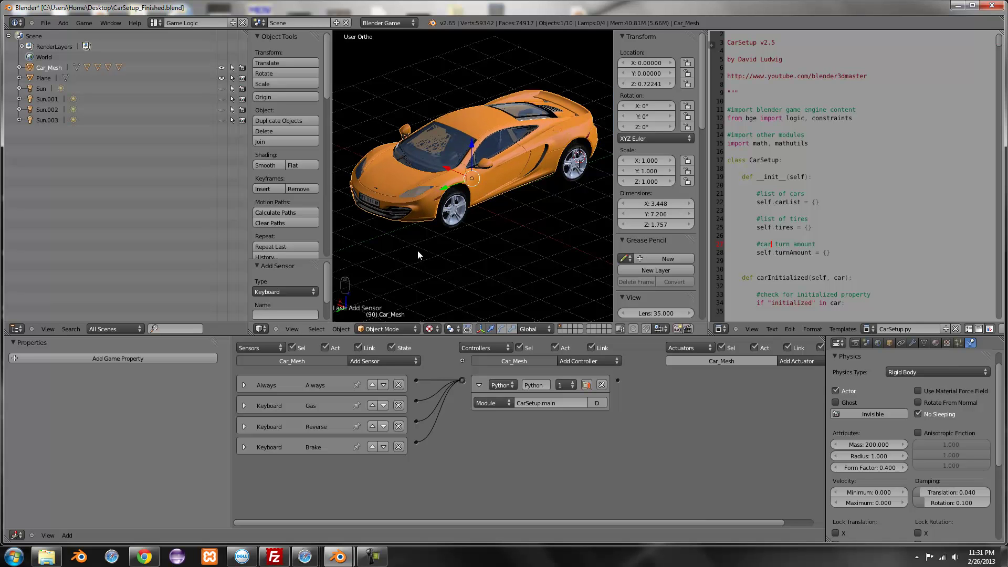
Step: Add Left and Right keyboard sensors and collapse the Right sensor's details
{"action": "left_click", "coordinate": [384, 361]}
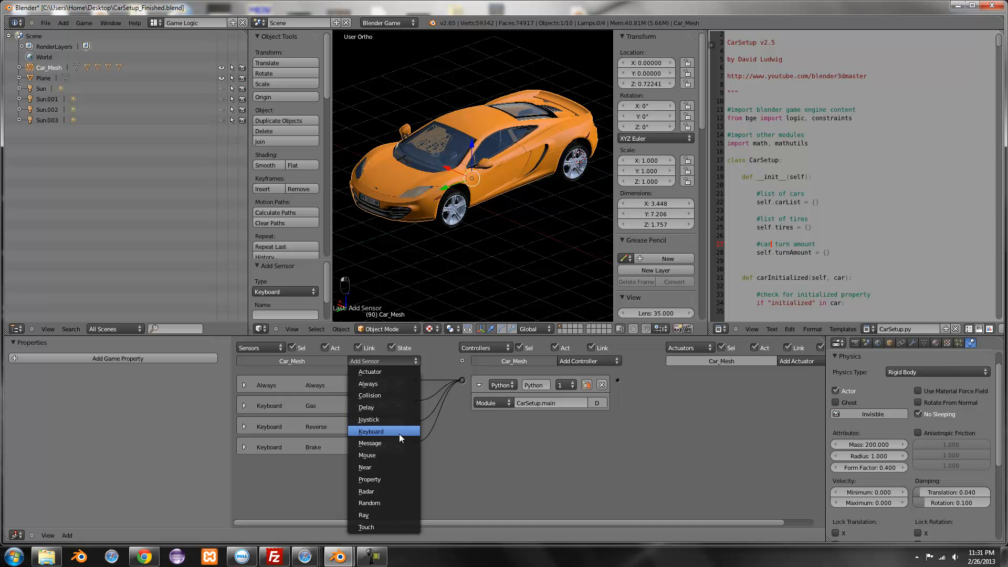
{"action": "left_click", "coordinate": [371, 431]}
{"action": "type", "text": "Left"}
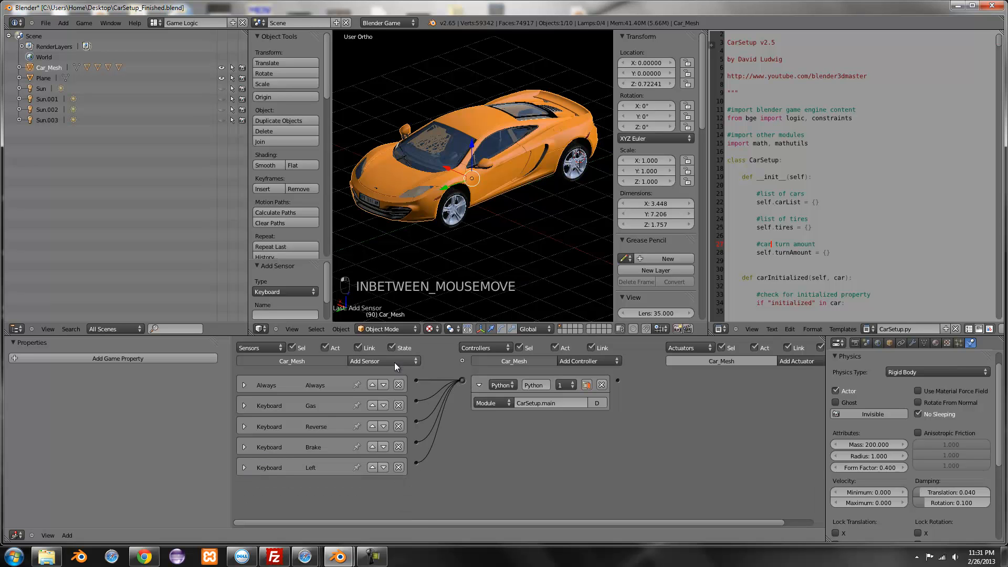
{"action": "left_click", "coordinate": [364, 360]}
{"action": "type", "text": "Right"}
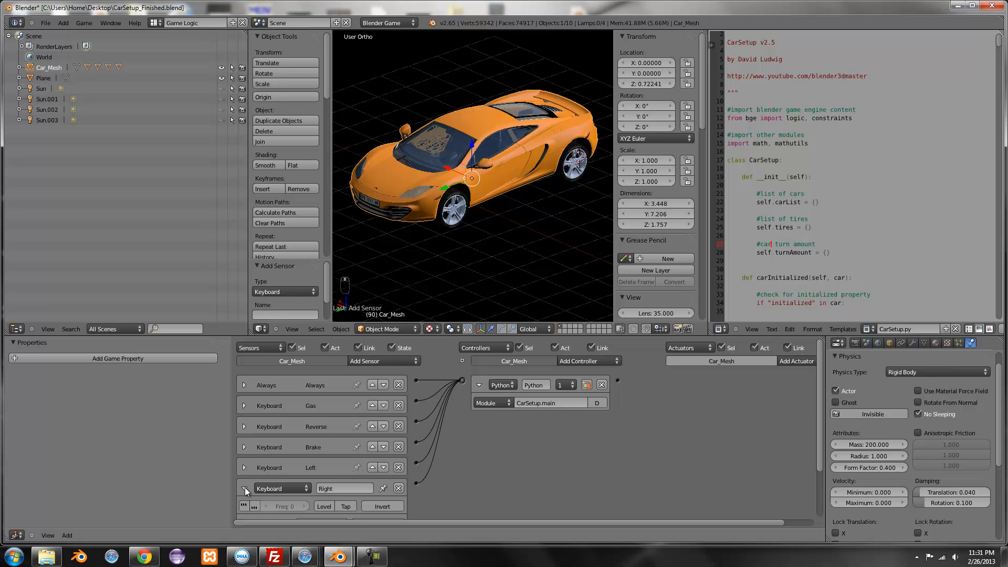
{"action": "left_click", "coordinate": [244, 488]}
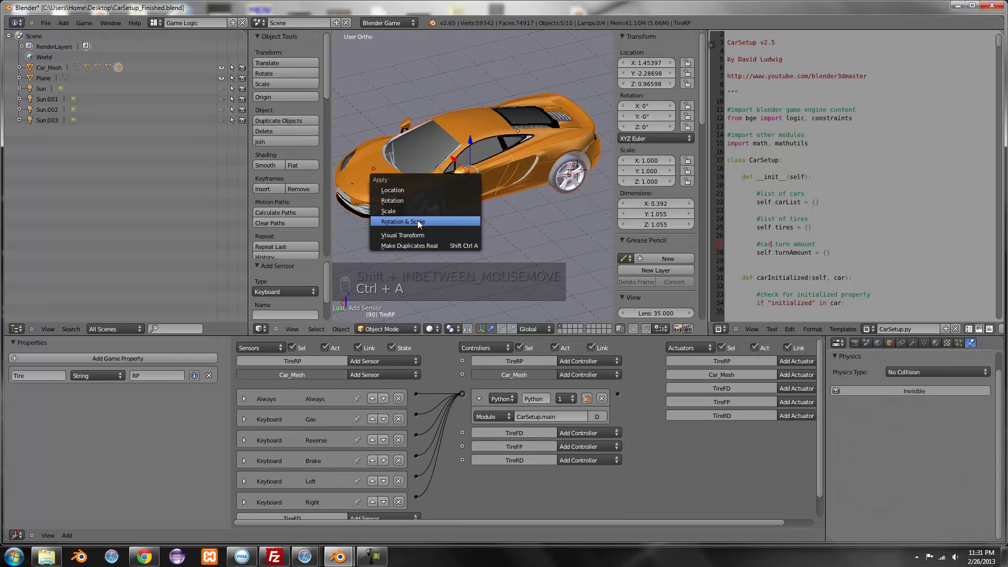
Step: Apply TireRP's rotation and scale, orbit the view, and toggle shading with Alt+Z
{"action": "left_click", "coordinate": [403, 221]}
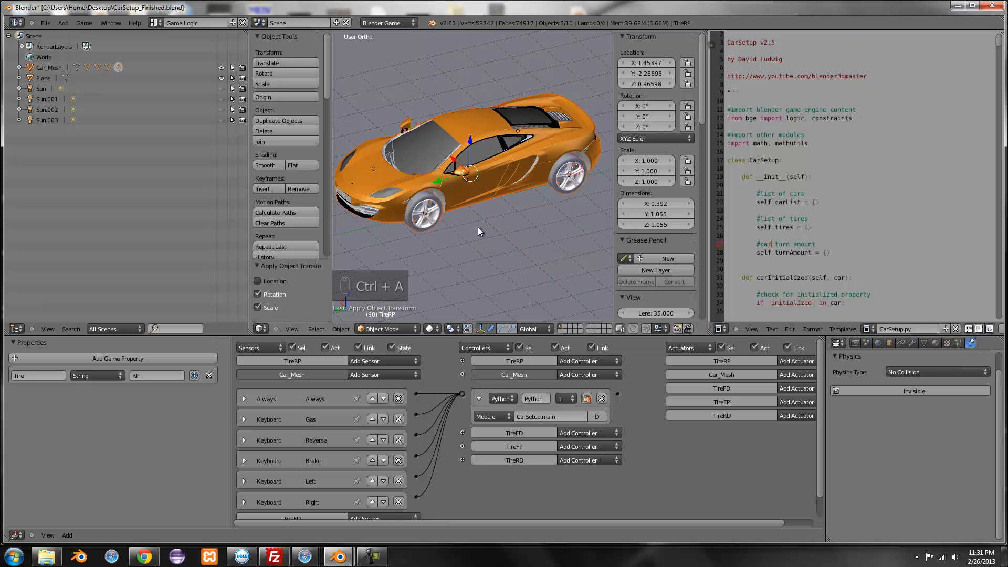
{"action": "left_click_drag", "start_coordinate": [478, 231], "coordinate": [424, 235]}
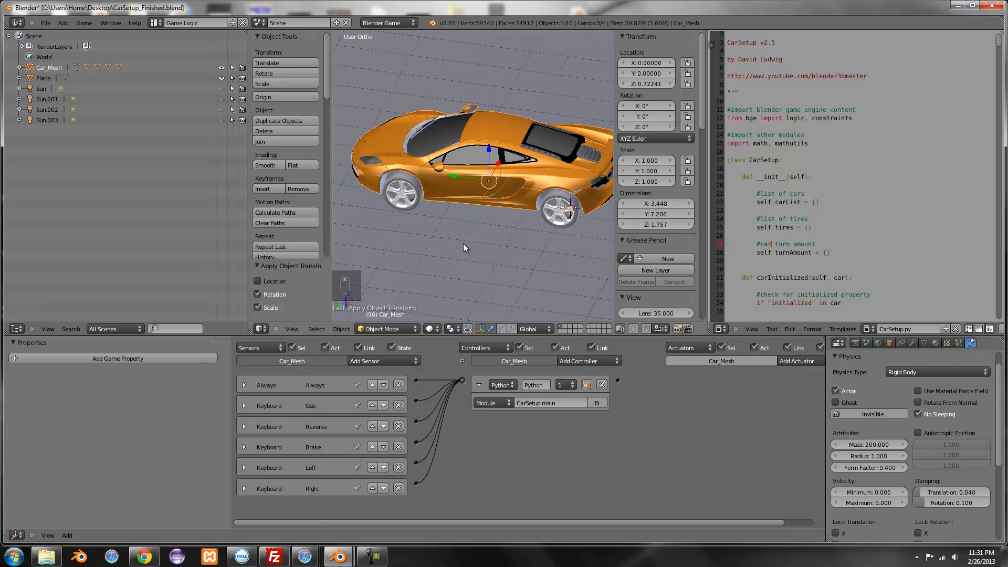
{"action": "key", "text": "Alt+Z"}
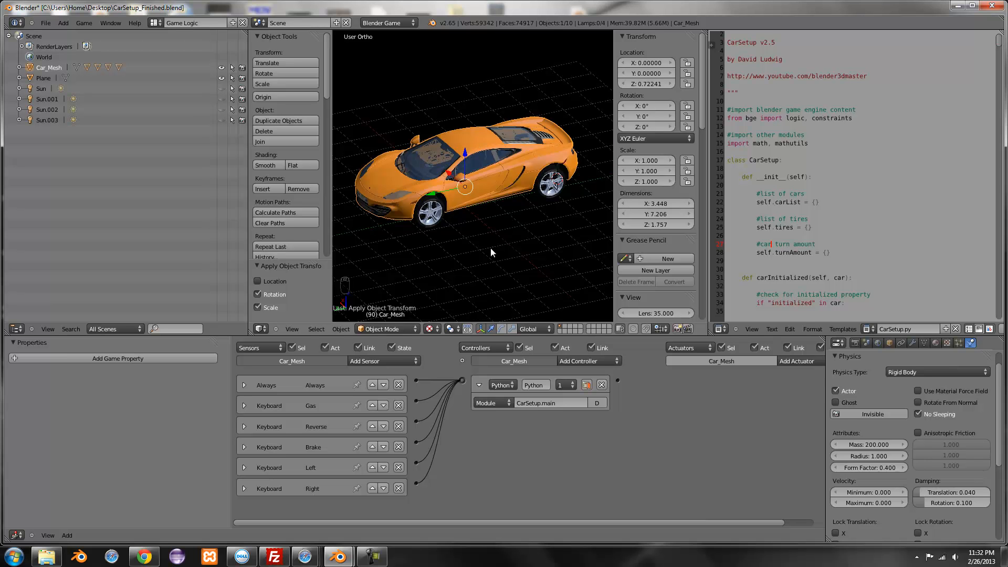
{"action": "mouse_move", "coordinate": [435, 246]}
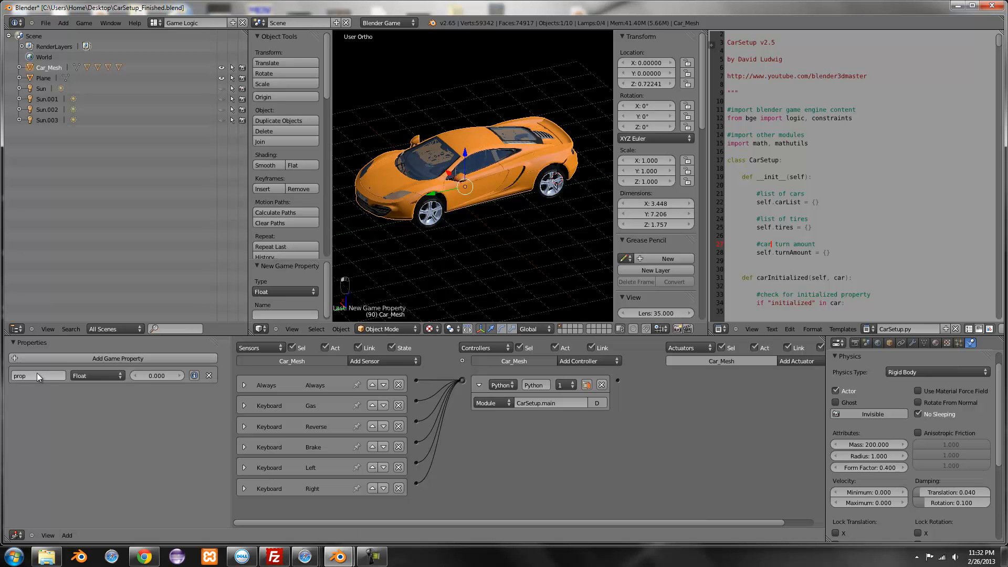
Step: Name the game property Engine, make it Boolean, and open then close the sensor list
{"action": "type", "text": "Engin"}
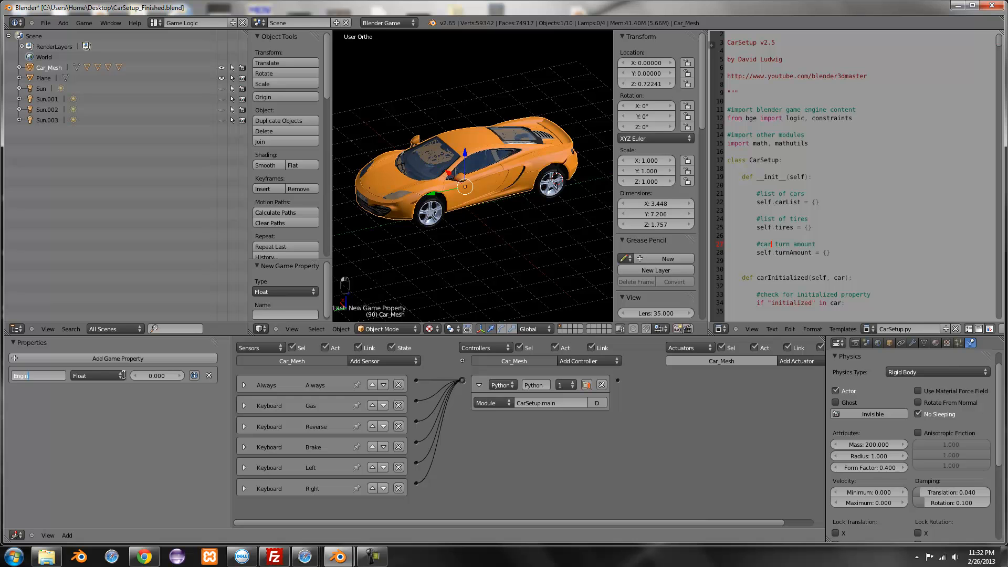
{"action": "left_click", "coordinate": [97, 375]}
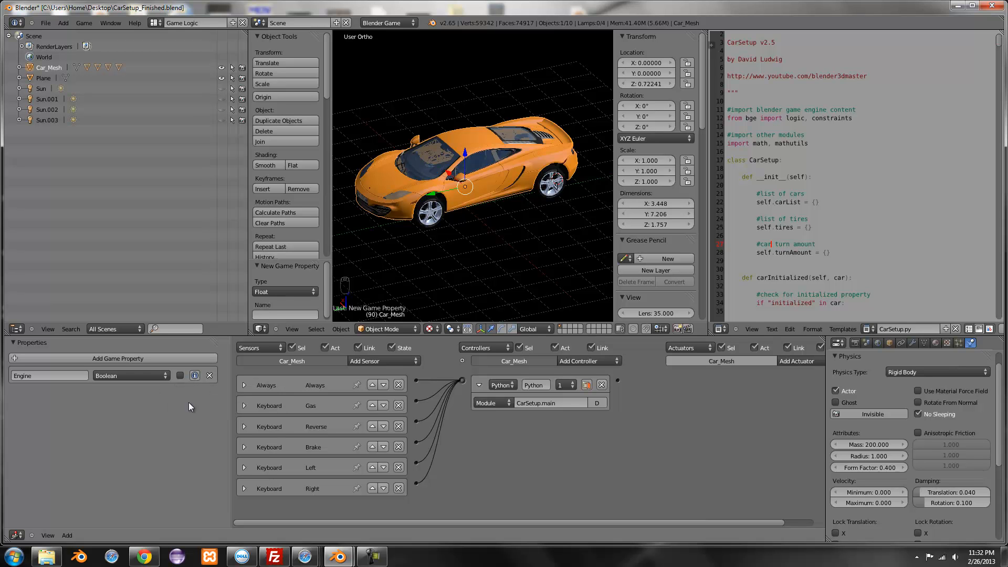
{"action": "mouse_move", "coordinate": [416, 248]}
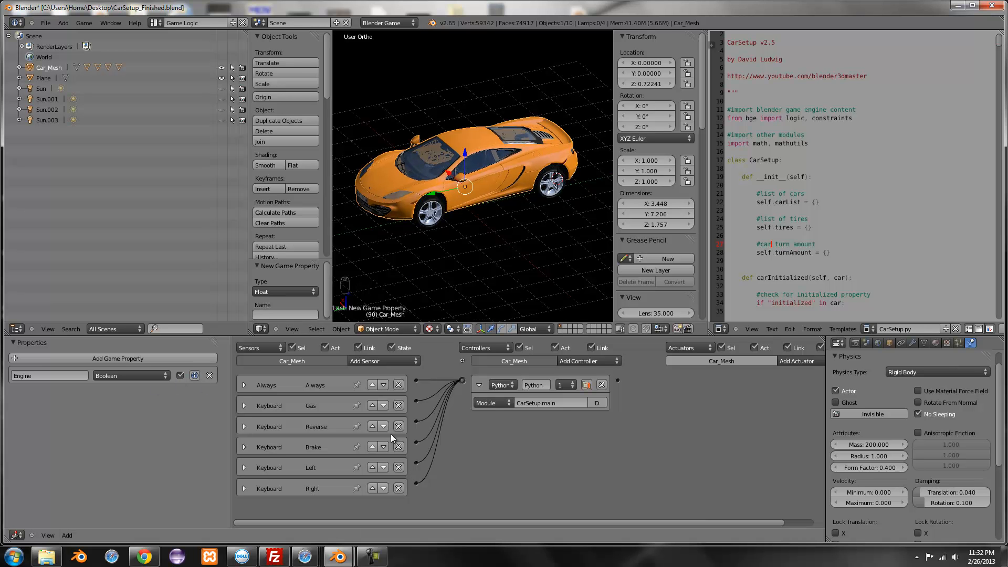
{"action": "left_click", "coordinate": [383, 360]}
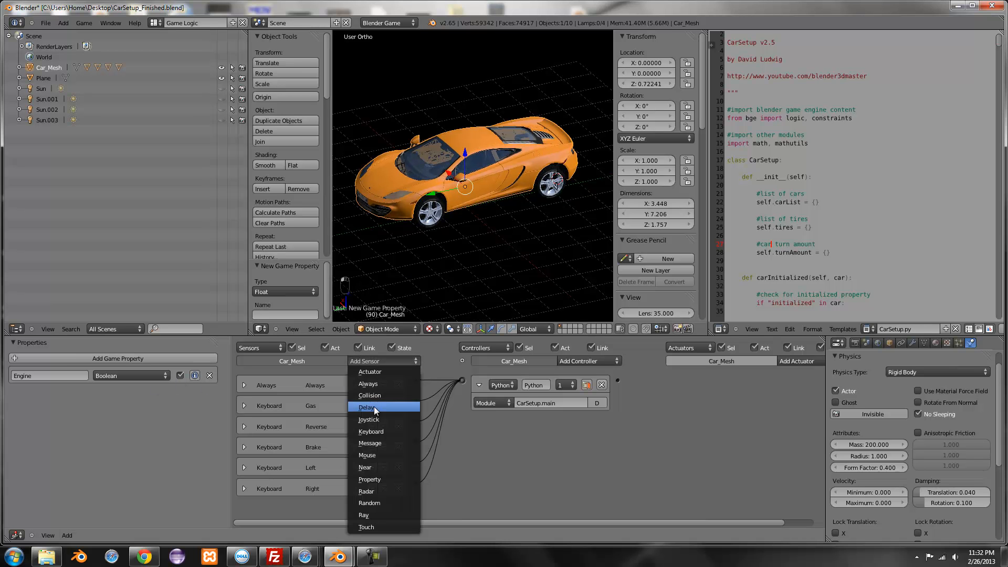
{"action": "left_click", "coordinate": [384, 360]}
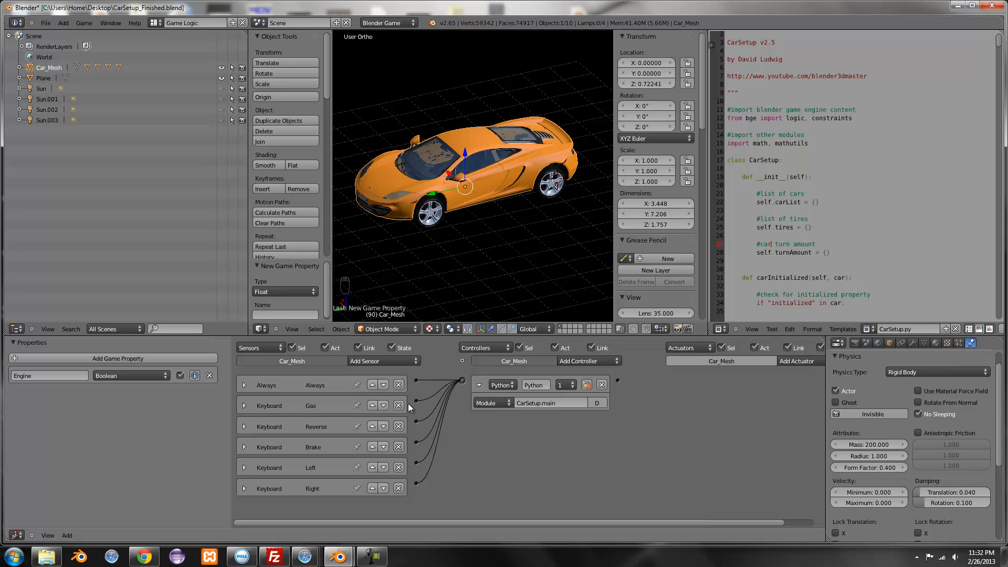
{"action": "mouse_move", "coordinate": [436, 341]}
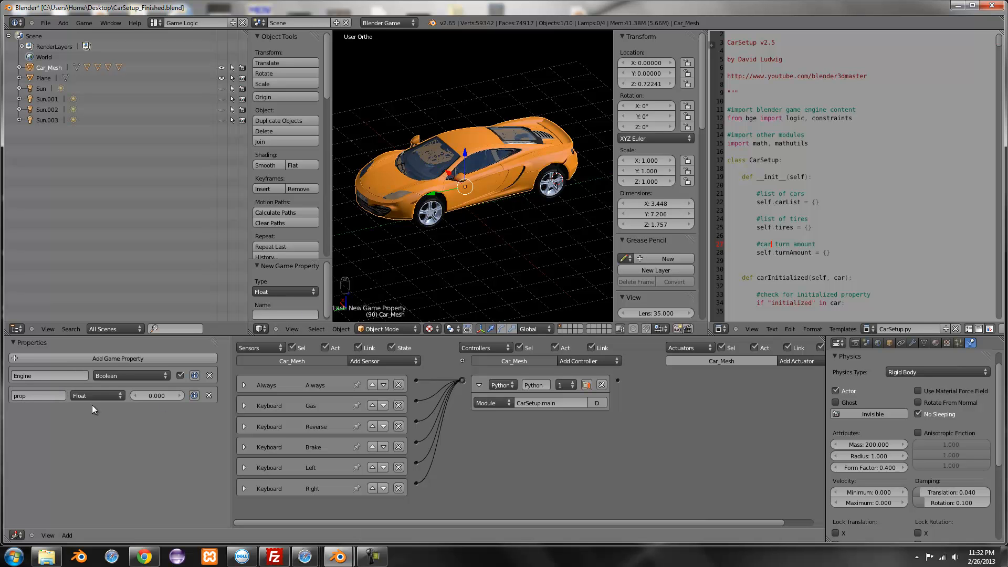
Step: Name the new Float game property TurnSpeed and raise its value to 3.0
{"action": "type", "text": "Turn"}
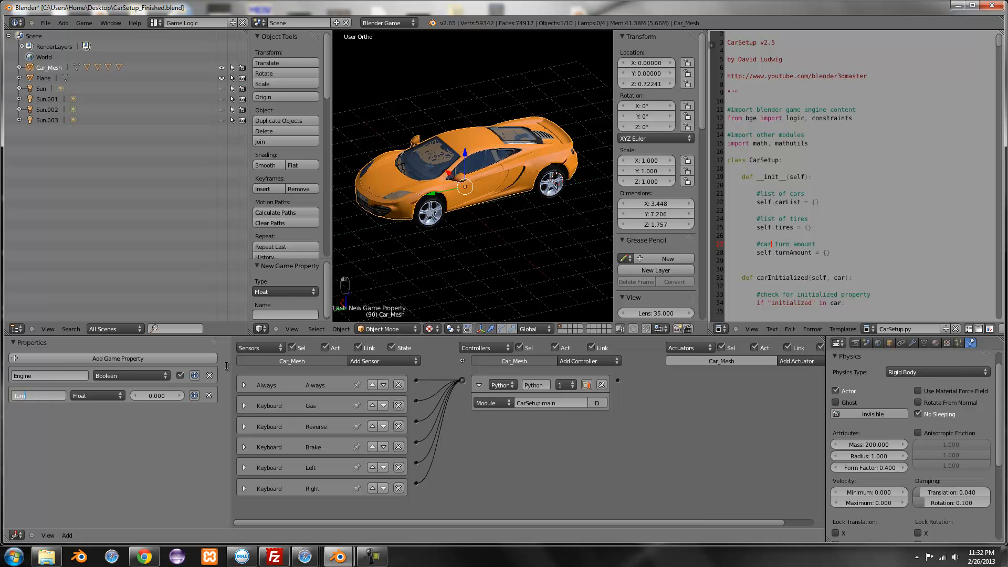
{"action": "type", "text": "TurnSpeed"}
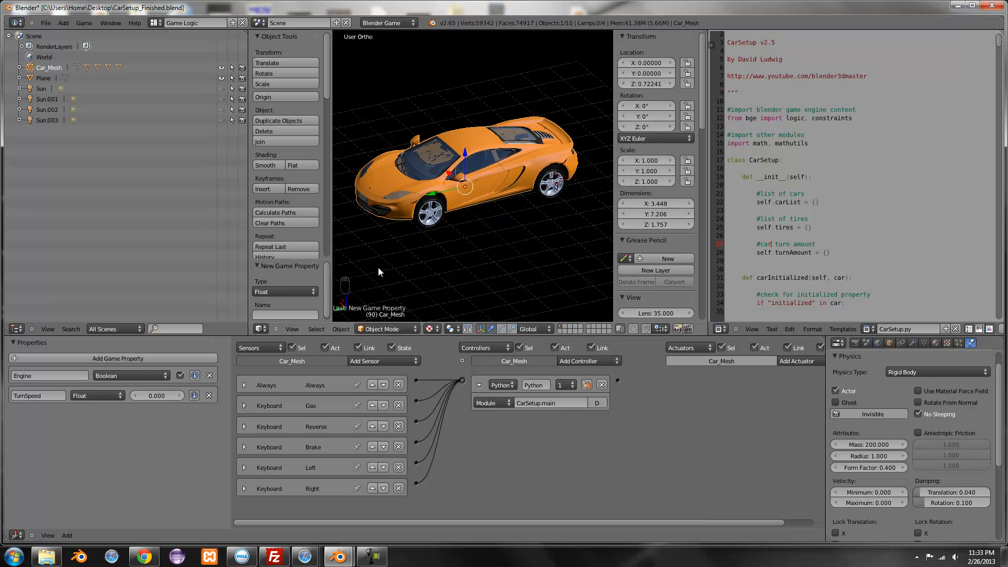
{"action": "left_click", "coordinate": [178, 395]}
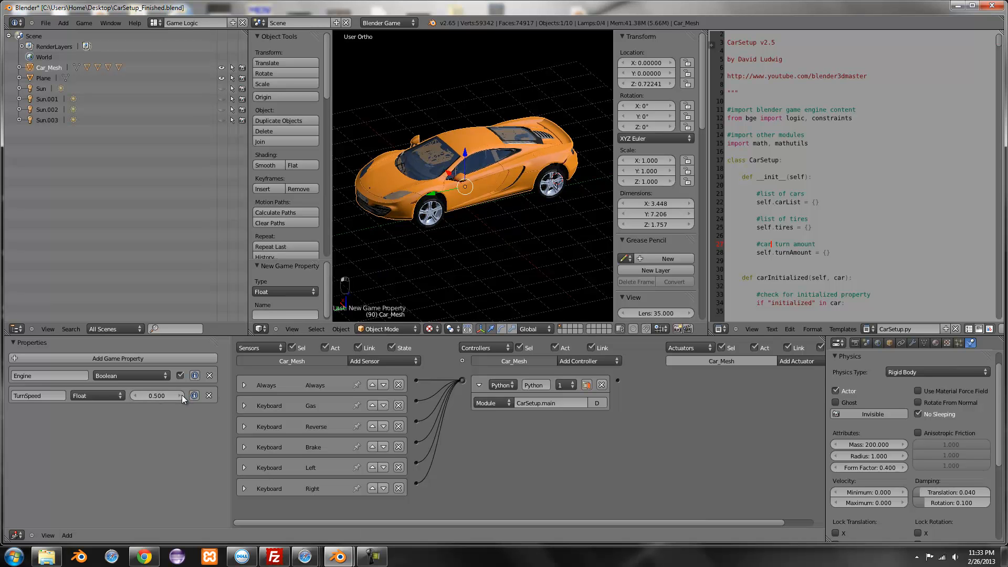
{"action": "left_click", "coordinate": [156, 395]}
{"action": "type", "text": "TurnAm"}
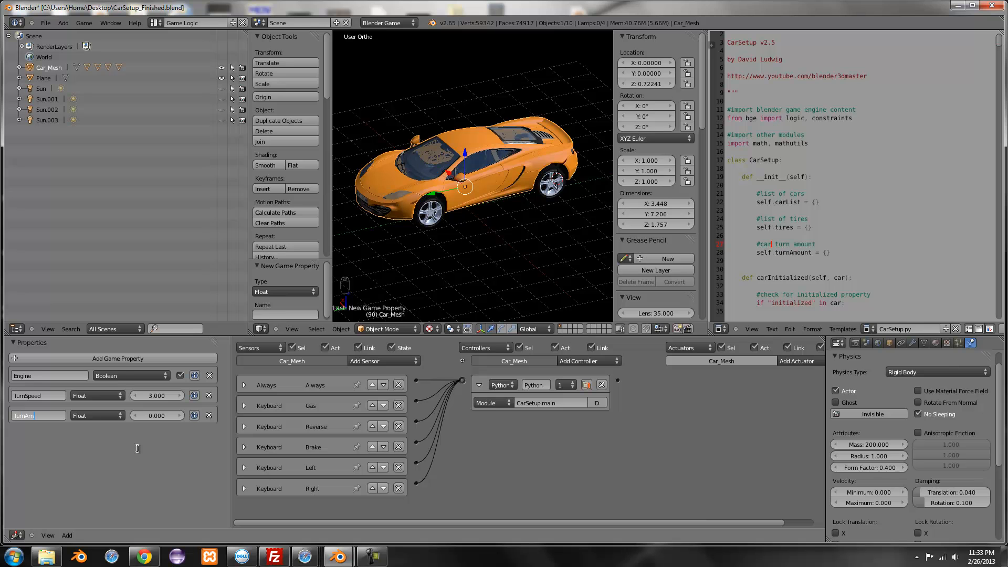
Step: Switch the TurnAmount property's type to Integer and set its value to 40
{"action": "left_click", "coordinate": [96, 416]}
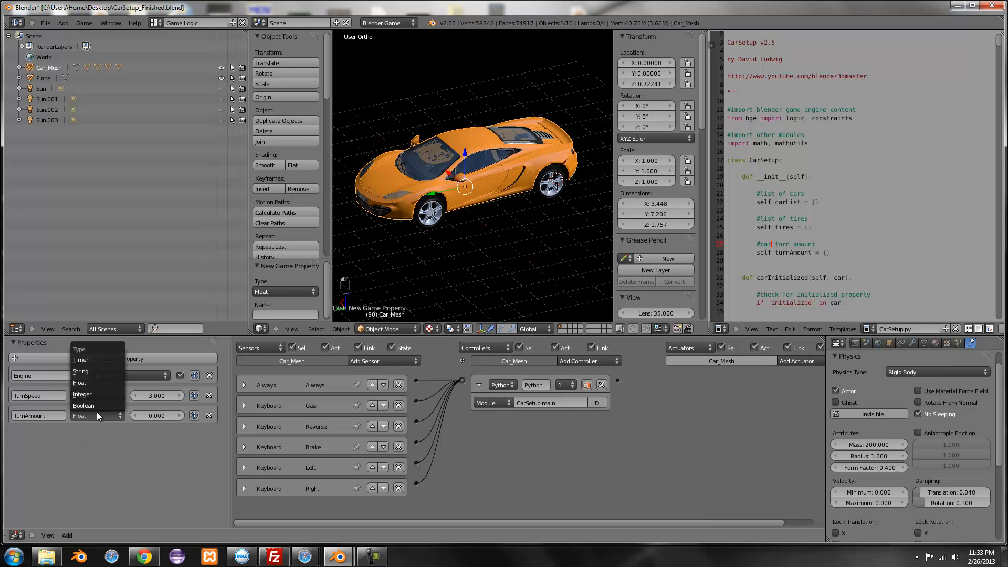
{"action": "left_click", "coordinate": [82, 394]}
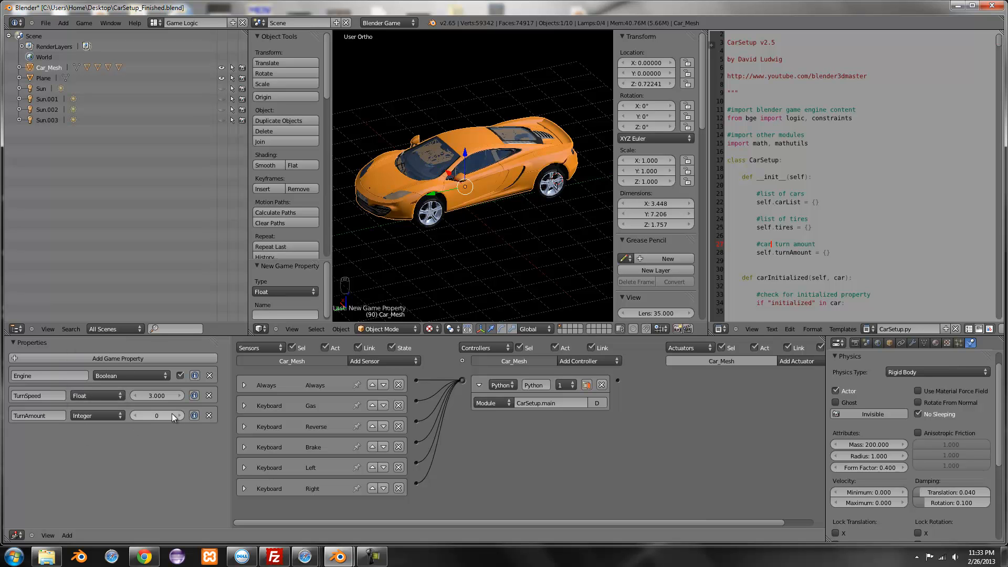
{"action": "mouse_move", "coordinate": [160, 431]}
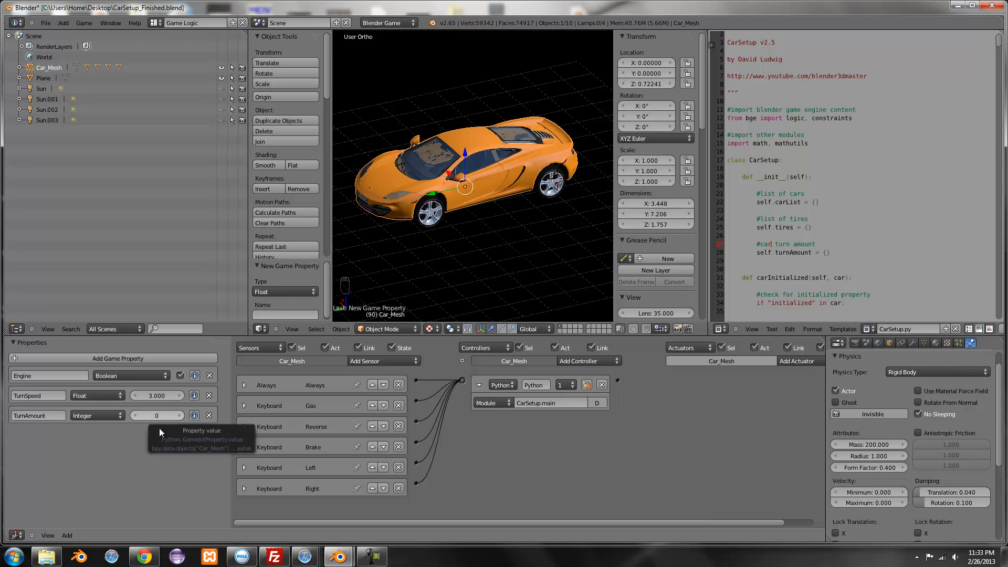
{"action": "mouse_move", "coordinate": [164, 422]}
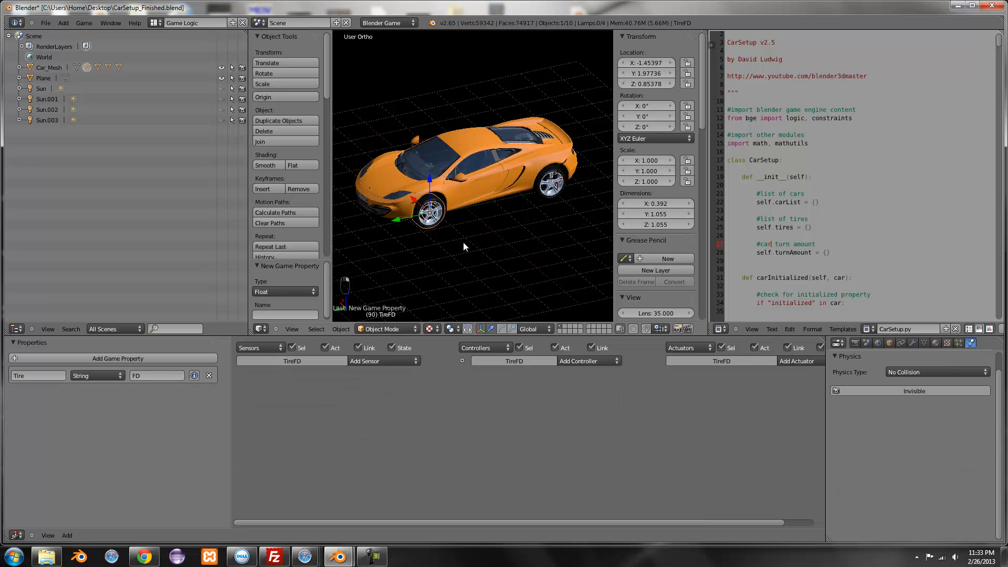
{"action": "key", "text": "r"}
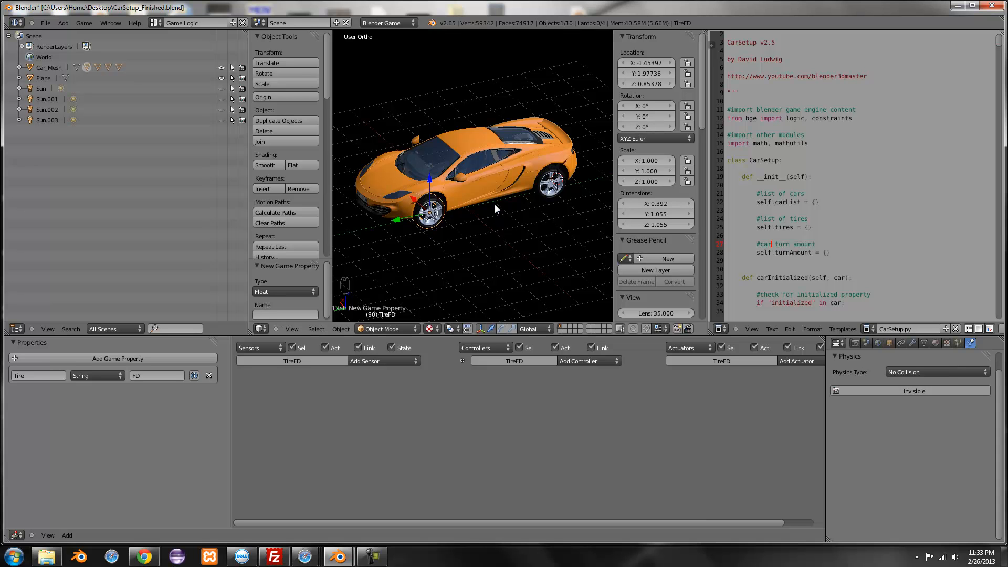
{"action": "key", "text": "r"}
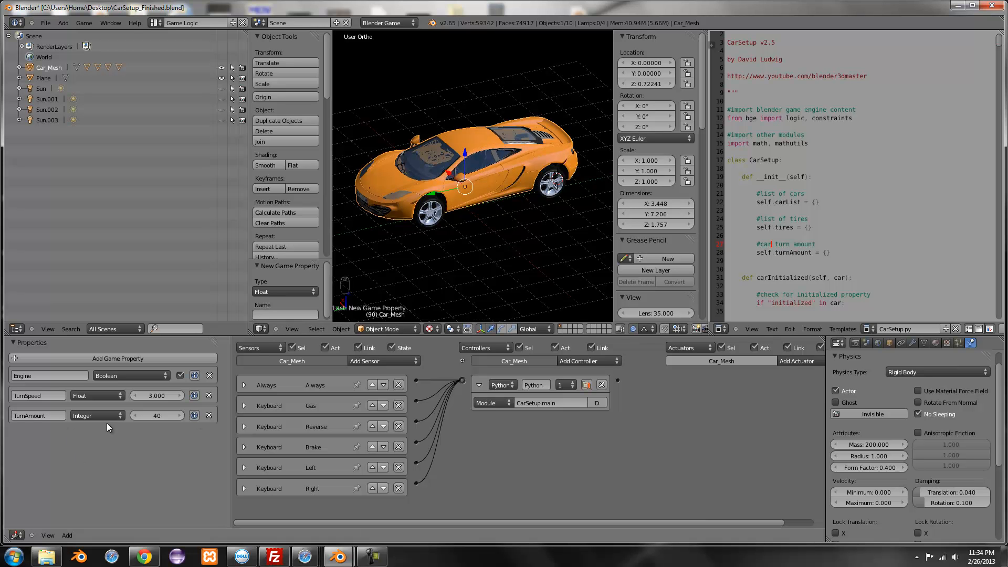
{"action": "mouse_move", "coordinate": [156, 415]}
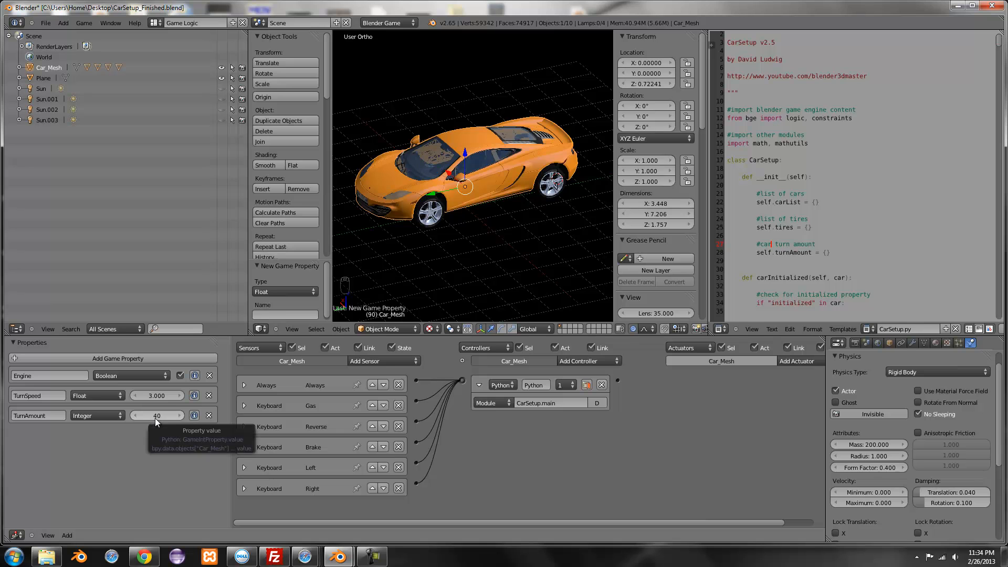
{"action": "mouse_move", "coordinate": [314, 438]}
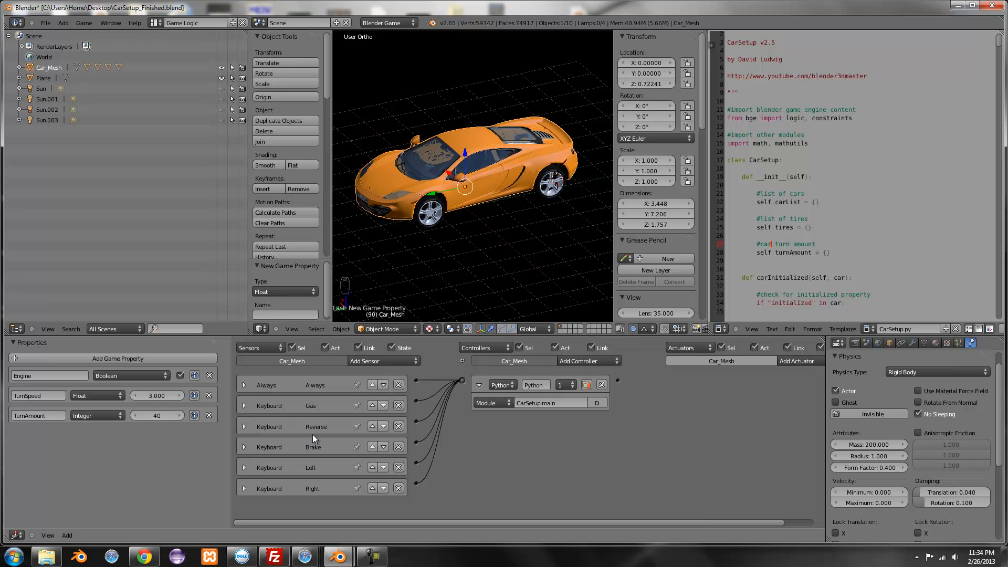
{"action": "mouse_move", "coordinate": [442, 421]}
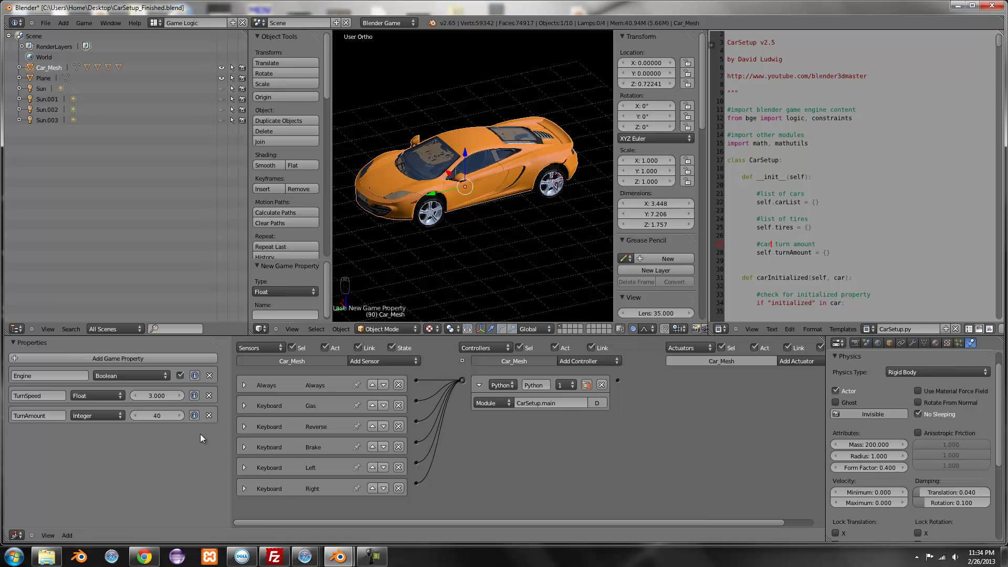
{"action": "mouse_move", "coordinate": [205, 433]}
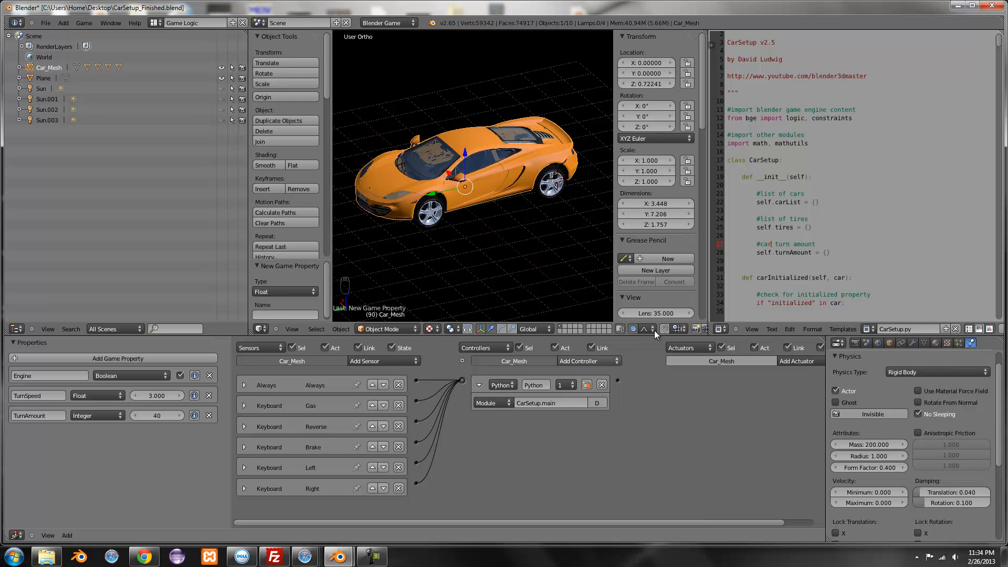
{"action": "scroll", "scroll_direction": "down", "scroll_amount": 3}
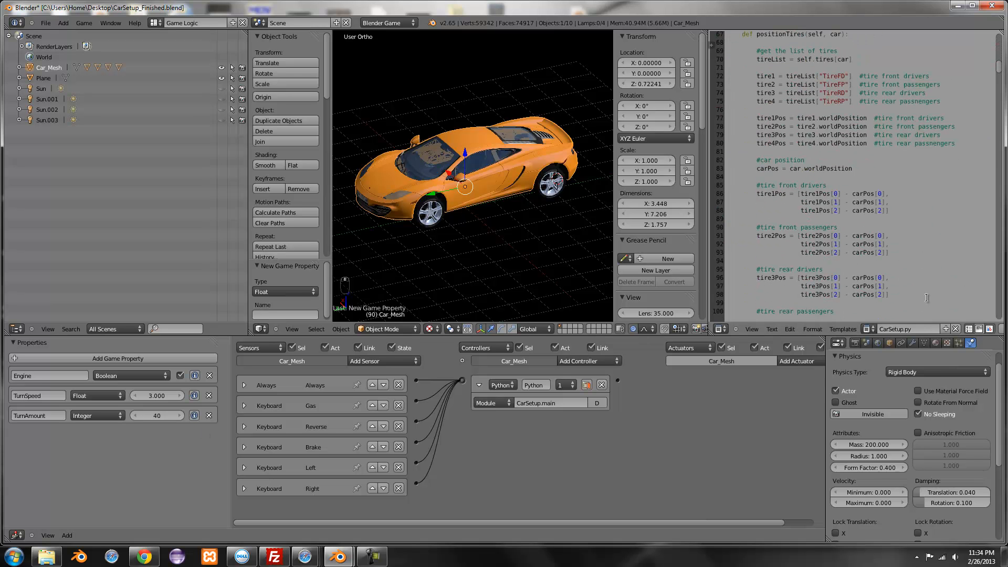
{"action": "scroll", "scroll_direction": "down", "scroll_amount": 3}
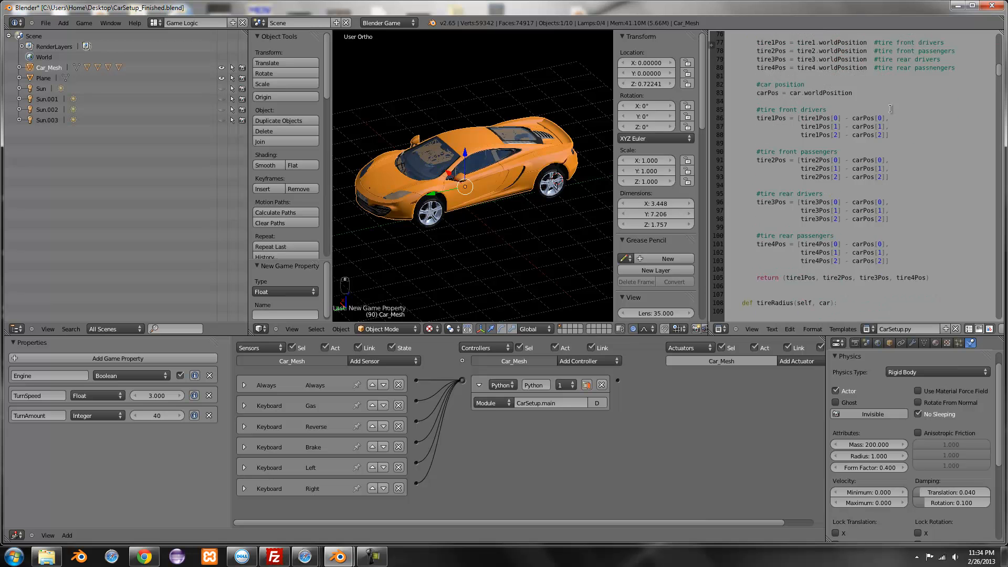
{"action": "scroll", "scroll_direction": "down", "scroll_amount": 3}
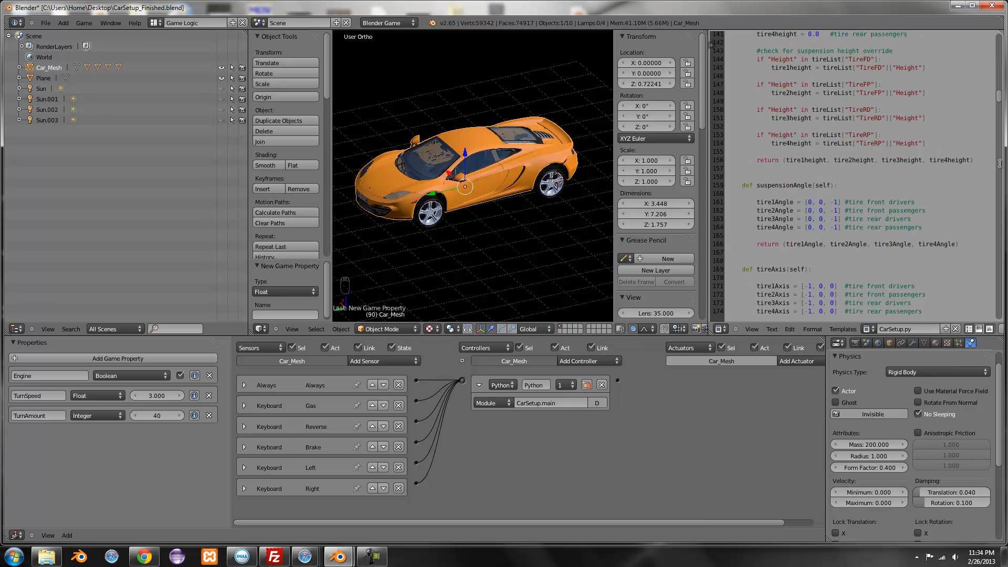
{"action": "scroll", "scroll_direction": "down", "scroll_amount": 3}
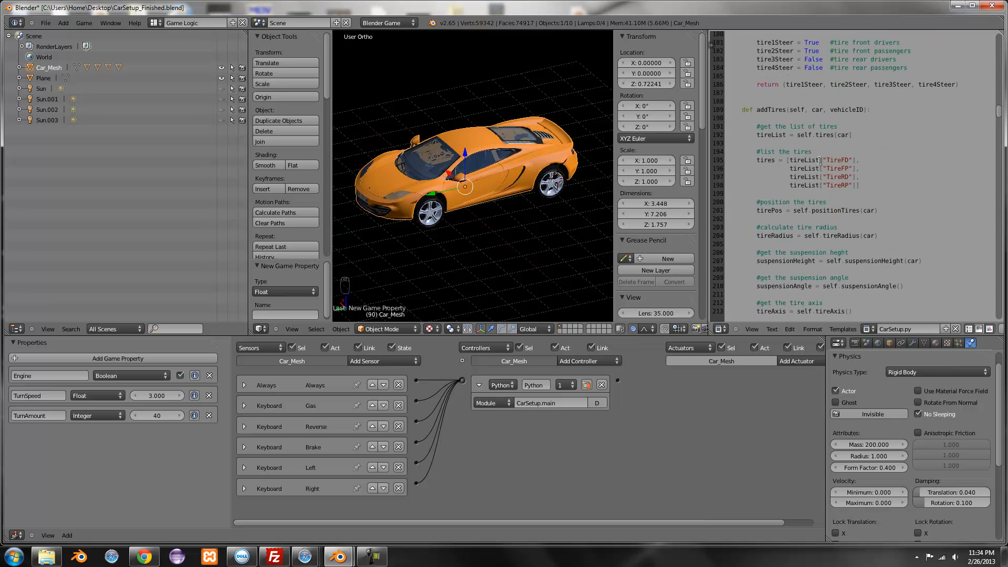
{"action": "scroll", "scroll_direction": "down", "scroll_amount": 3}
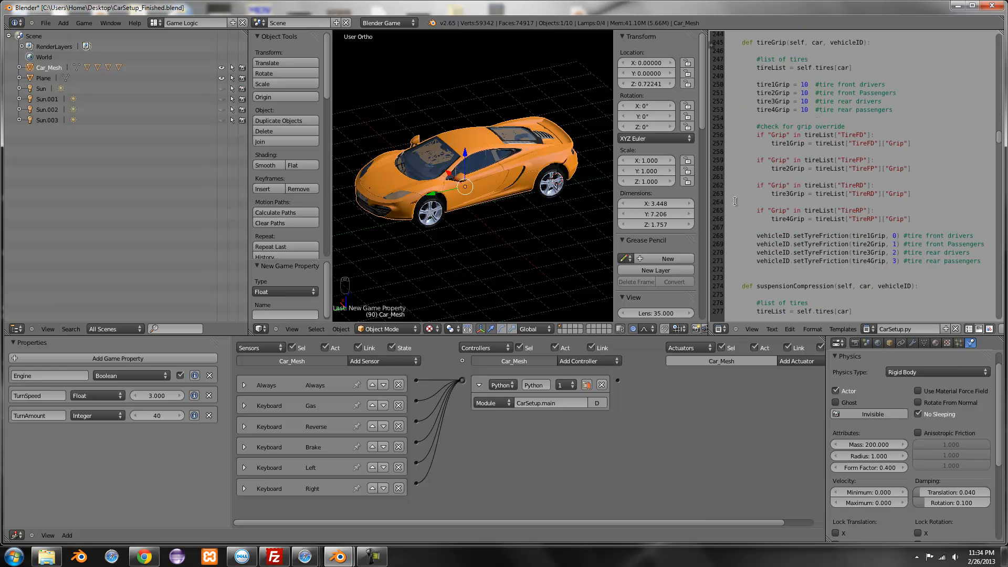
{"action": "scroll", "scroll_direction": "down", "scroll_amount": 3}
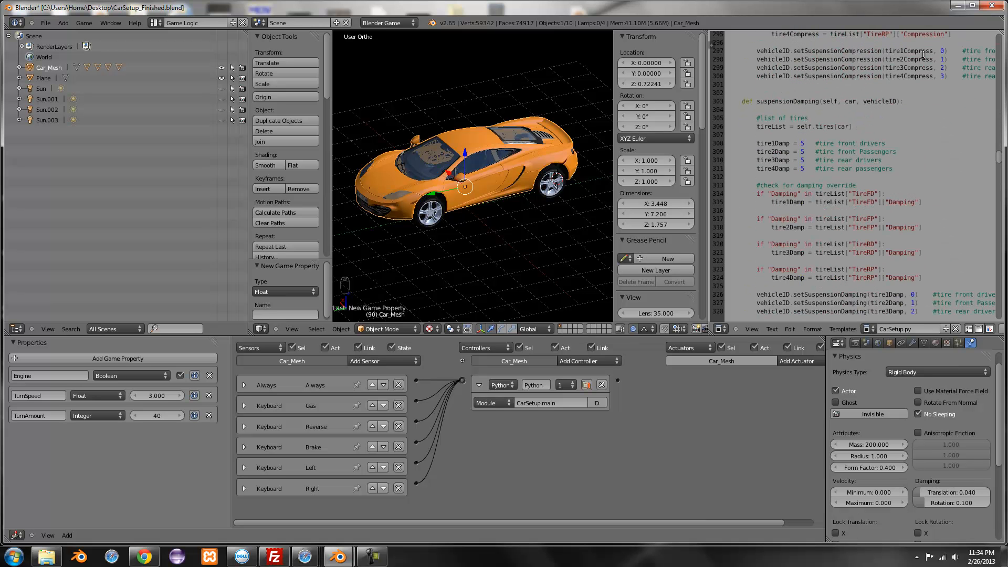
{"action": "scroll", "scroll_direction": "down", "scroll_amount": 3}
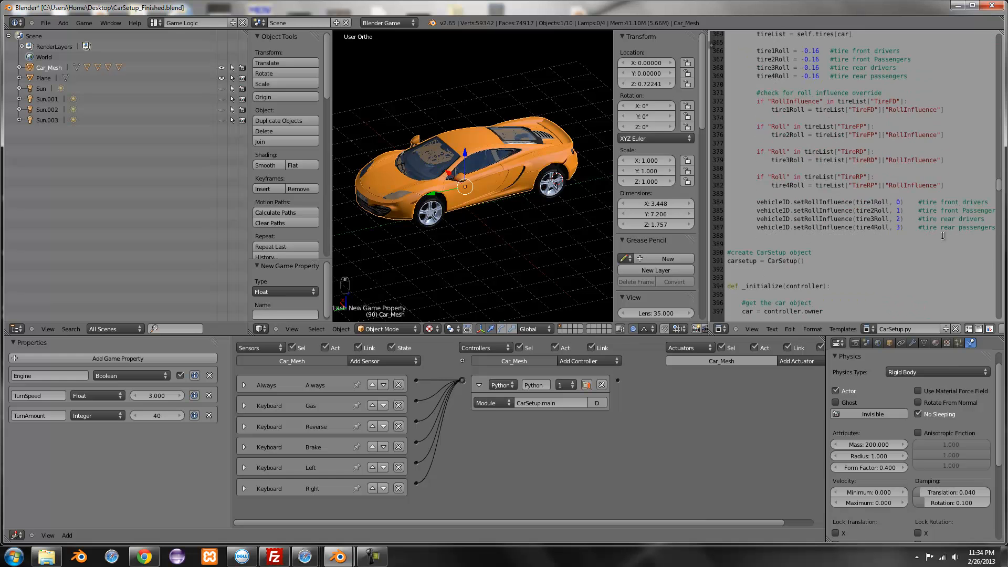
{"action": "scroll", "scroll_direction": "down", "scroll_amount": 3}
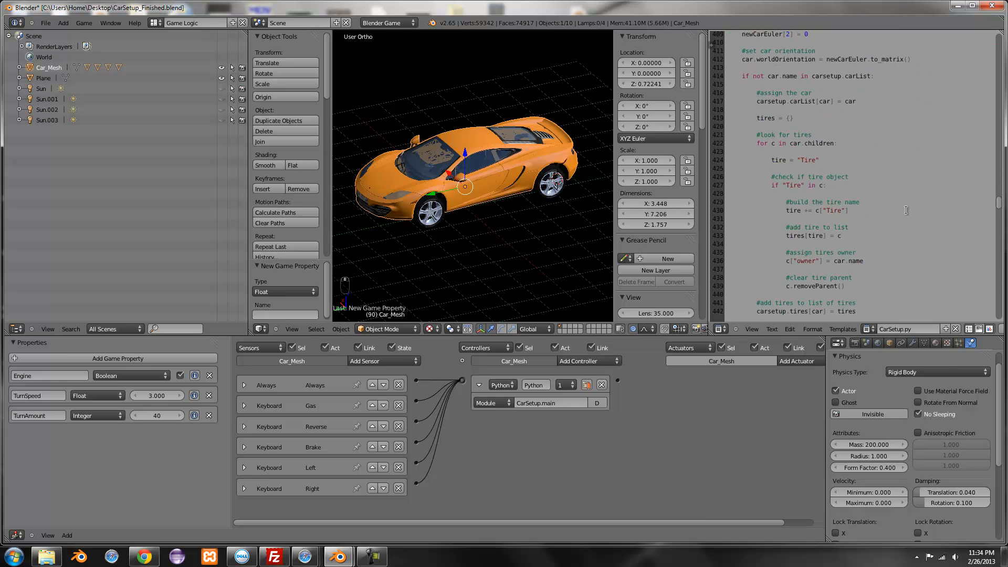
{"action": "scroll", "scroll_direction": "down", "scroll_amount": 3}
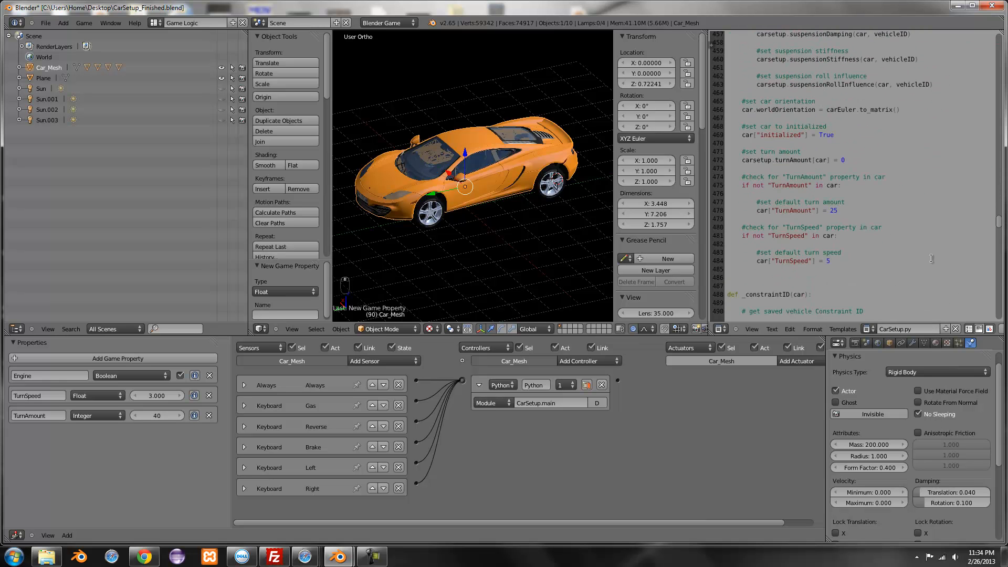
{"action": "scroll", "scroll_direction": "down", "scroll_amount": 3}
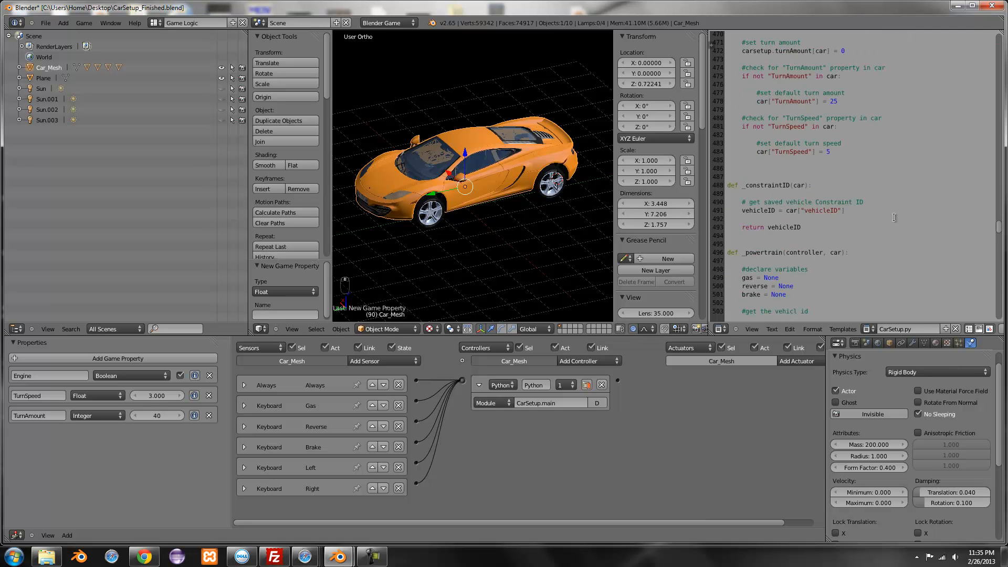
{"action": "scroll", "scroll_direction": "down", "scroll_amount": 3}
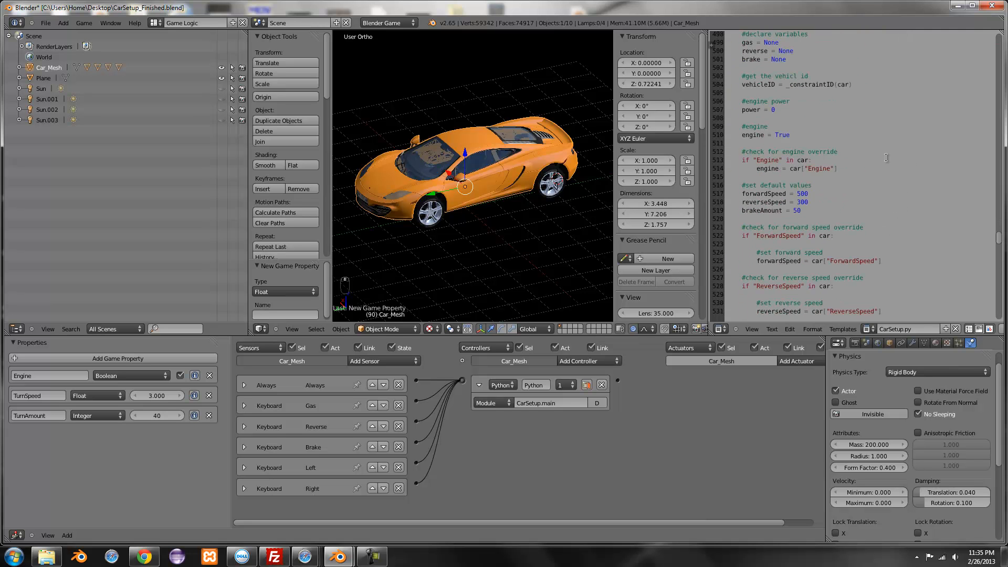
{"action": "scroll", "scroll_direction": "down", "scroll_amount": 3}
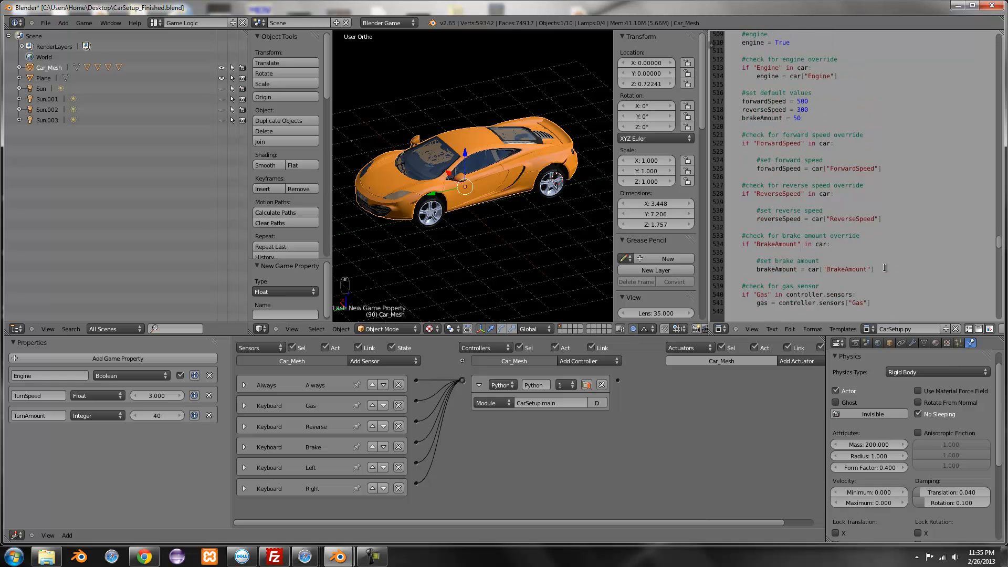
{"action": "scroll", "scroll_direction": "down", "scroll_amount": 3}
{"action": "type", "text": "ForwardSpeed"}
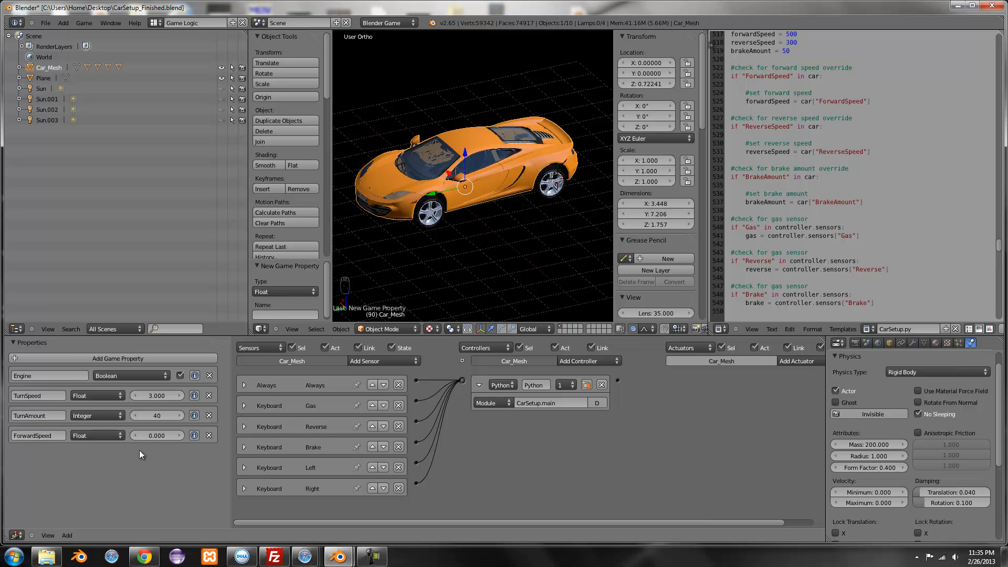
{"action": "mouse_move", "coordinate": [437, 269]}
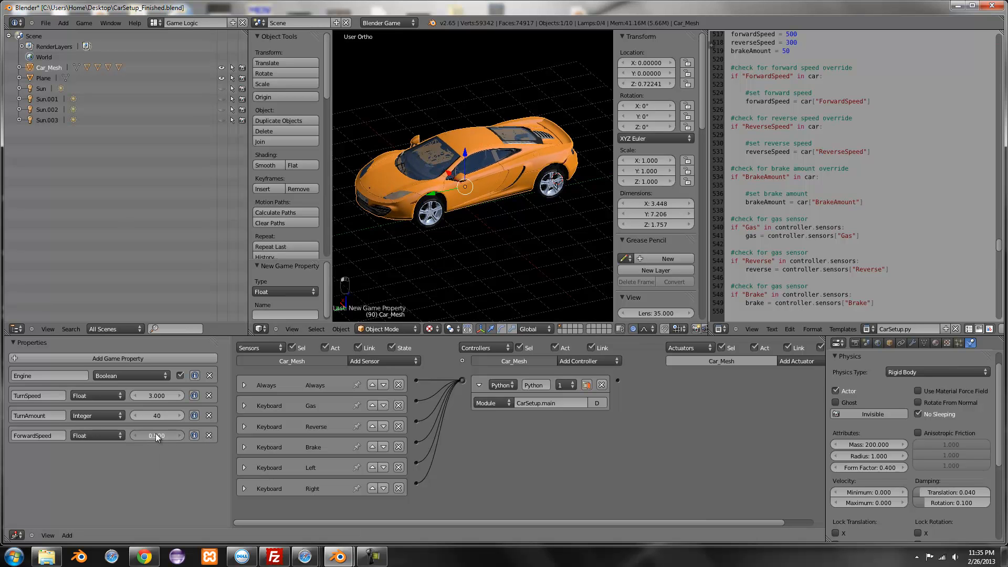
Step: Drag the ForwardSpeed value upward, leaving it at 800
{"action": "left_click_drag", "start_coordinate": [135, 435], "coordinate": [166, 435]}
{"action": "type", "text": "5000.000"}
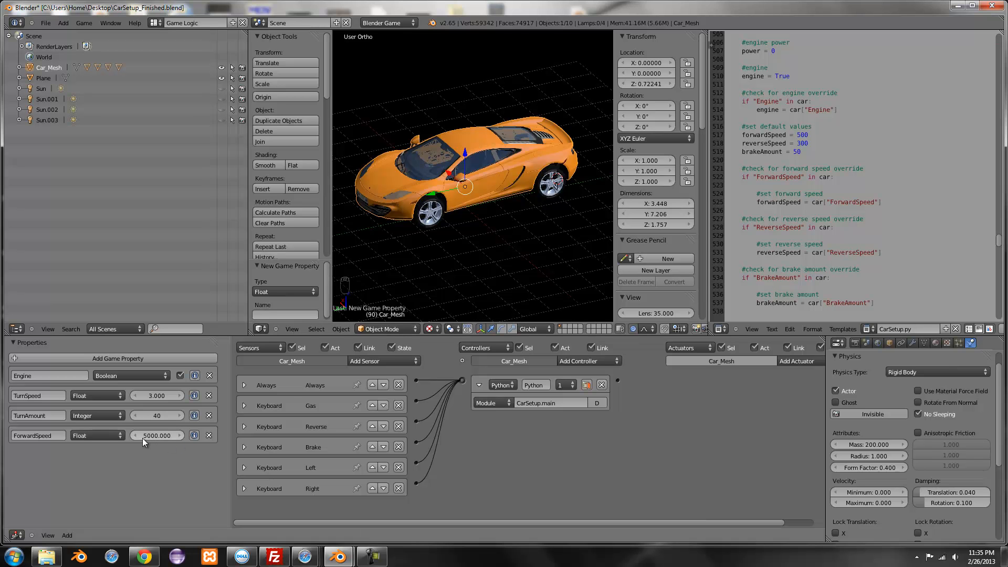
{"action": "mouse_move", "coordinate": [62, 445]}
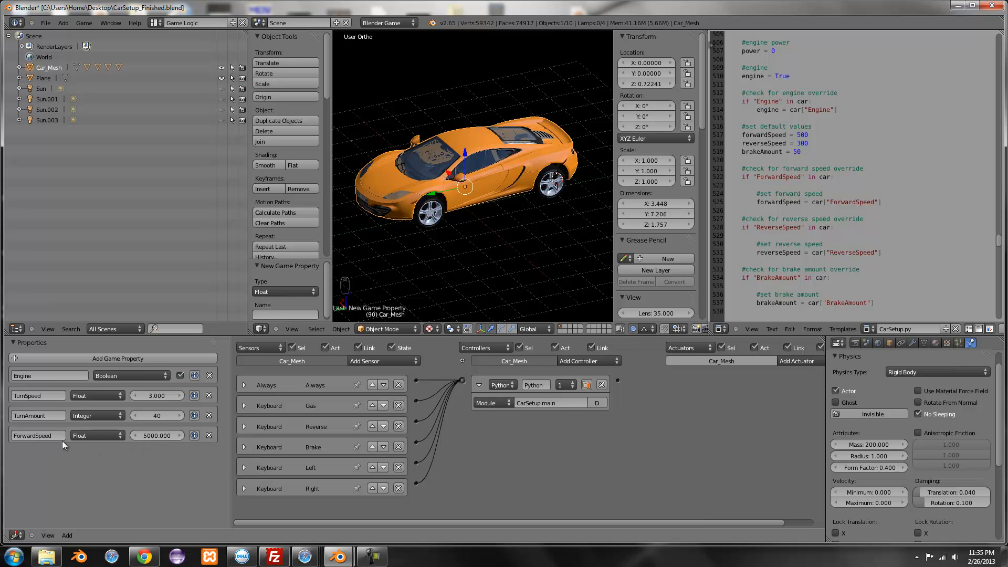
{"action": "left_click", "coordinate": [156, 435]}
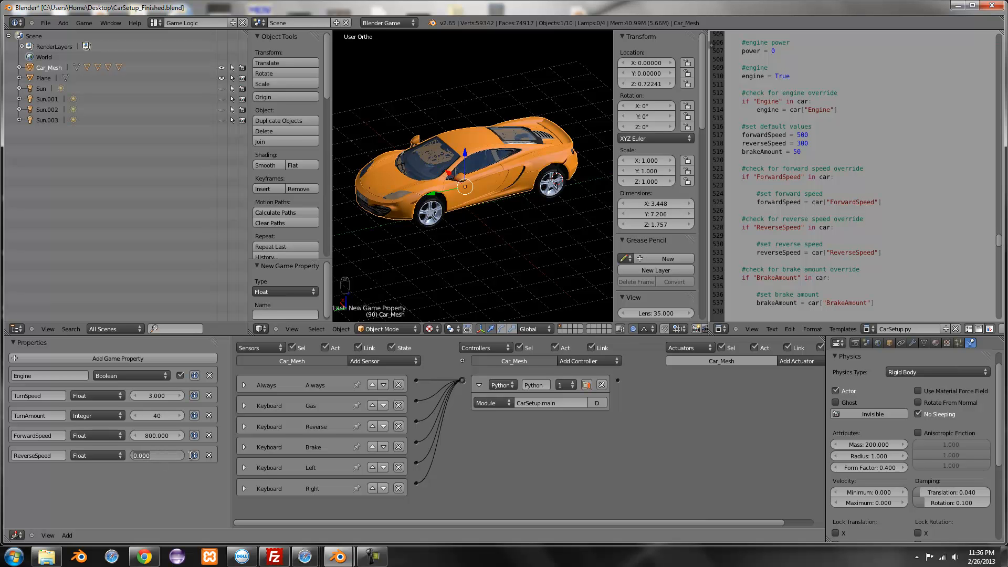
Step: Enter 600 as the ReverseSpeed property value
{"action": "type", "text": "600.000"}
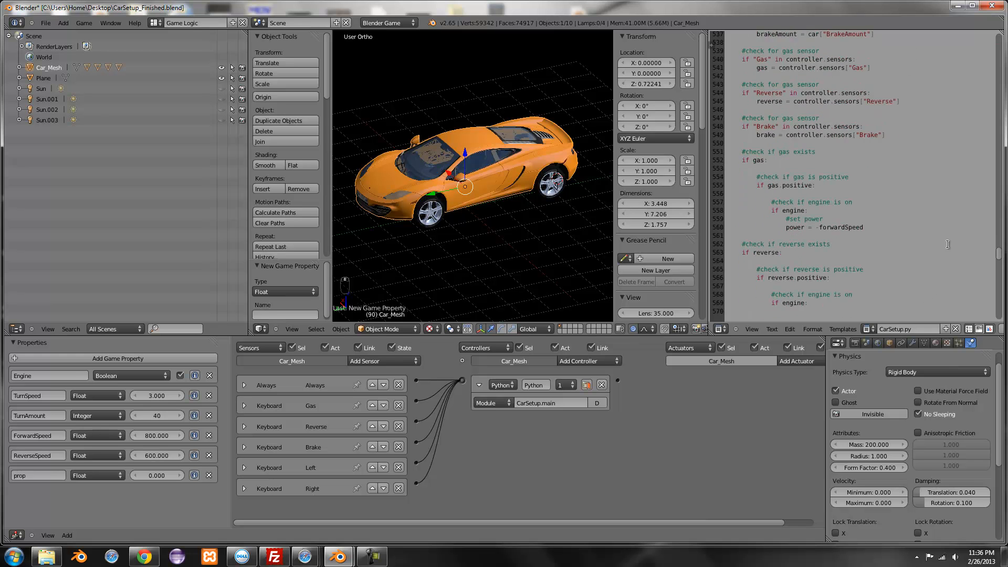
Step: Set the BrakeAmount property value to 10
{"action": "scroll", "scroll_direction": "down", "scroll_amount": 3}
{"action": "type", "text": "BrakeAmount"}
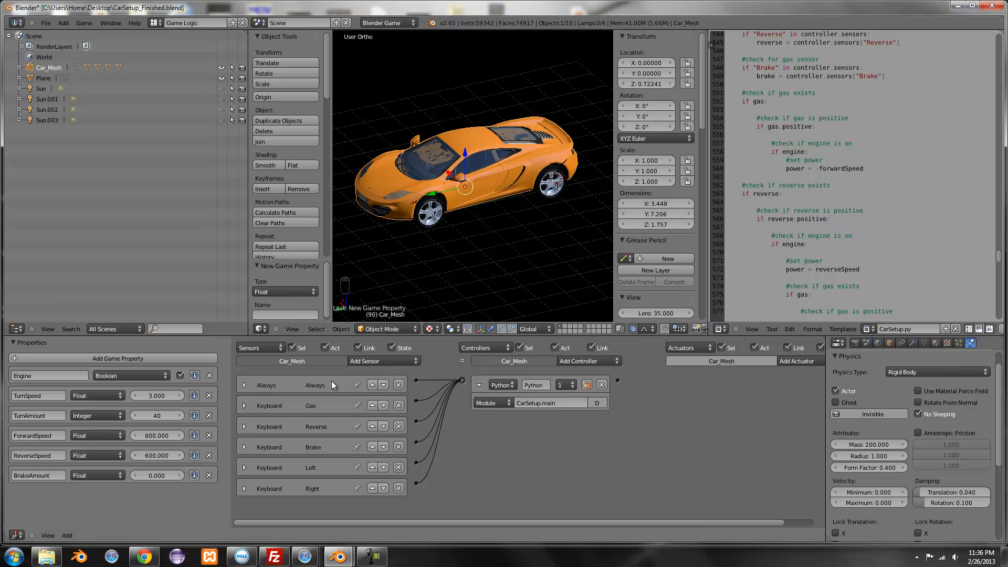
{"action": "left_click", "coordinate": [156, 475]}
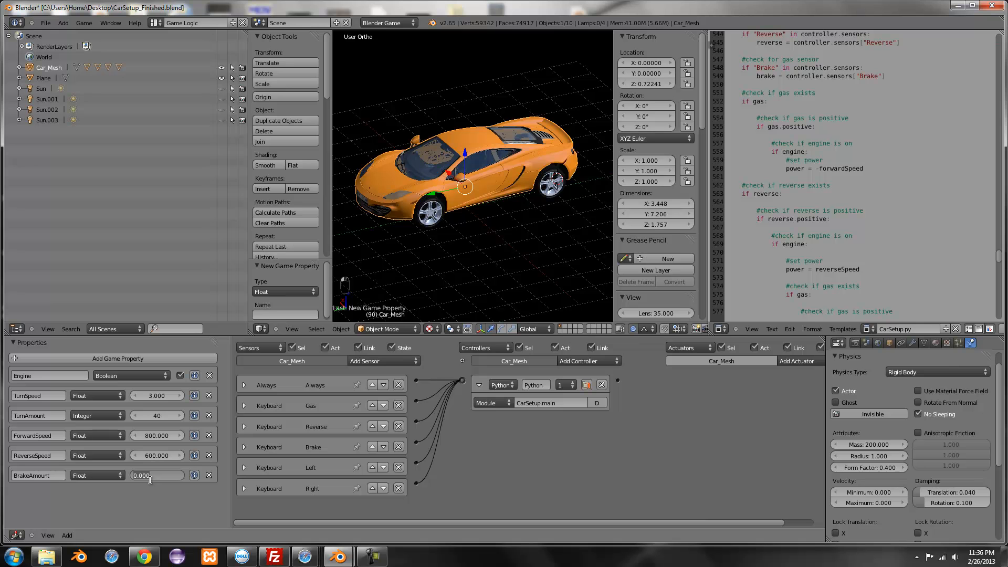
{"action": "type", "text": "10.000"}
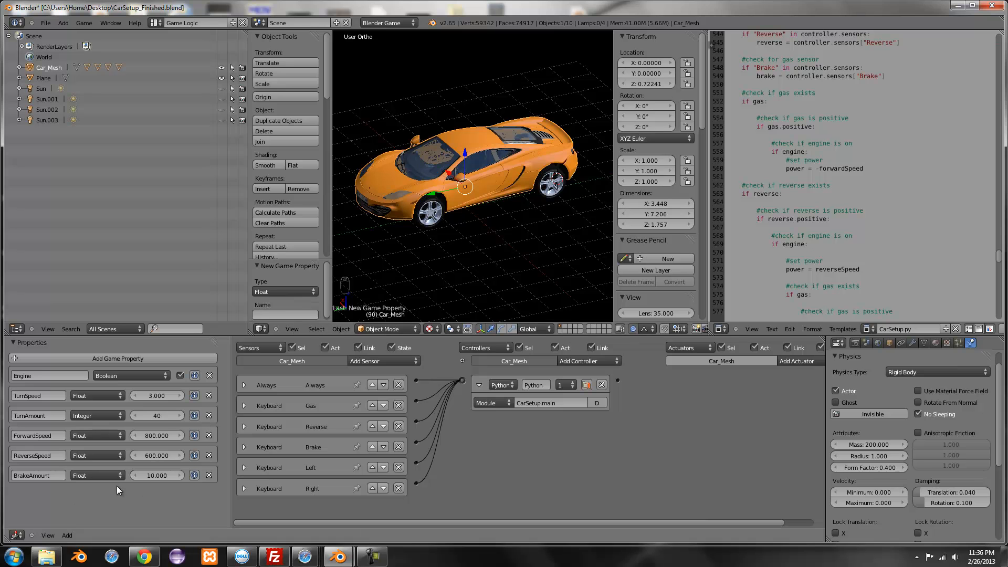
{"action": "mouse_move", "coordinate": [136, 476]}
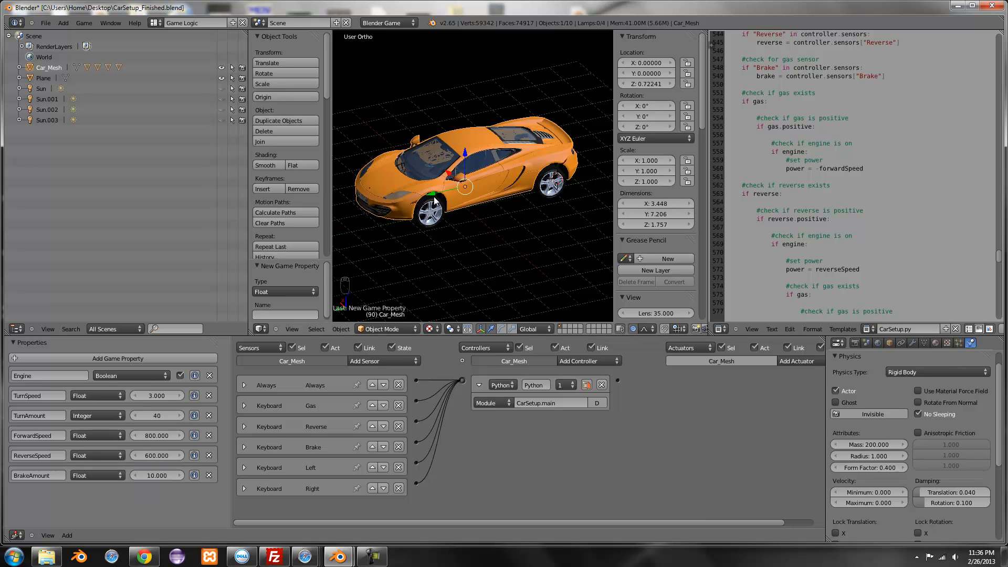
{"action": "mouse_move", "coordinate": [421, 240]}
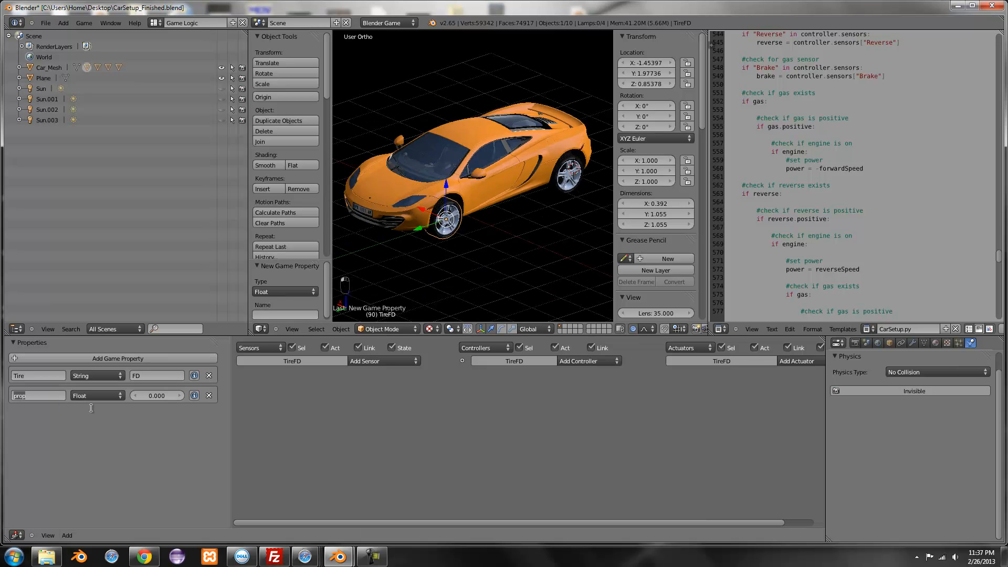
Step: Name a TireFD property Height, edit its value, then undo the change
{"action": "type", "text": "Height"}
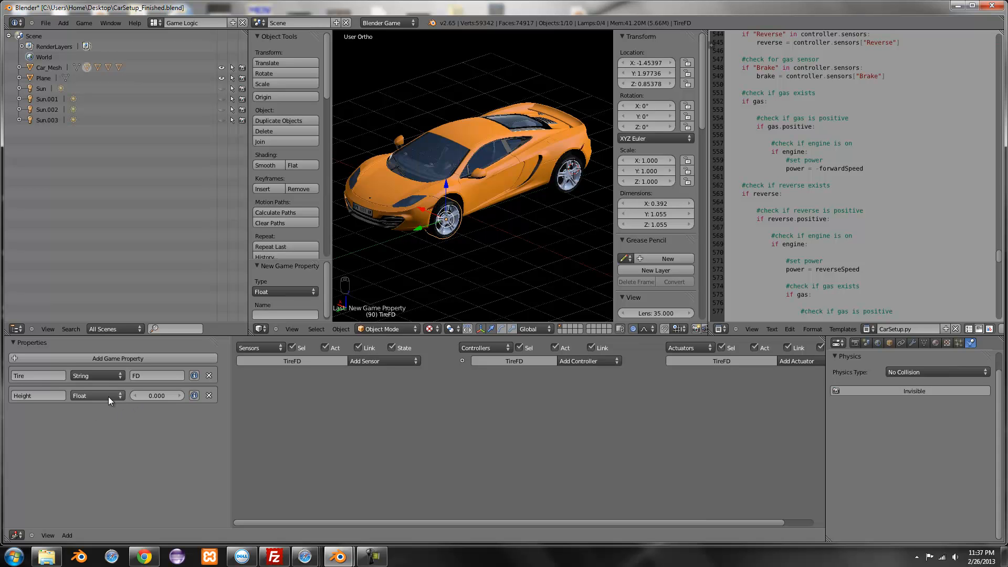
{"action": "mouse_move", "coordinate": [152, 398]}
{"action": "type", "text": "0.900"}
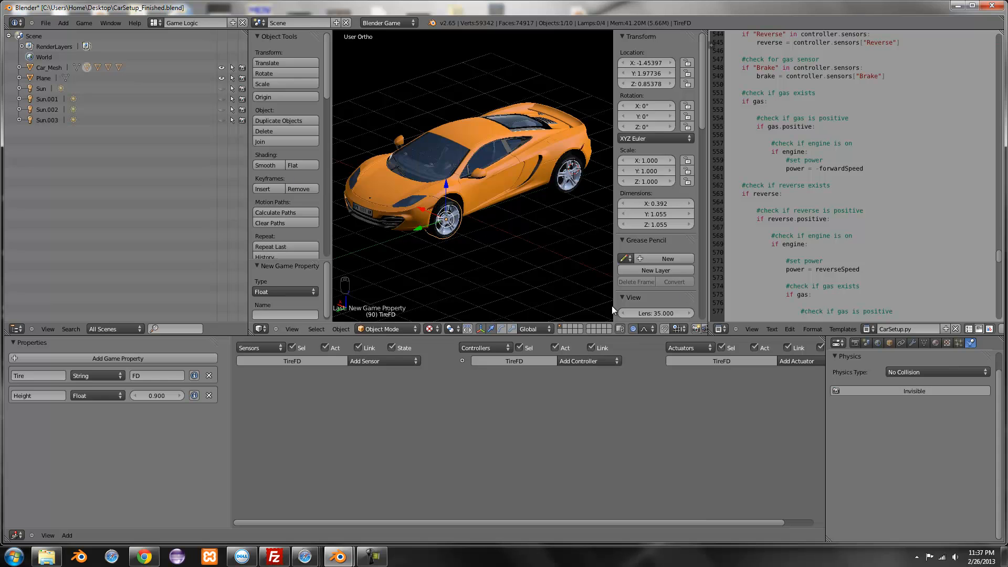
{"action": "mouse_move", "coordinate": [575, 173]}
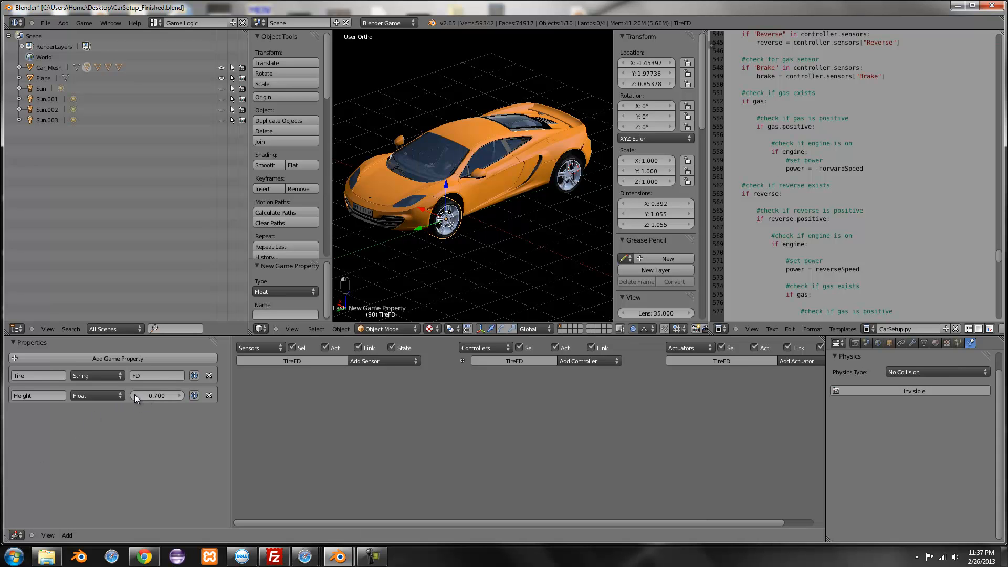
{"action": "left_click", "coordinate": [209, 395]}
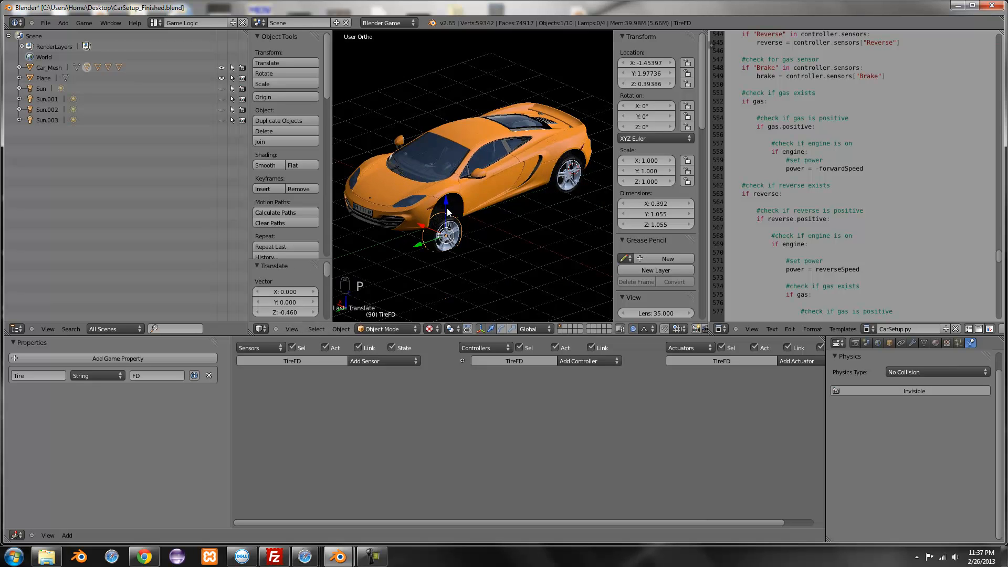
{"action": "key", "text": "ctrl+z"}
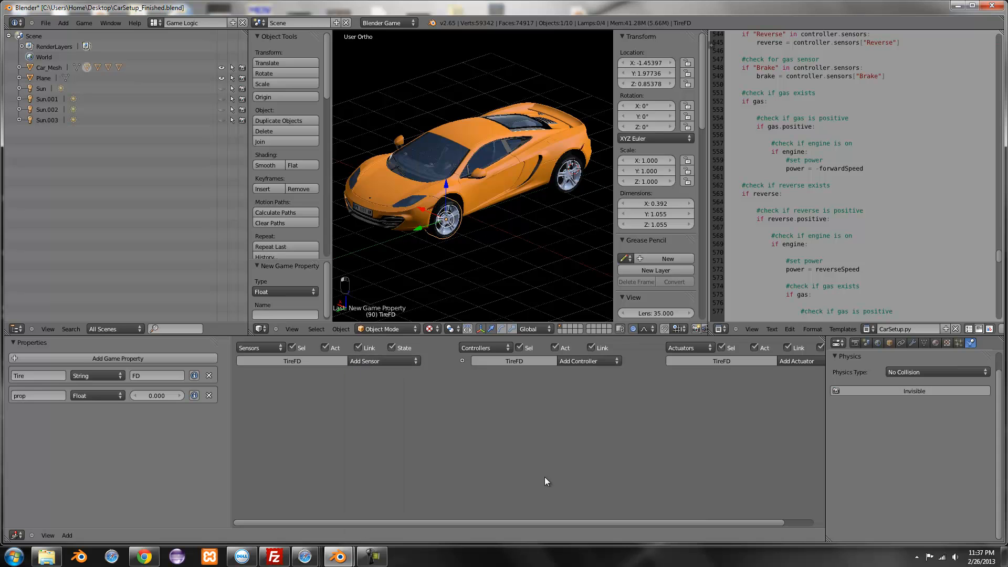
{"action": "mouse_move", "coordinate": [221, 404]}
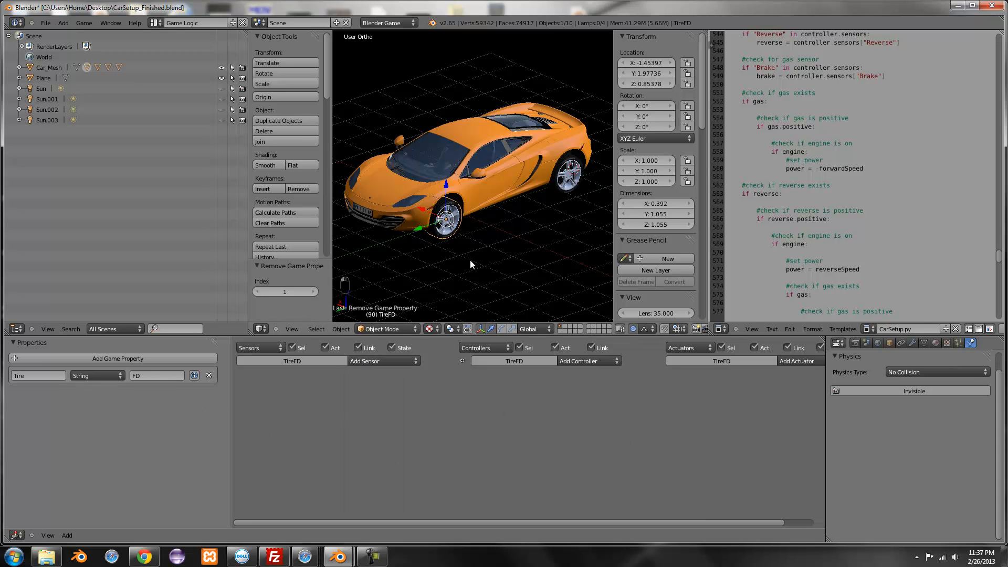
{"action": "mouse_move", "coordinate": [640, 261]}
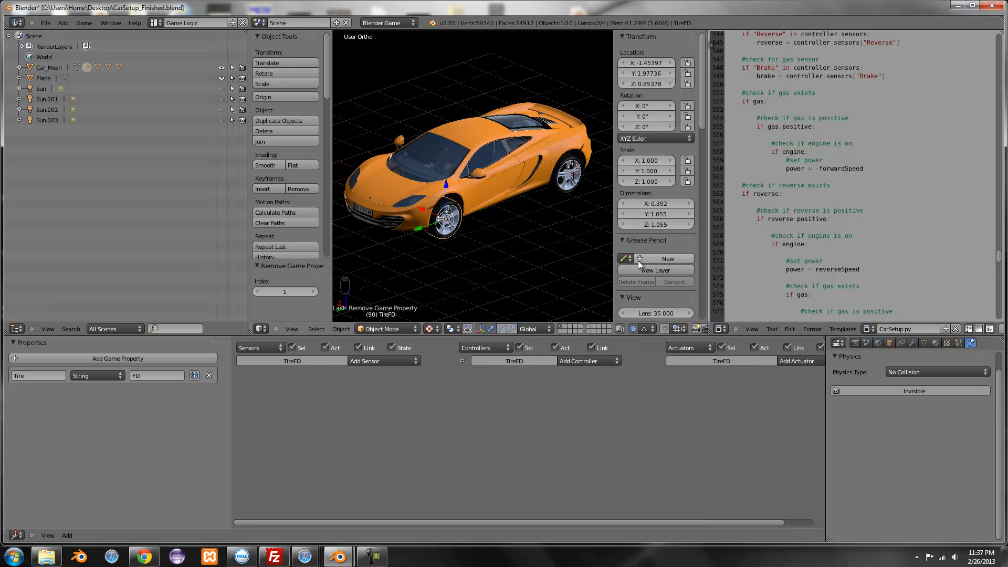
Step: Name TireFD's new Float property Height, keeping it at 0.000
{"action": "scroll", "scroll_direction": "down", "scroll_amount": 3}
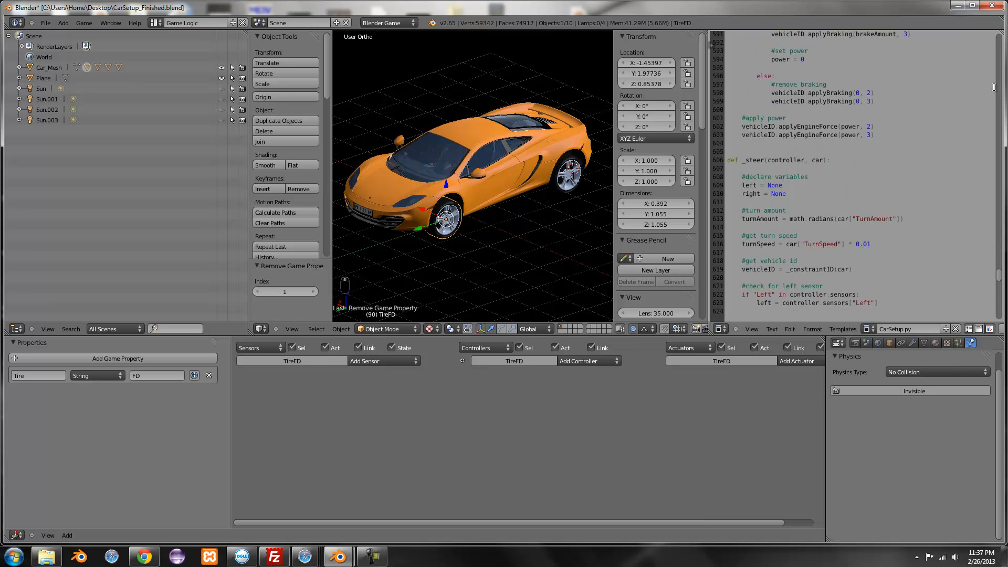
{"action": "scroll", "scroll_direction": "down", "scroll_amount": 3}
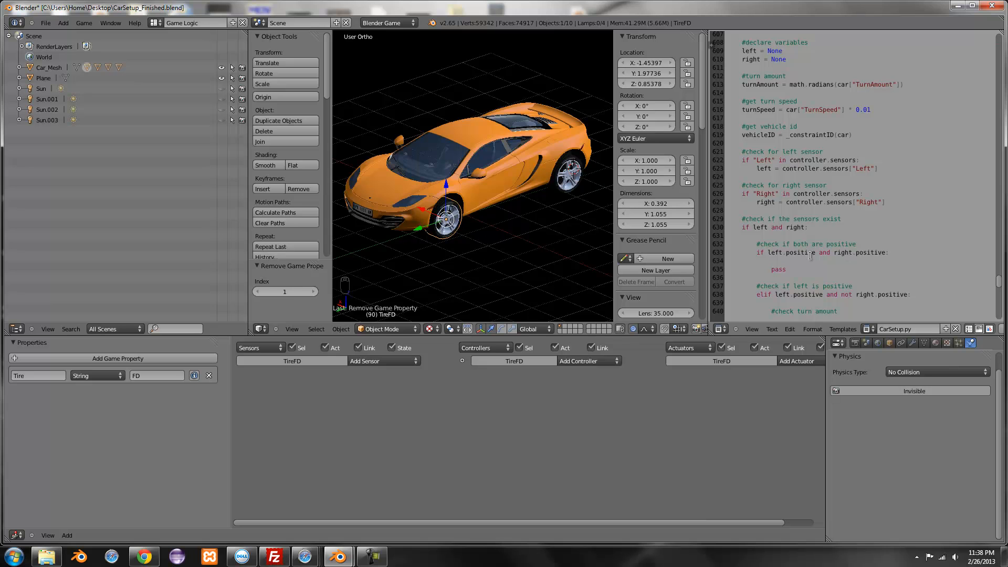
{"action": "mouse_move", "coordinate": [430, 202]}
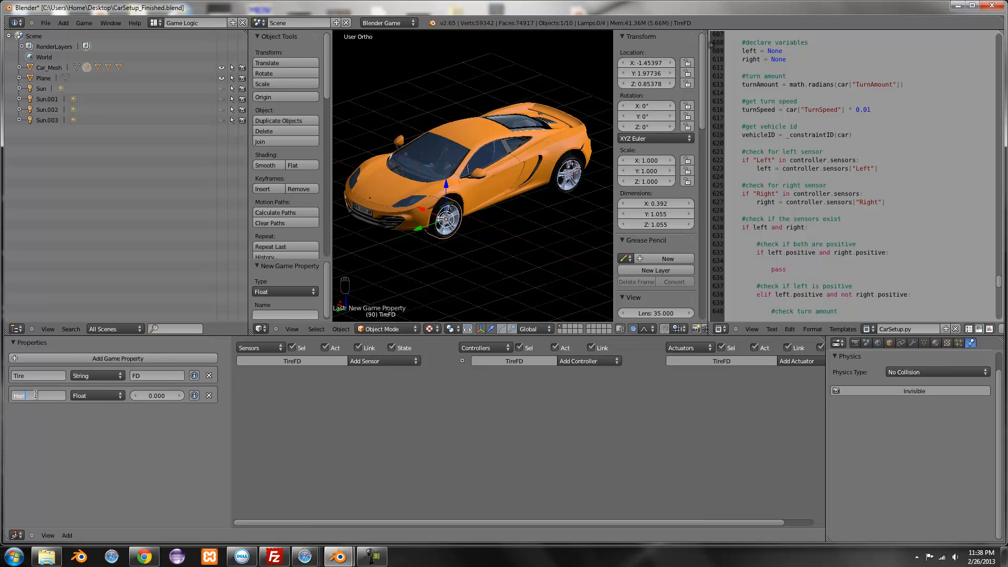
{"action": "type", "text": "Height"}
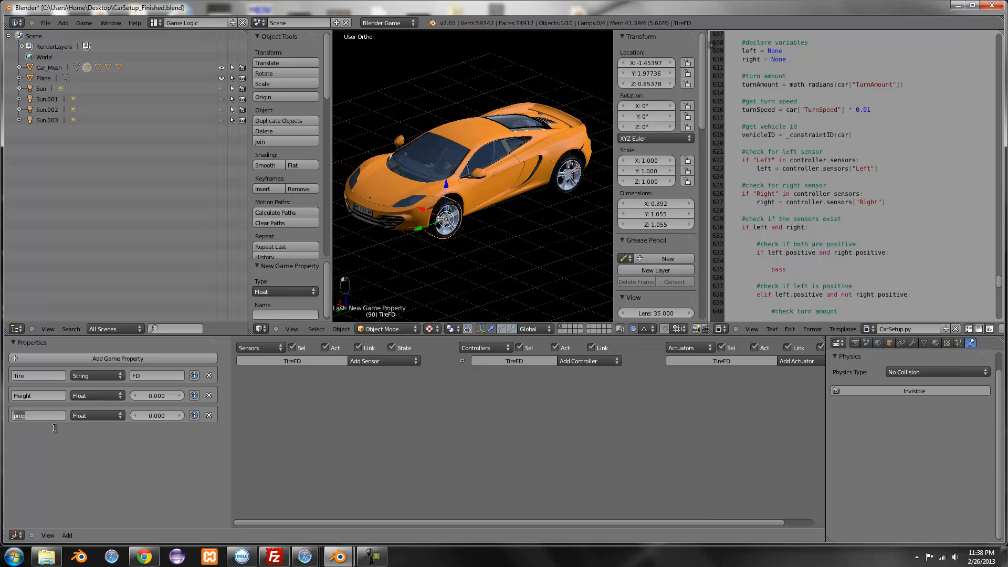
{"action": "mouse_move", "coordinate": [65, 457]}
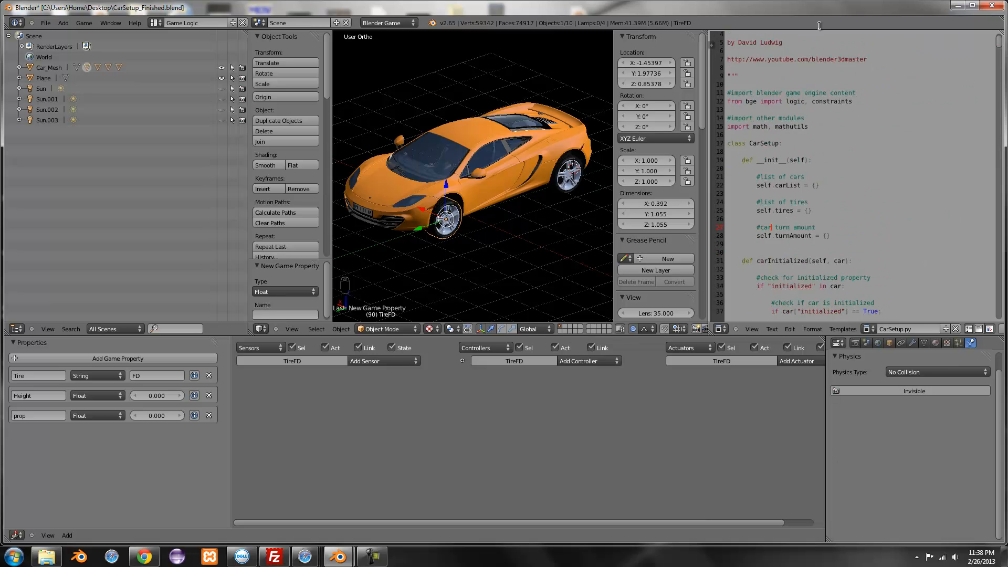
Step: Rename TireFD's second Float property to Radius
{"action": "scroll", "scroll_direction": "down", "scroll_amount": 3}
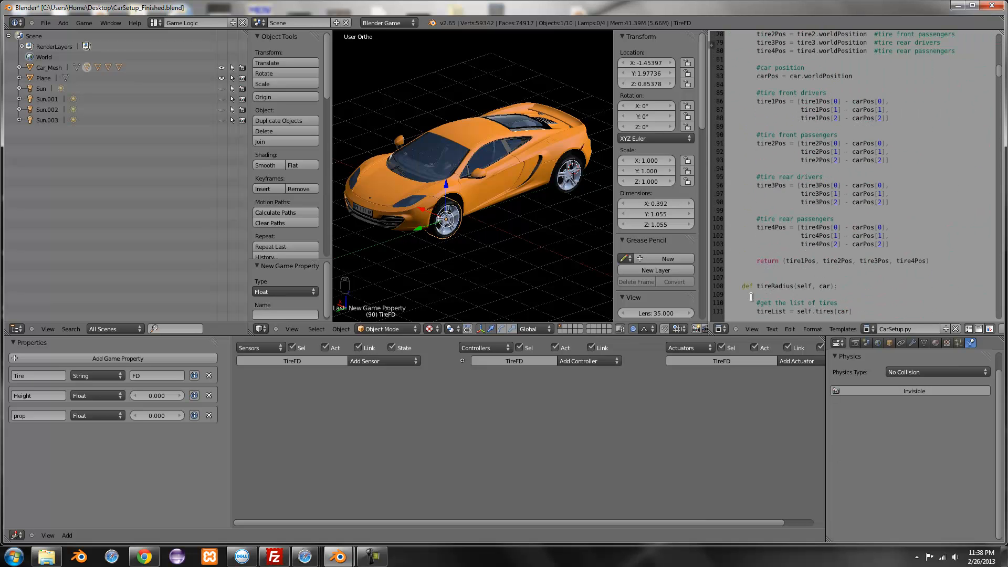
{"action": "scroll", "scroll_direction": "down", "scroll_amount": 3}
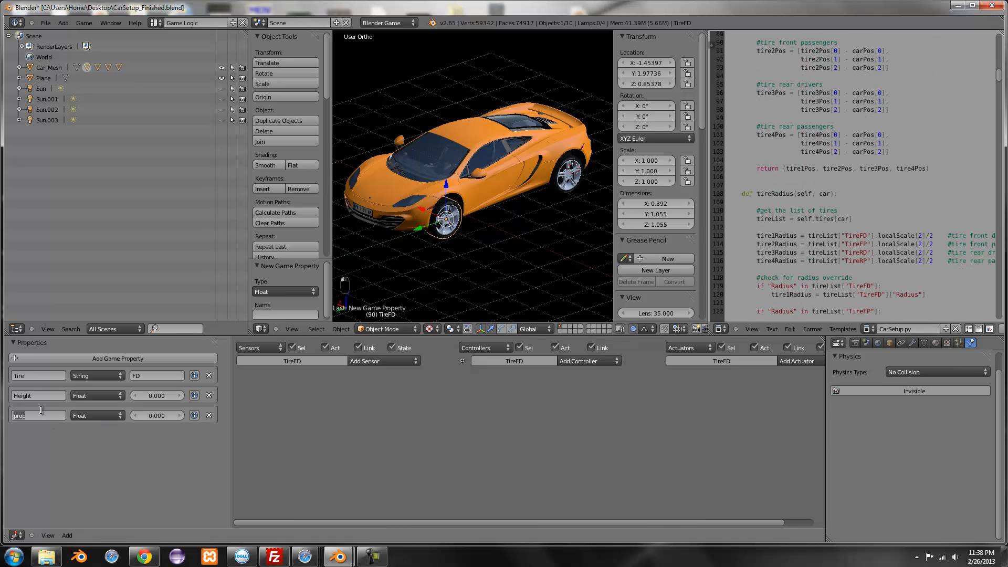
{"action": "type", "text": "Radiu"}
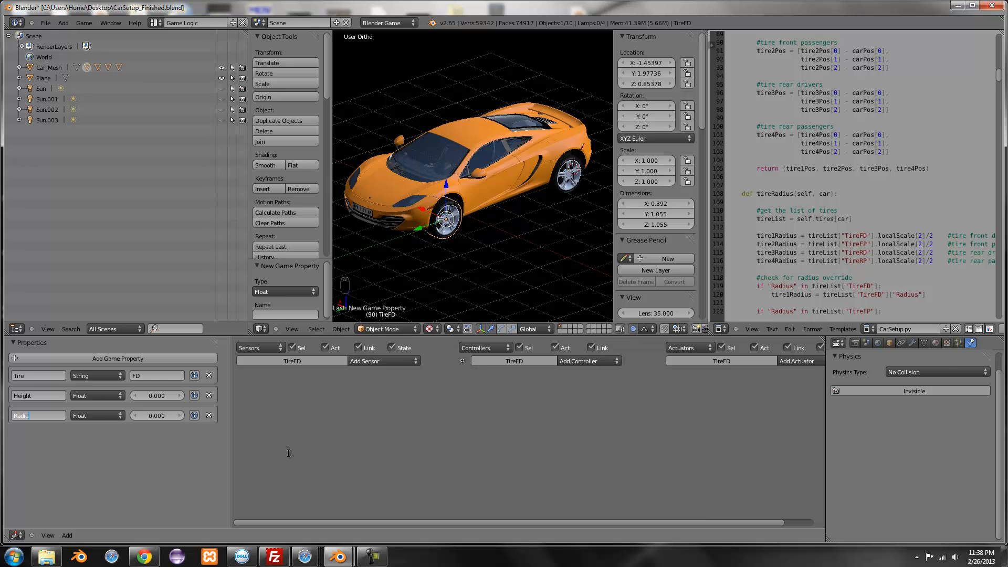
Step: View the car from the side, enable Mouse Cursor display, and set Radius to 1.5
{"action": "key", "text": "NUMPAD_3"}
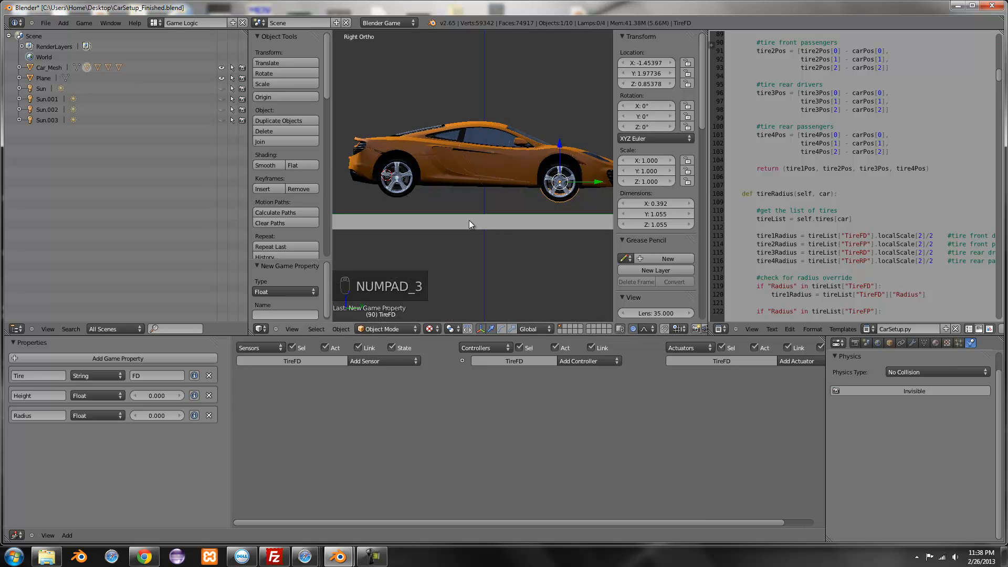
{"action": "left_click", "coordinate": [854, 342]}
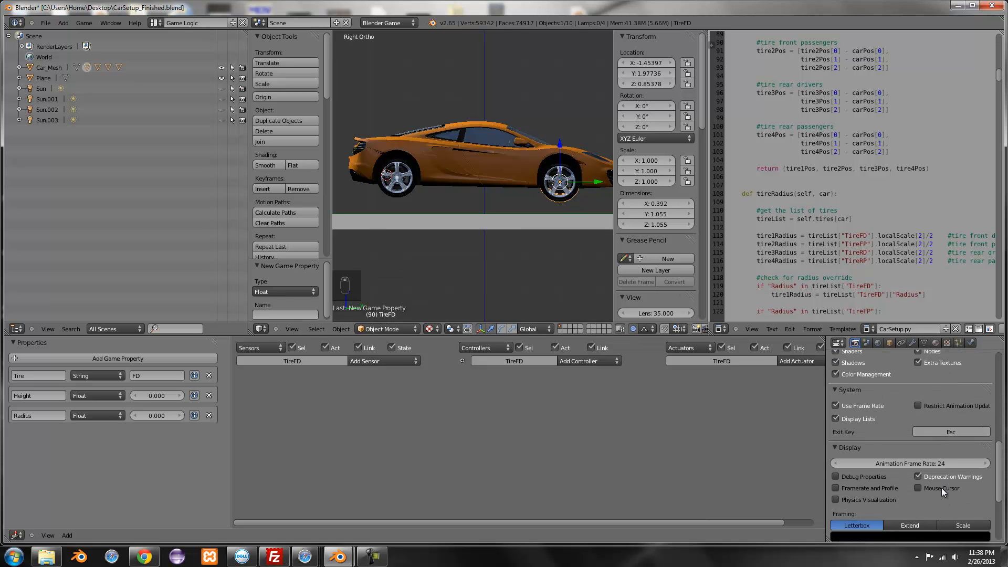
{"action": "left_click", "coordinate": [918, 488]}
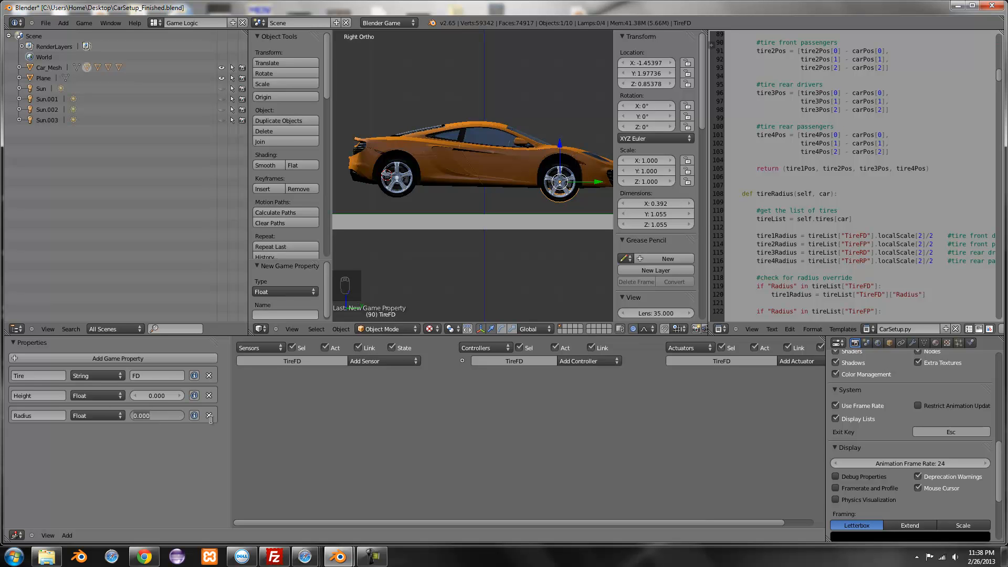
{"action": "type", "text": "1.500"}
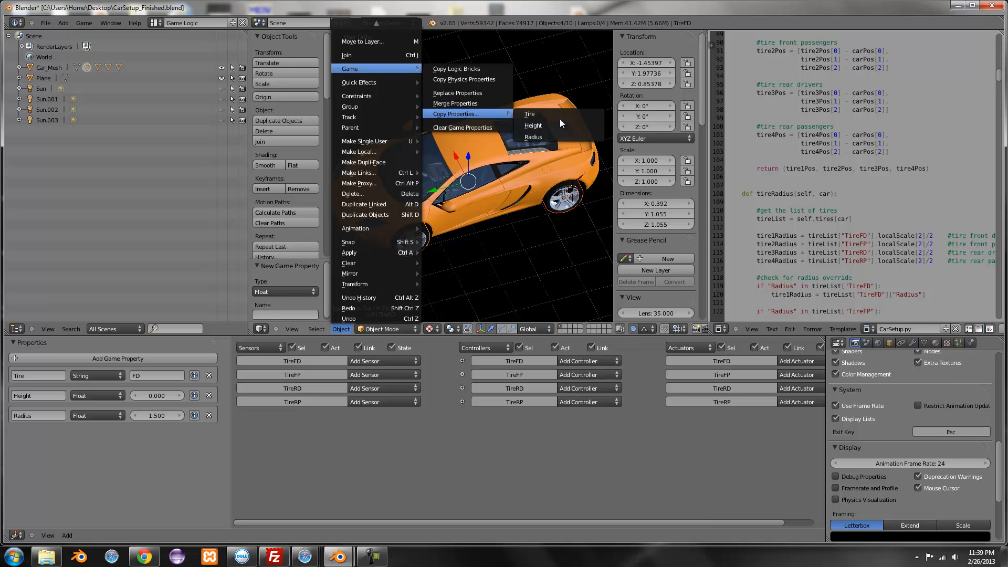
Step: Copy the Radius property to the other tires and confirm TireFP shows Radius 1.500
{"action": "left_click", "coordinate": [533, 137]}
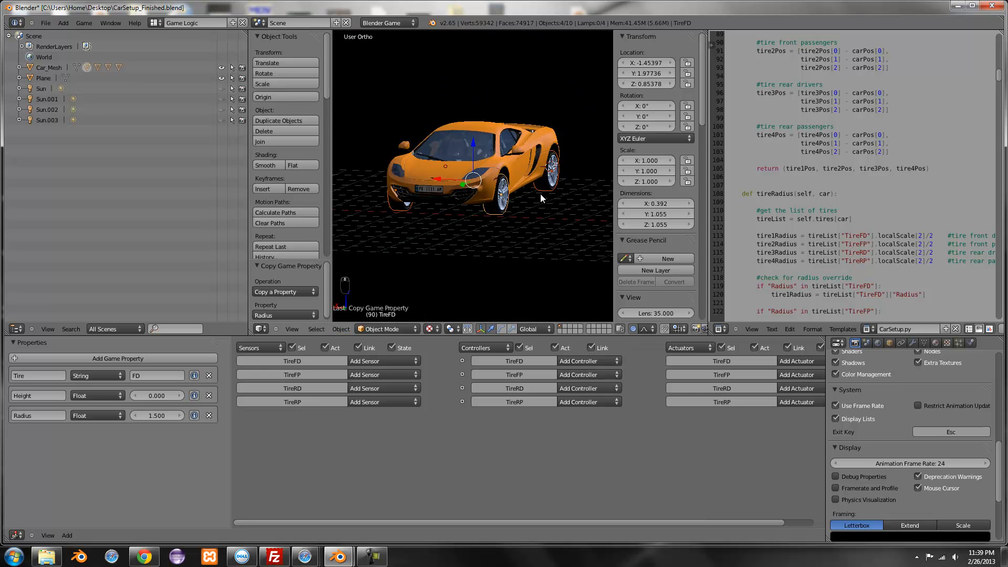
{"action": "key", "text": "NUMPAD_3"}
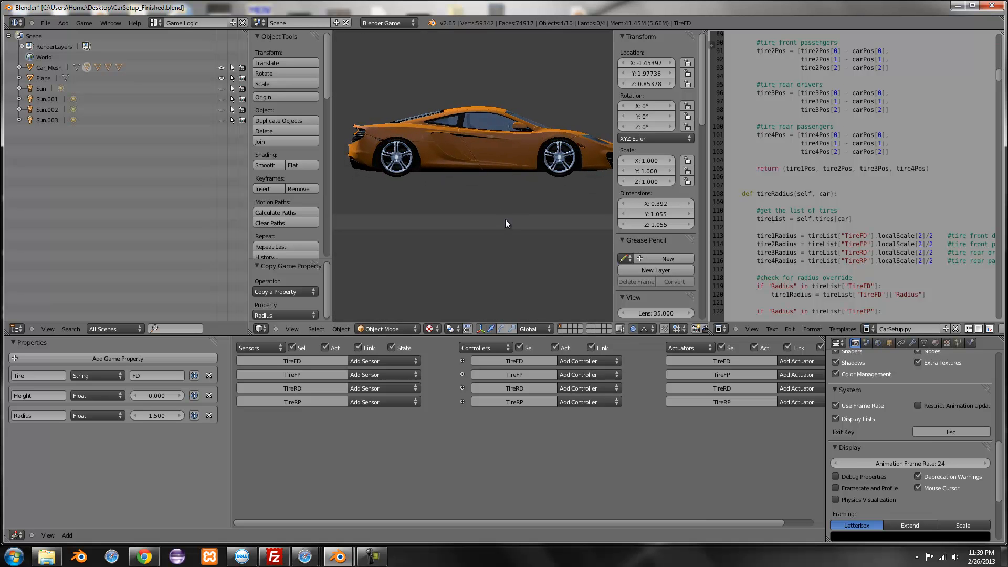
{"action": "mouse_move", "coordinate": [543, 225]}
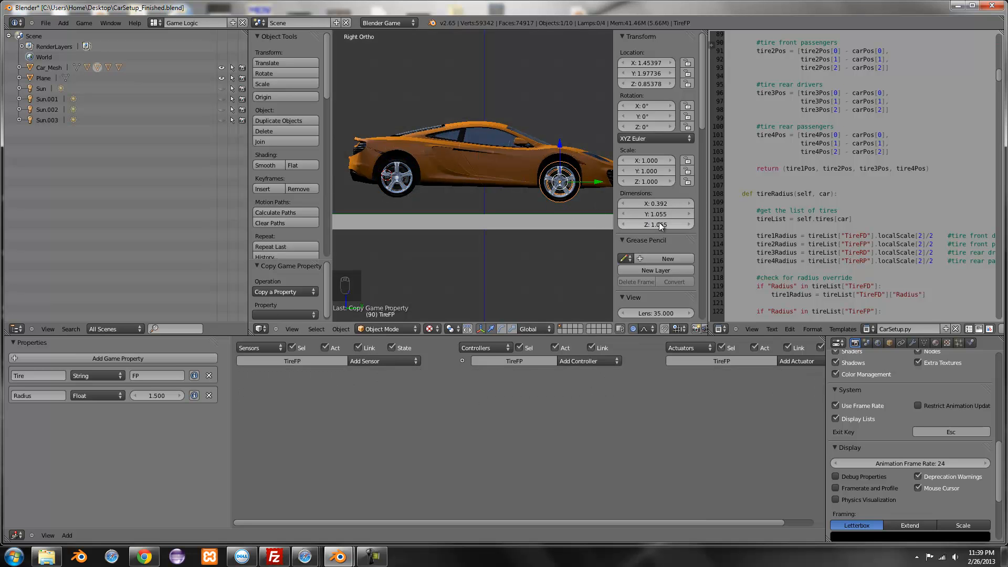
{"action": "mouse_move", "coordinate": [655, 224]}
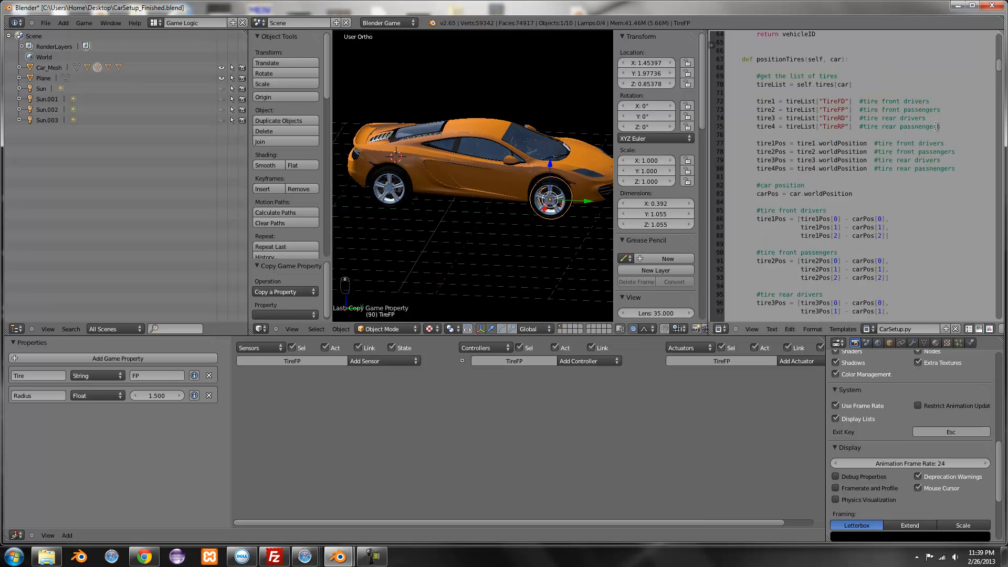
{"action": "scroll", "scroll_direction": "down", "scroll_amount": 3}
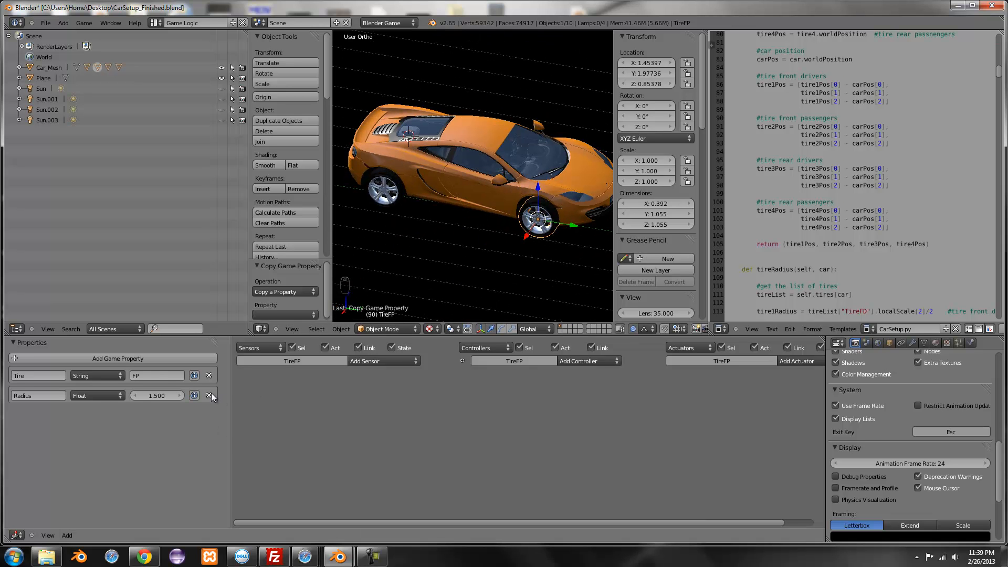
Step: Delete TireFD's Height and Radius properties and scroll CarSetup.py to tireGrip
{"action": "left_click", "coordinate": [208, 395]}
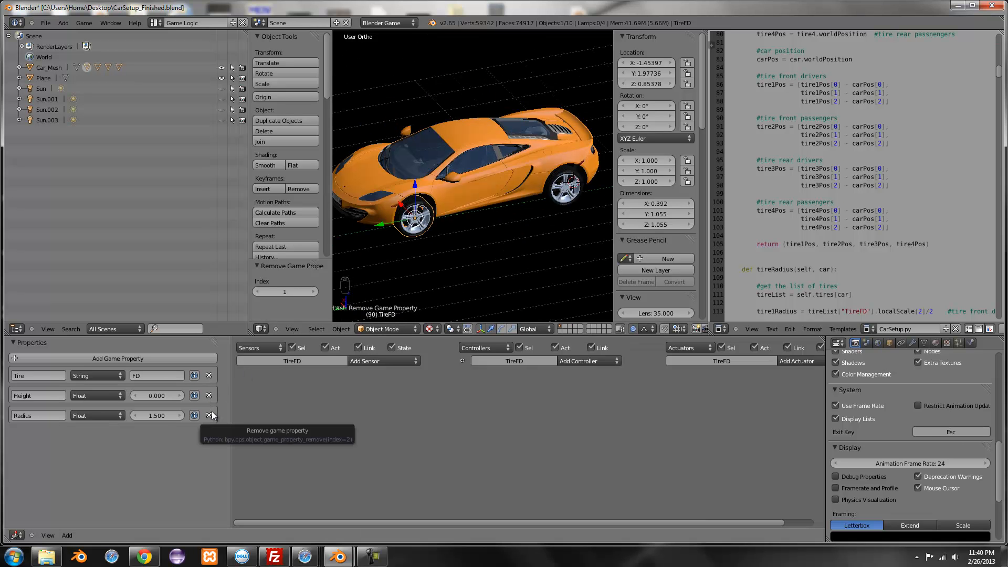
{"action": "left_click", "coordinate": [209, 415]}
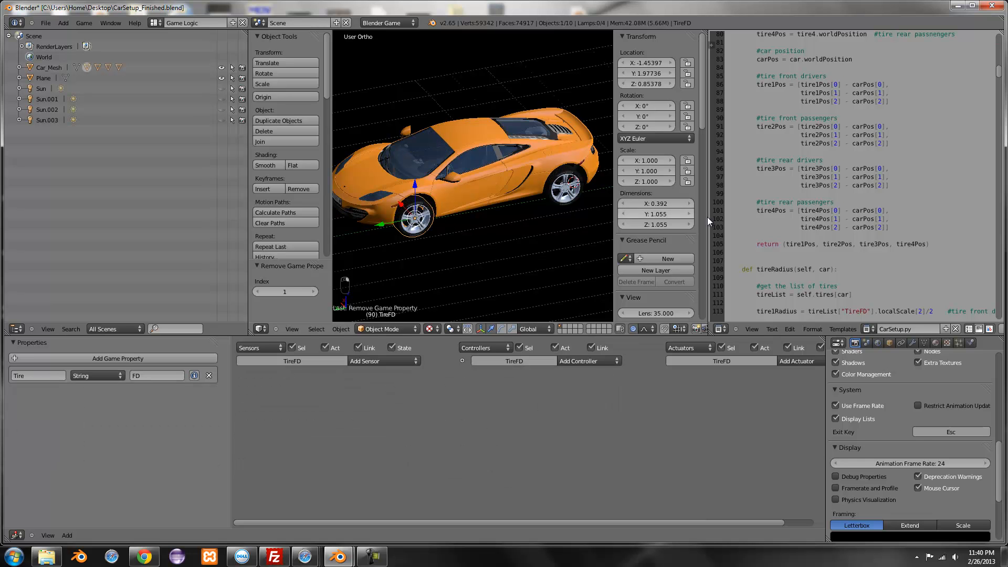
{"action": "scroll", "scroll_direction": "down", "scroll_amount": 3}
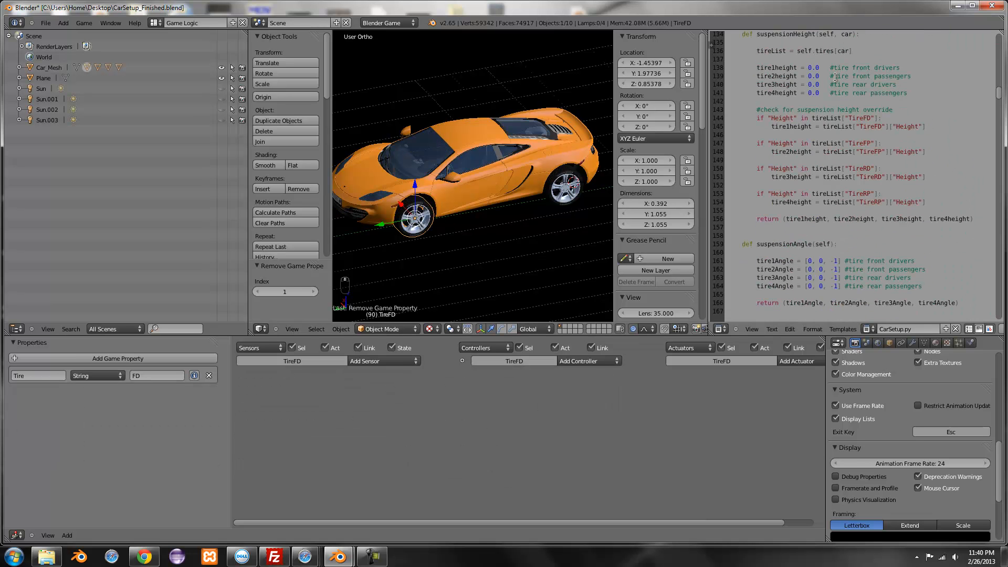
{"action": "scroll", "scroll_direction": "down", "scroll_amount": 3}
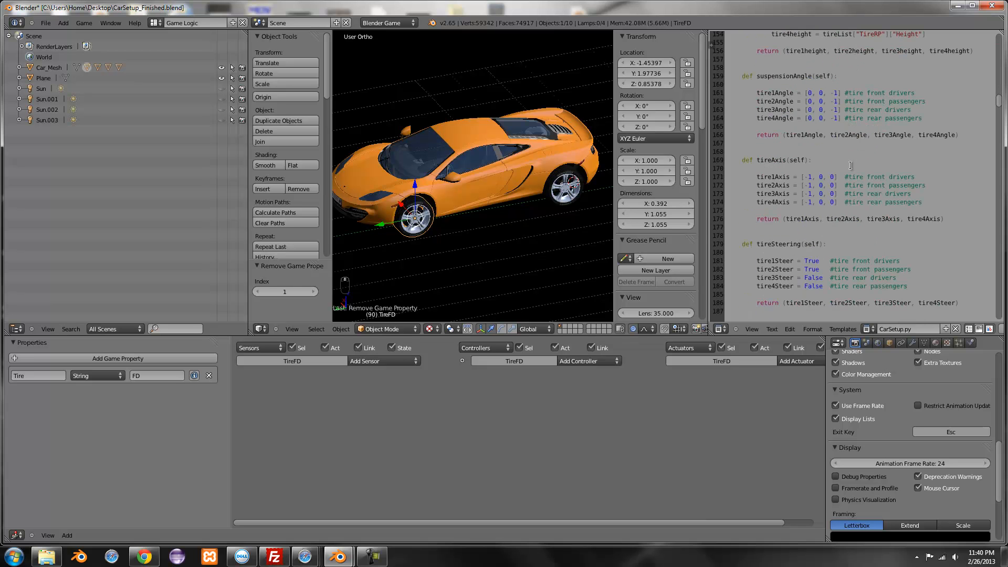
{"action": "scroll", "scroll_direction": "down", "scroll_amount": 3}
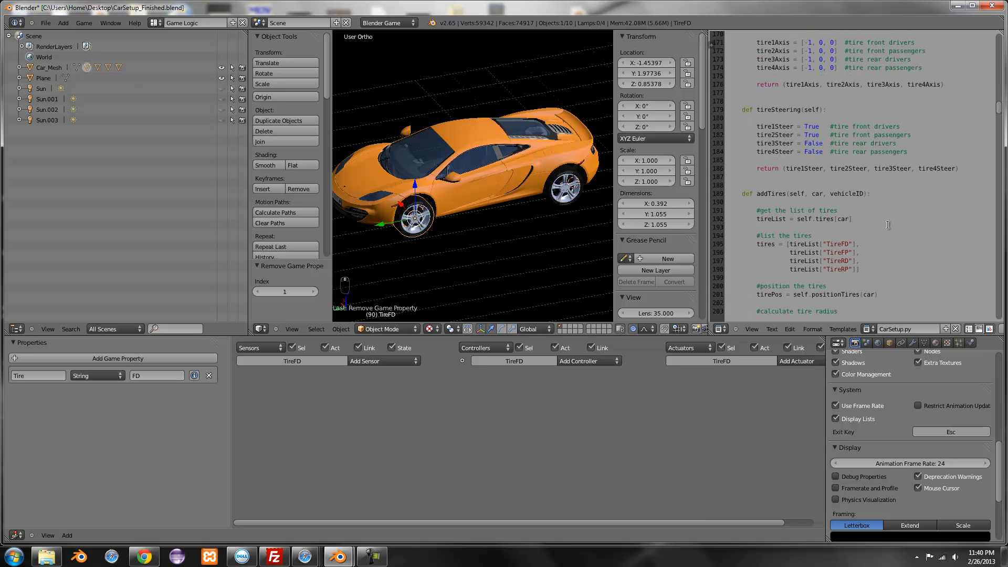
{"action": "scroll", "scroll_direction": "down", "scroll_amount": 3}
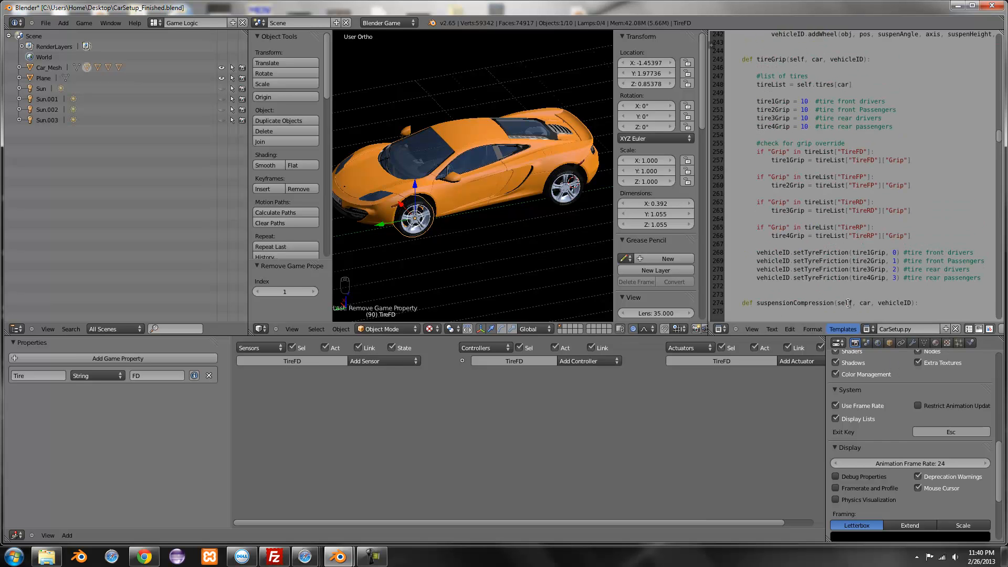
{"action": "mouse_move", "coordinate": [534, 264]}
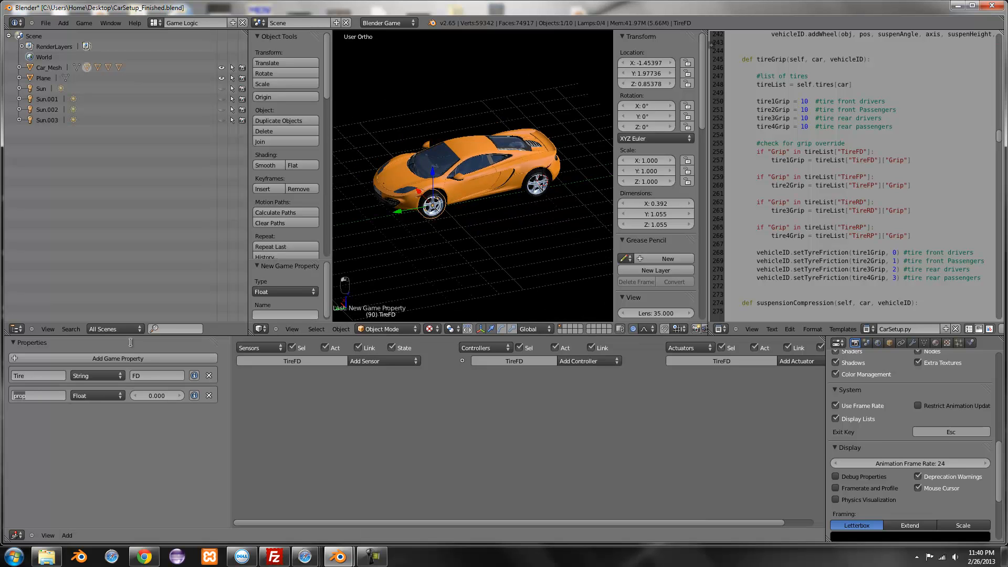
Step: Name a trial tire property Grip, remove it, and scroll to suspensionCompression
{"action": "type", "text": "Grip"}
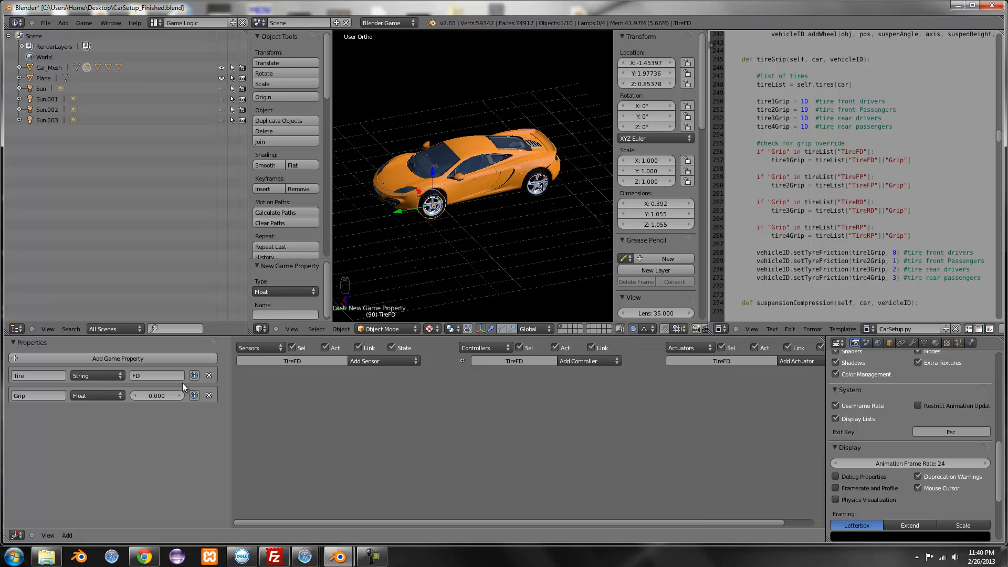
{"action": "left_click", "coordinate": [97, 375]}
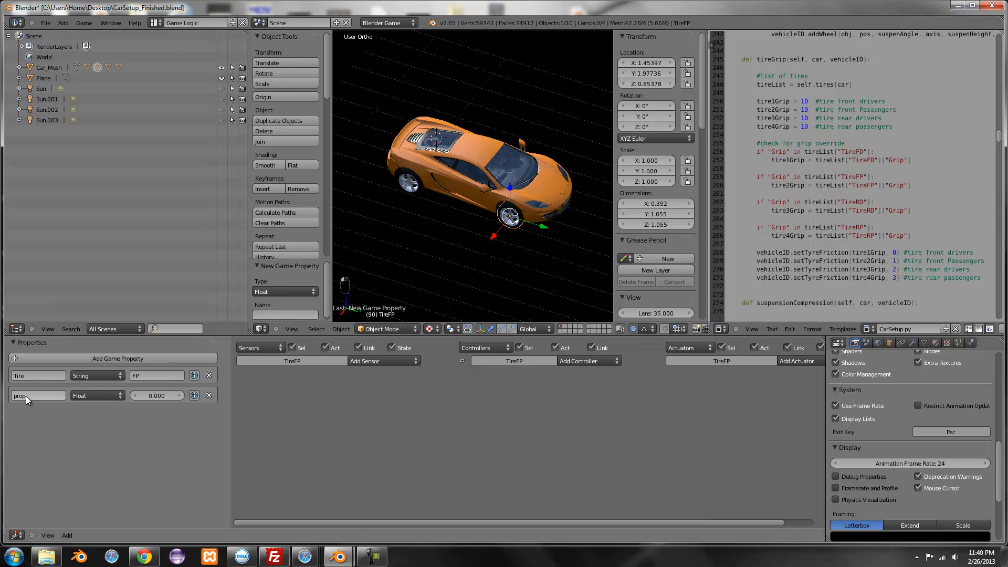
{"action": "type", "text": "Grip"}
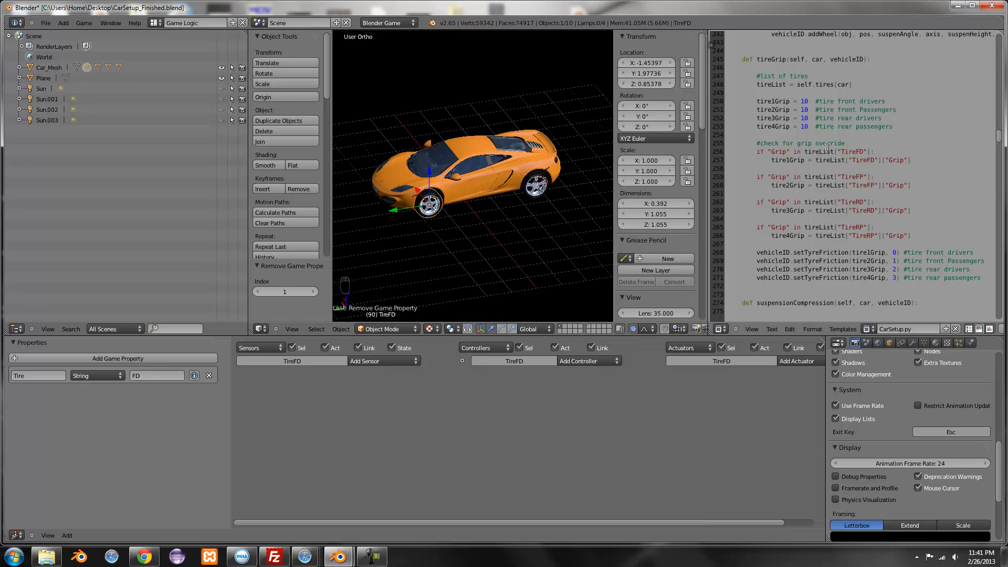
{"action": "scroll", "scroll_direction": "down", "scroll_amount": 3}
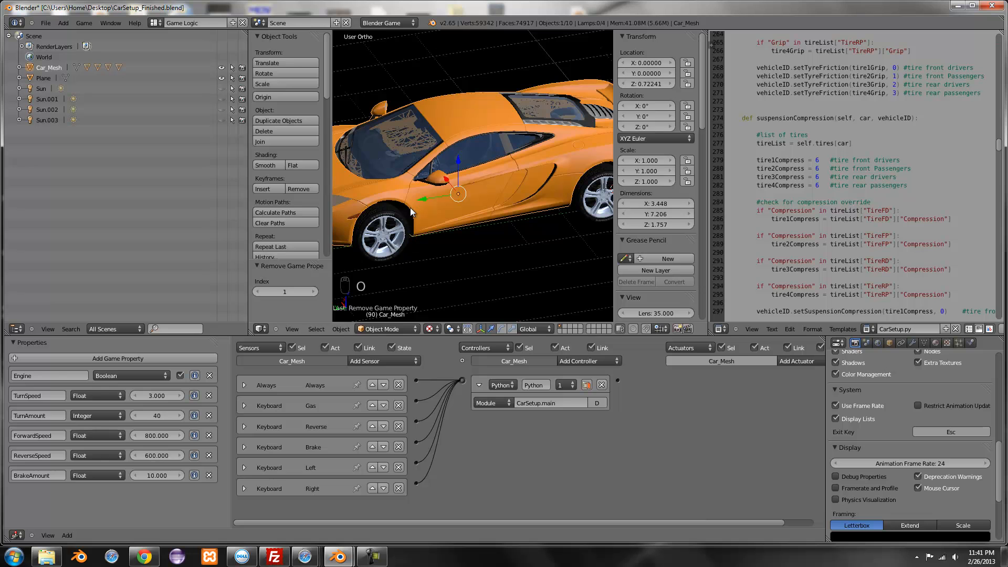
Step: Give TireFD a Float game property named Compression with value 18.4
{"action": "left_click", "coordinate": [379, 236]}
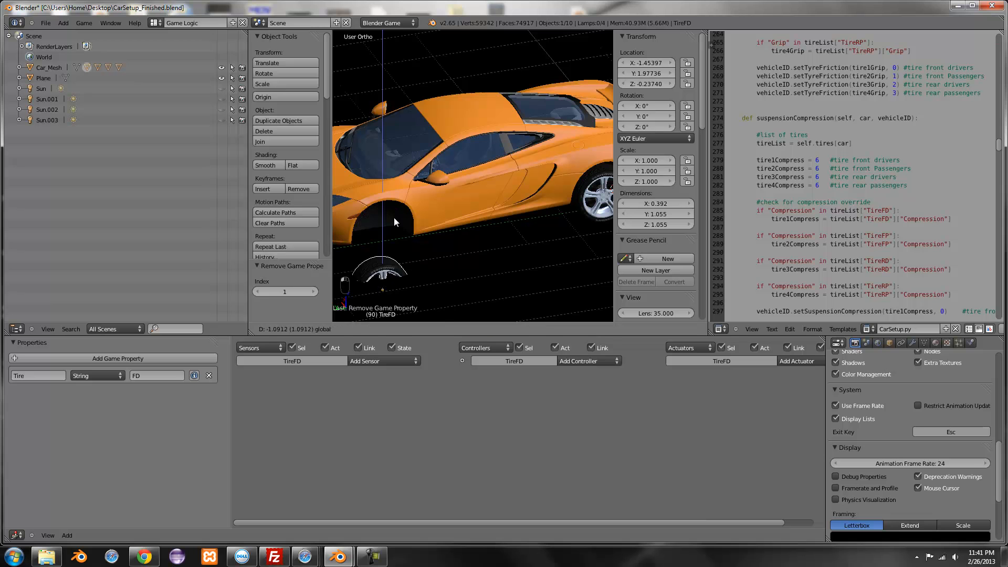
{"action": "left_click", "coordinate": [382, 232]}
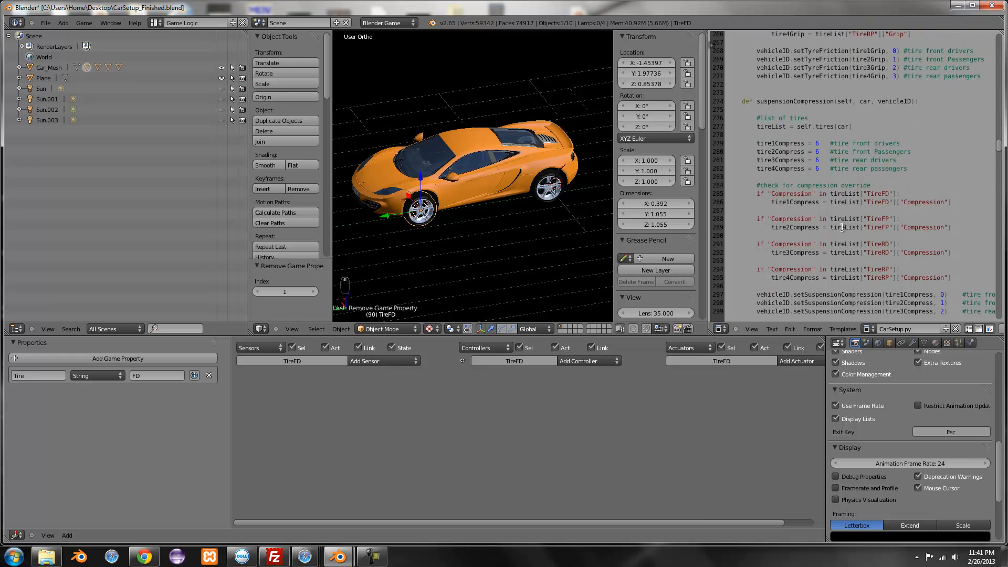
{"action": "scroll", "scroll_direction": "down", "scroll_amount": 3}
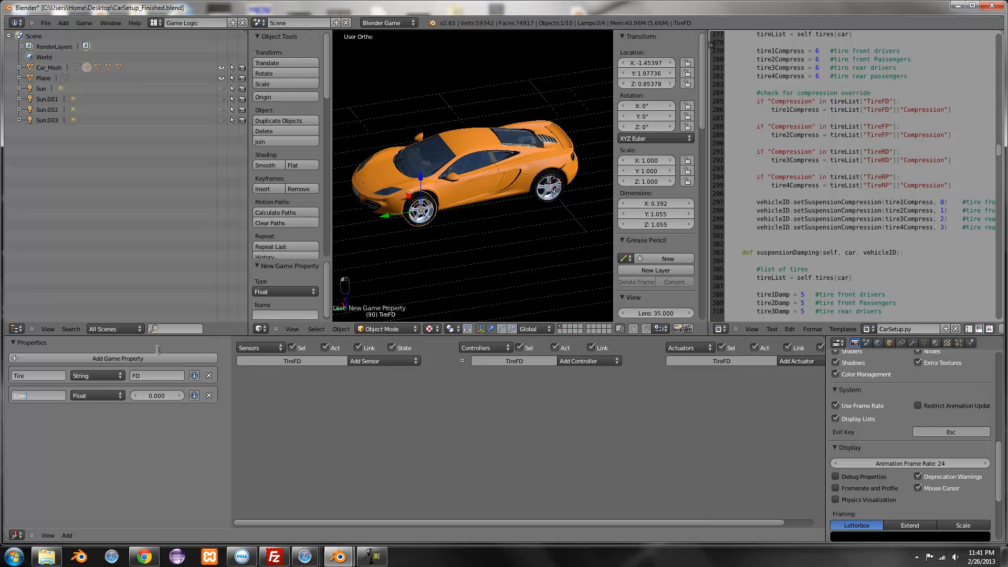
{"action": "type", "text": "Compression"}
{"action": "left_click", "coordinate": [158, 395]}
{"action": "type", "text": "18.400"}
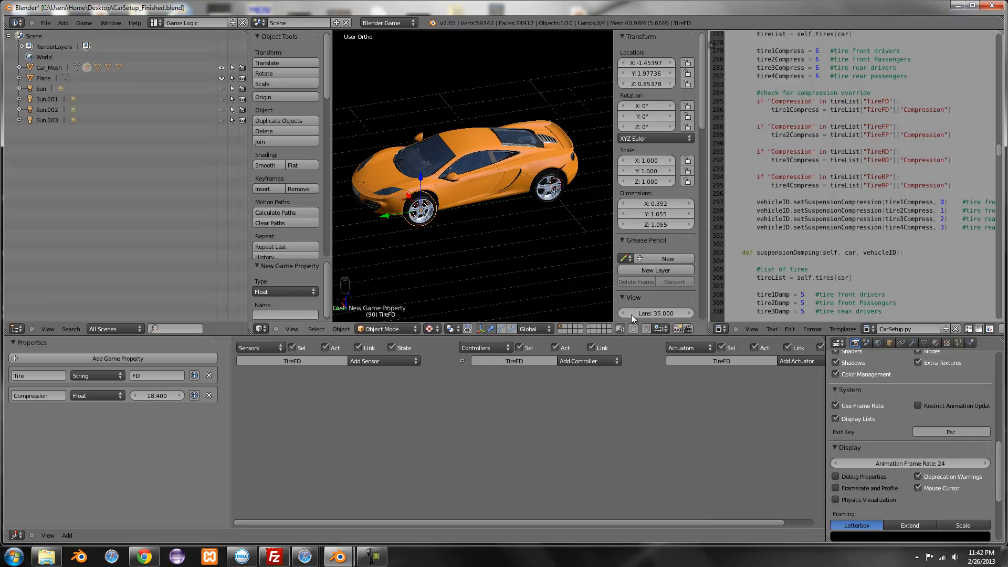
Step: Rename Compression to Damping at 0 and scroll the script to suspensionDamping
{"action": "scroll", "scroll_direction": "down", "scroll_amount": 3}
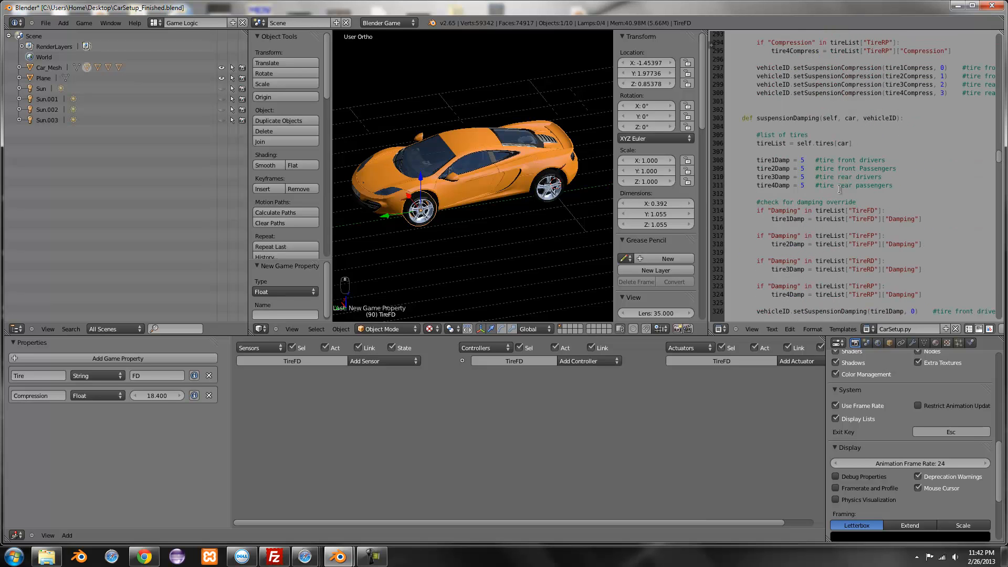
{"action": "scroll", "scroll_direction": "down", "scroll_amount": 3}
{"action": "type", "text": "Damping"}
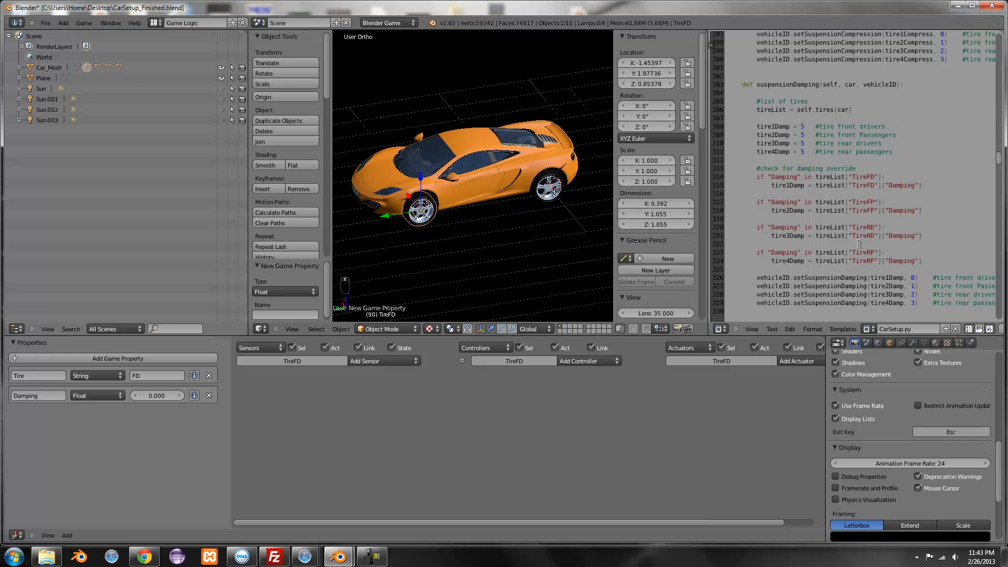
Step: Rename the property to Stiffness with value 0.6 while reviewing suspensionStiffness
{"action": "scroll", "scroll_direction": "down", "scroll_amount": 3}
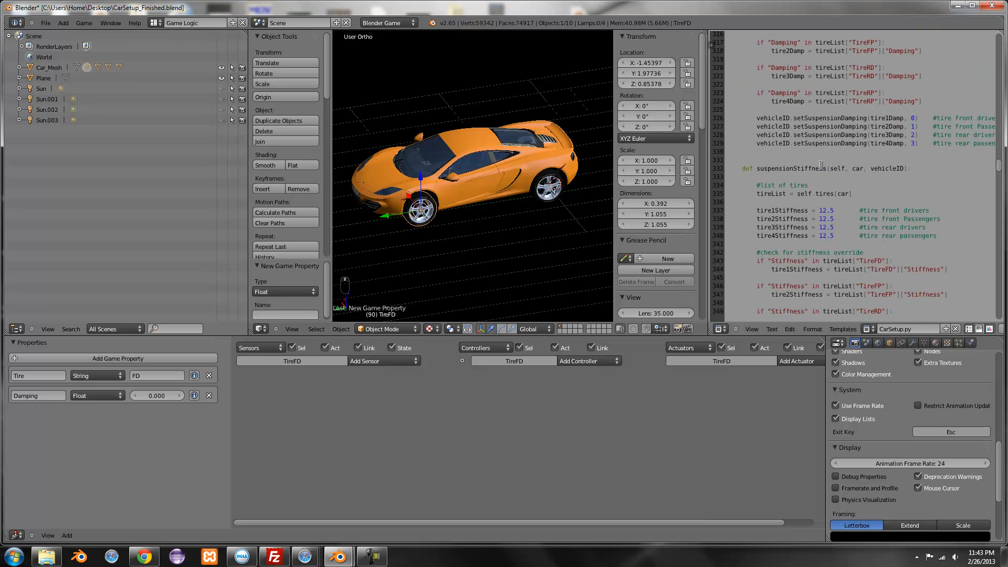
{"action": "scroll", "scroll_direction": "down", "scroll_amount": 3}
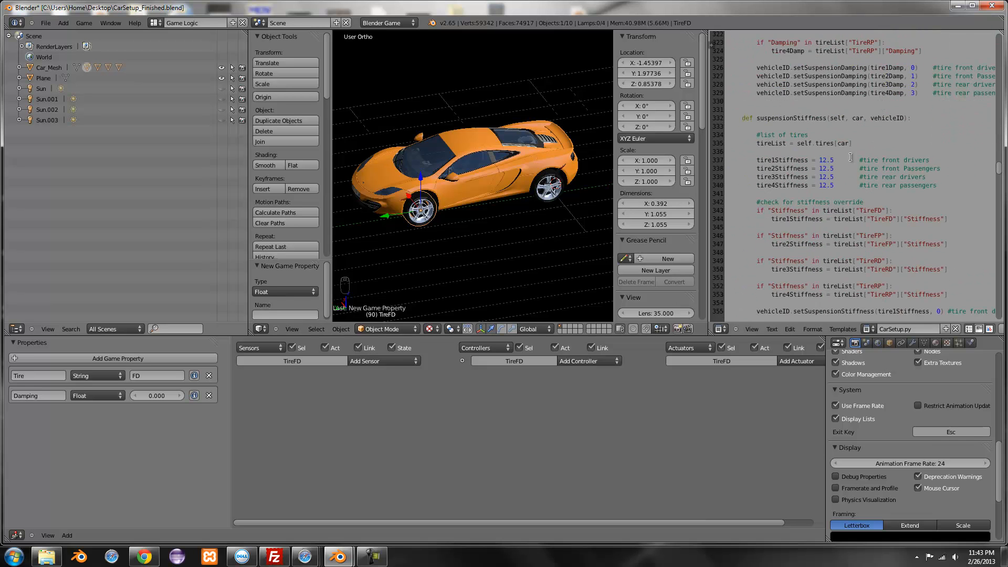
{"action": "scroll", "scroll_direction": "down", "scroll_amount": 3}
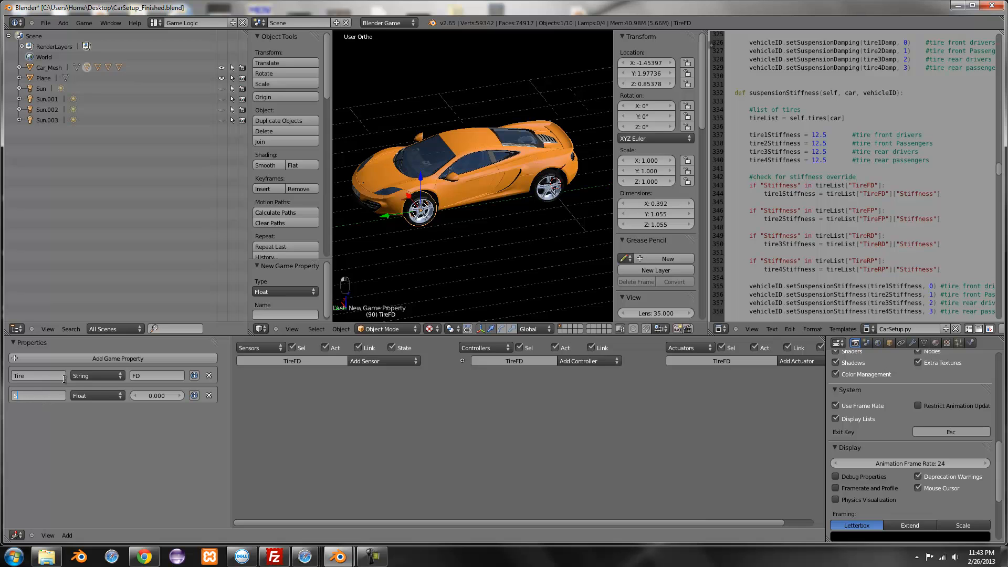
{"action": "type", "text": "Stiffness"}
{"action": "left_click", "coordinate": [158, 394]}
{"action": "type", "text": "0.600"}
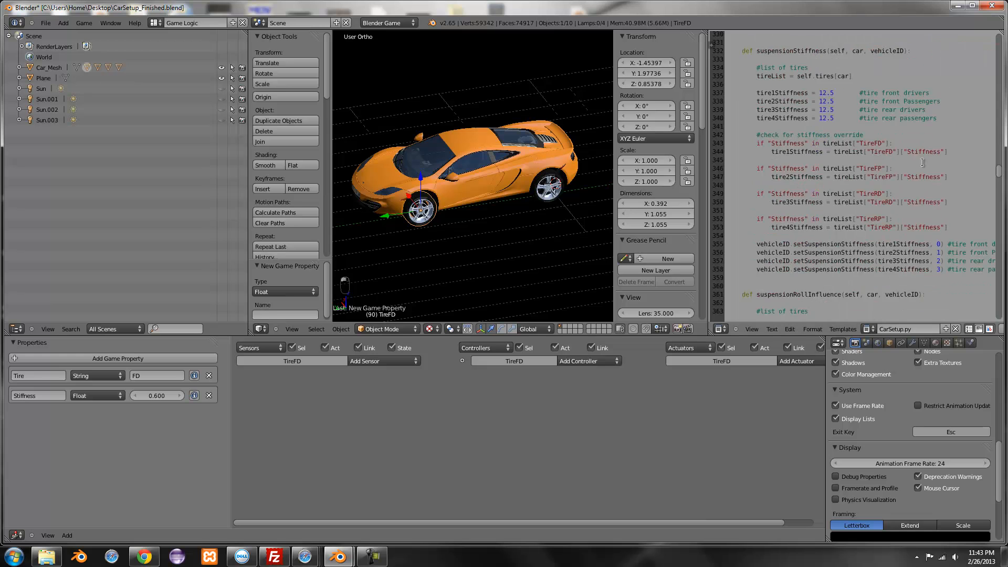
{"action": "scroll", "scroll_direction": "down", "scroll_amount": 3}
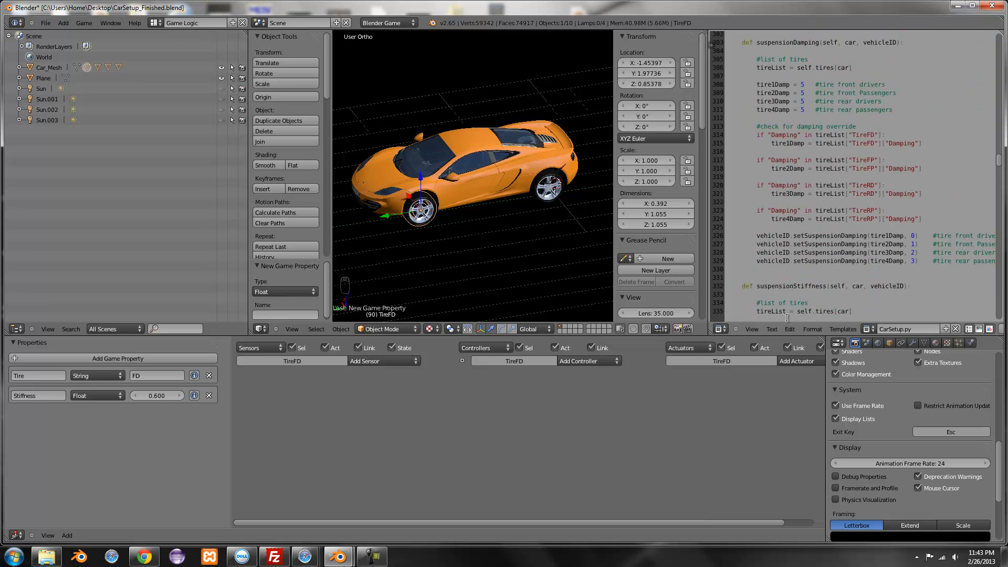
Step: Rename the property to RollInfluence, reselect TireFD, and remove the extra property
{"action": "scroll", "scroll_direction": "down", "scroll_amount": 3}
{"action": "type", "text": "RollInfluence"}
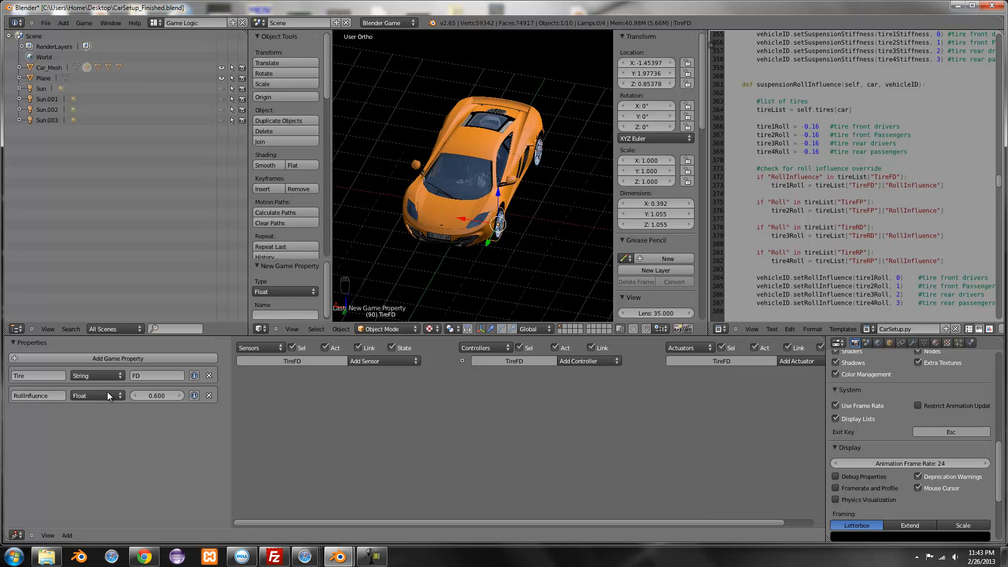
{"action": "mouse_move", "coordinate": [52, 403]}
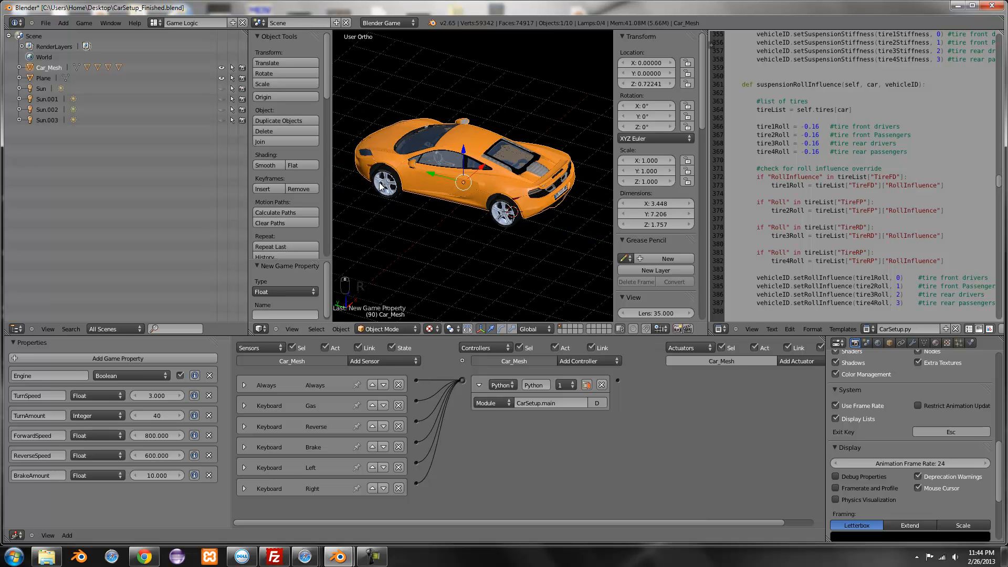
{"action": "left_click", "coordinate": [385, 189]}
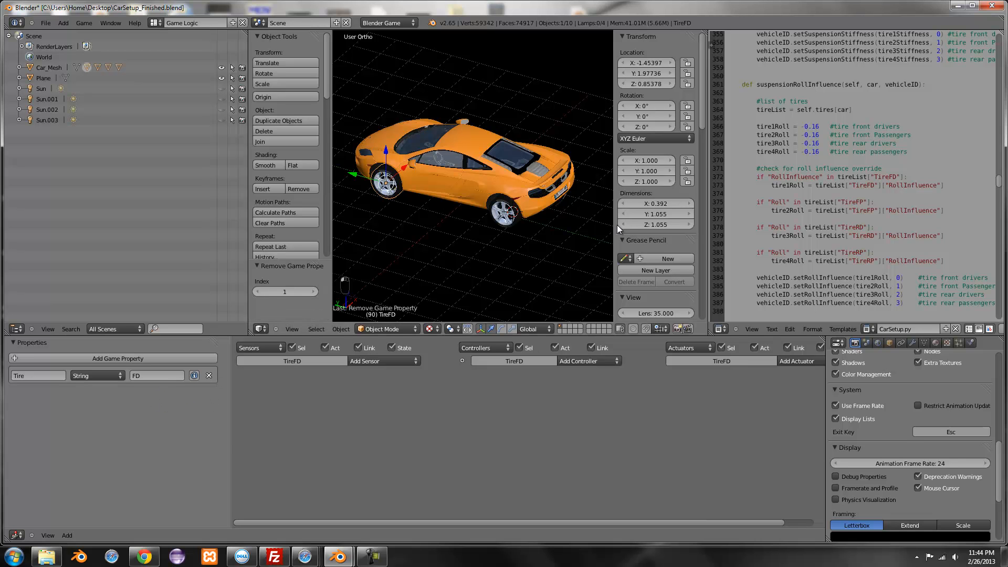
{"action": "scroll", "scroll_direction": "down", "scroll_amount": 3}
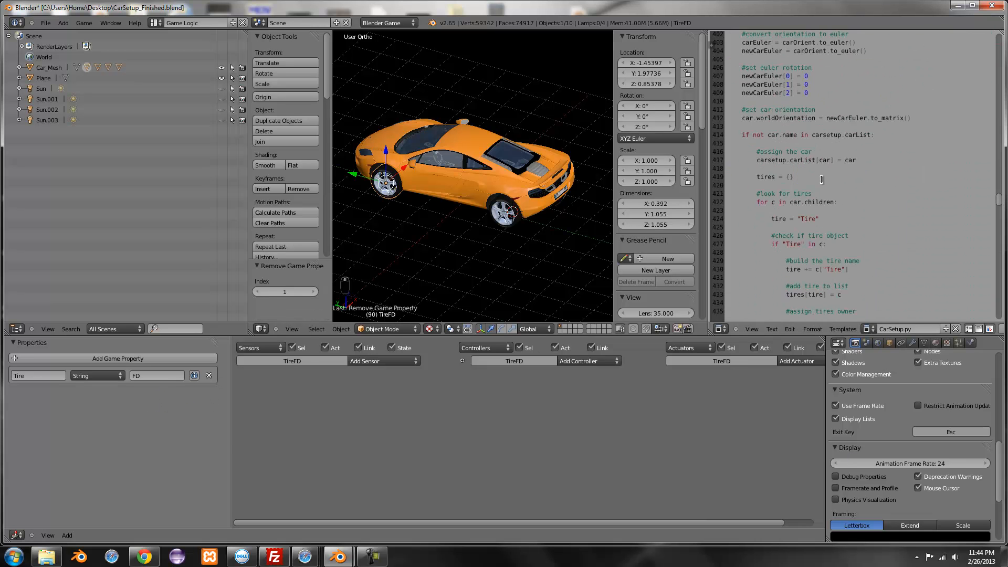
{"action": "scroll", "scroll_direction": "down", "scroll_amount": 3}
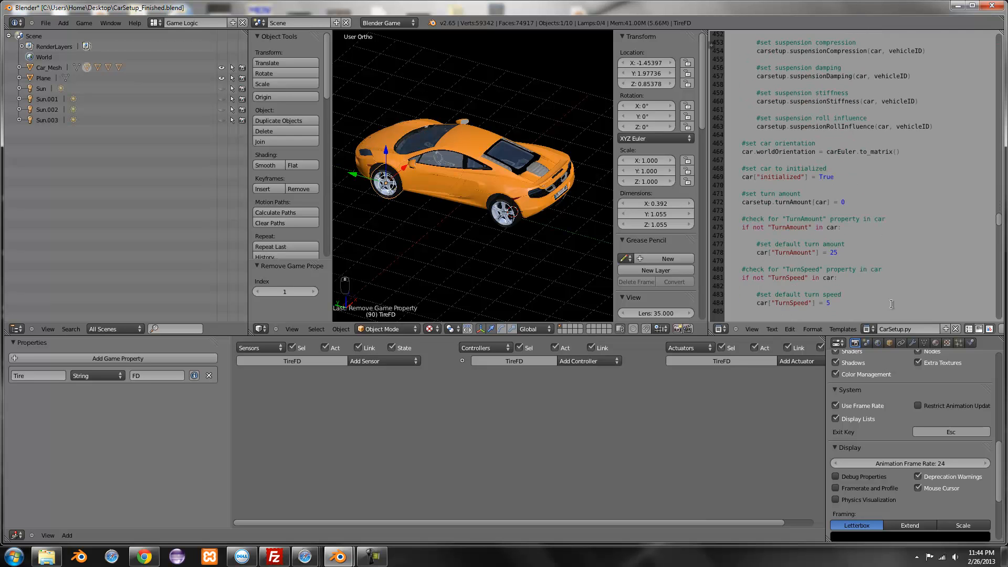
{"action": "scroll", "scroll_direction": "down", "scroll_amount": 3}
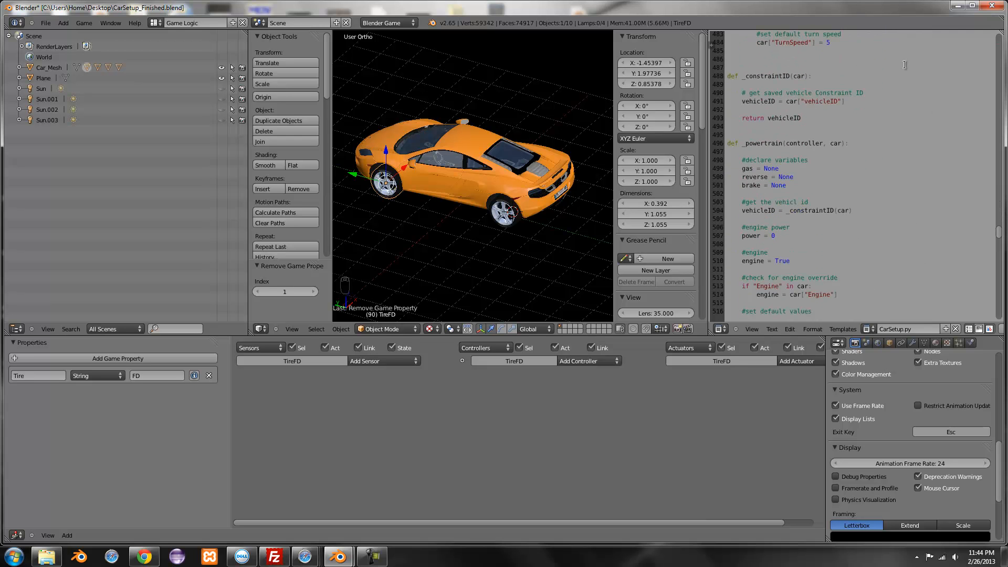
{"action": "scroll", "scroll_direction": "down", "scroll_amount": 3}
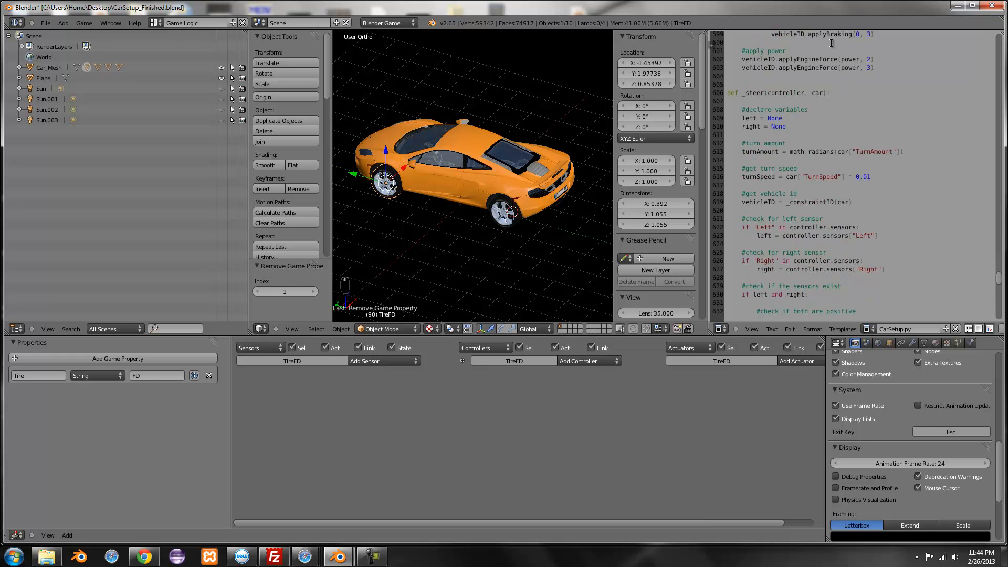
{"action": "scroll", "scroll_direction": "down", "scroll_amount": 3}
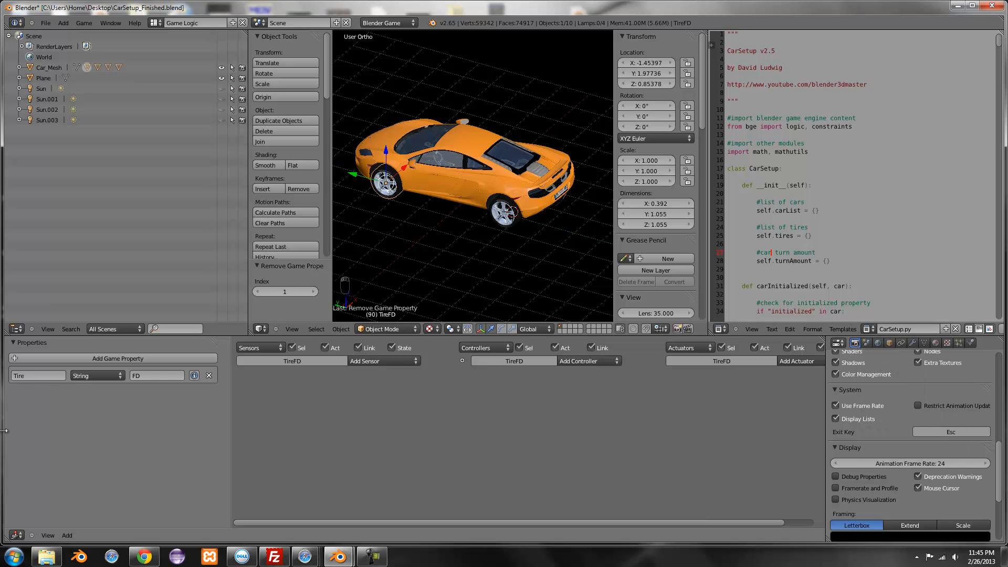
{"action": "mouse_move", "coordinate": [480, 188]}
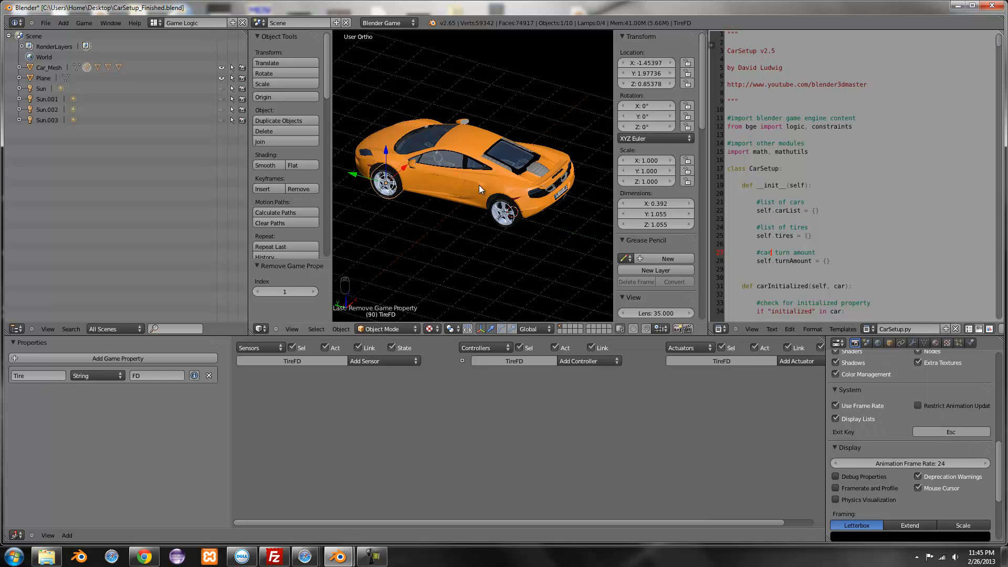